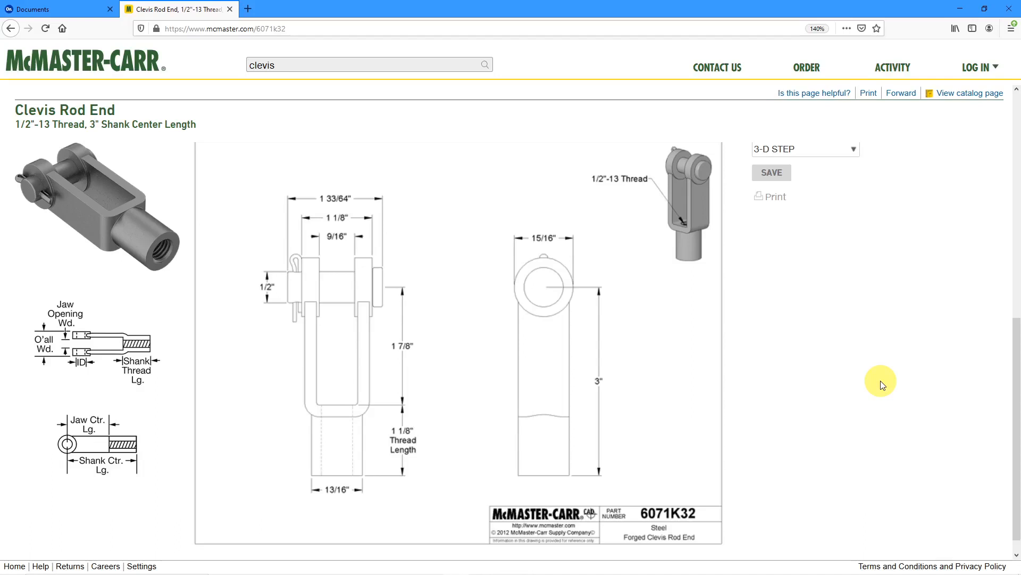
pyautogui.moveTo(865, 192)
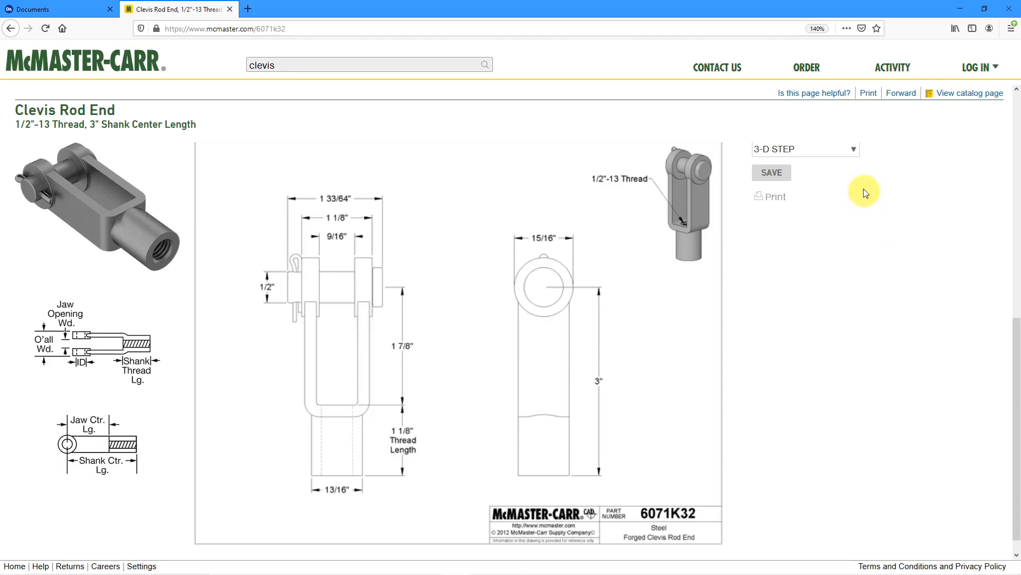
# Step: Show the CAD download formats for part 6071K32 and scroll through its specification table
pyautogui.click(856, 148)
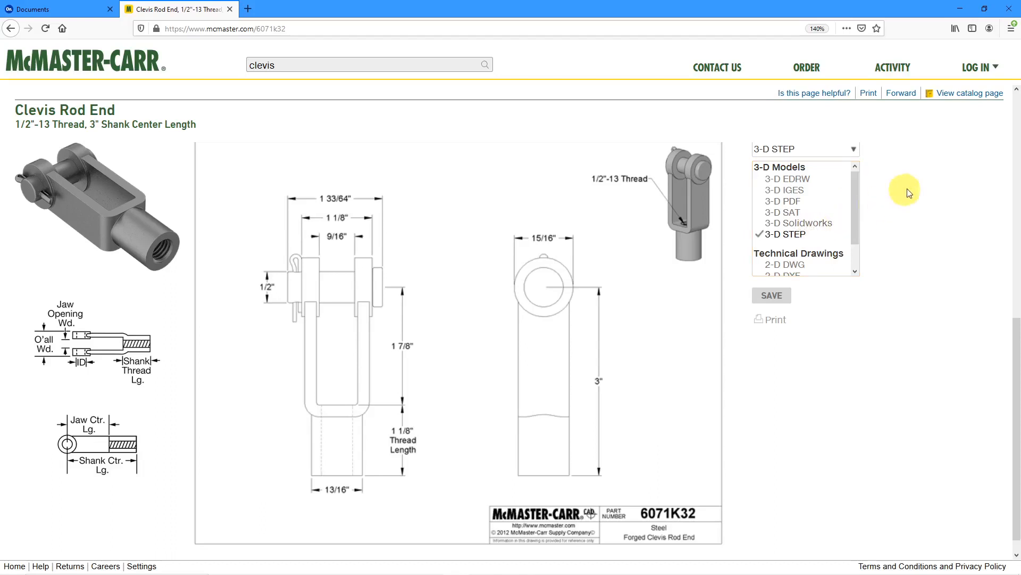
pyautogui.moveTo(916, 198)
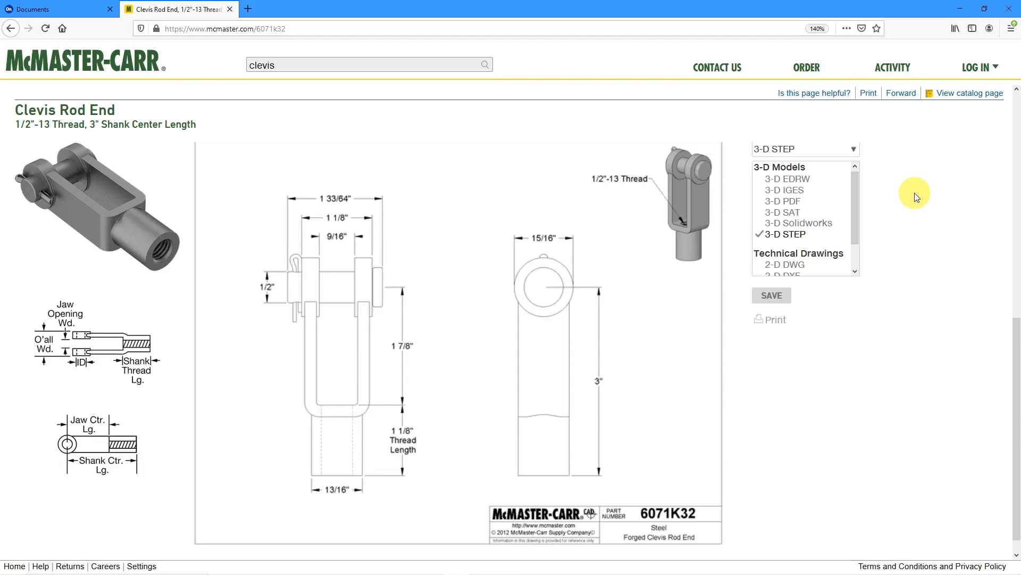
pyautogui.moveTo(491, 267)
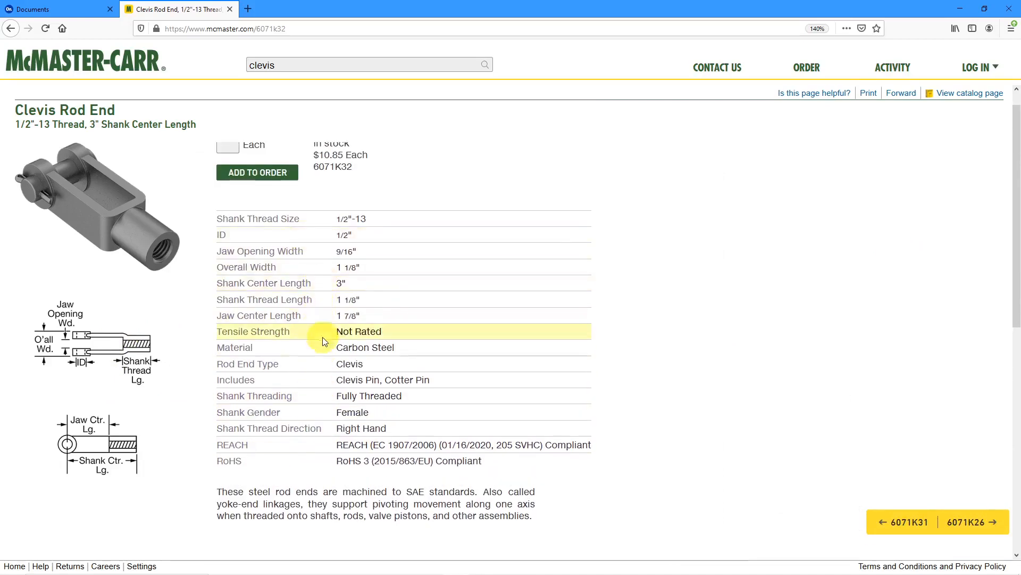
pyautogui.moveTo(417, 266)
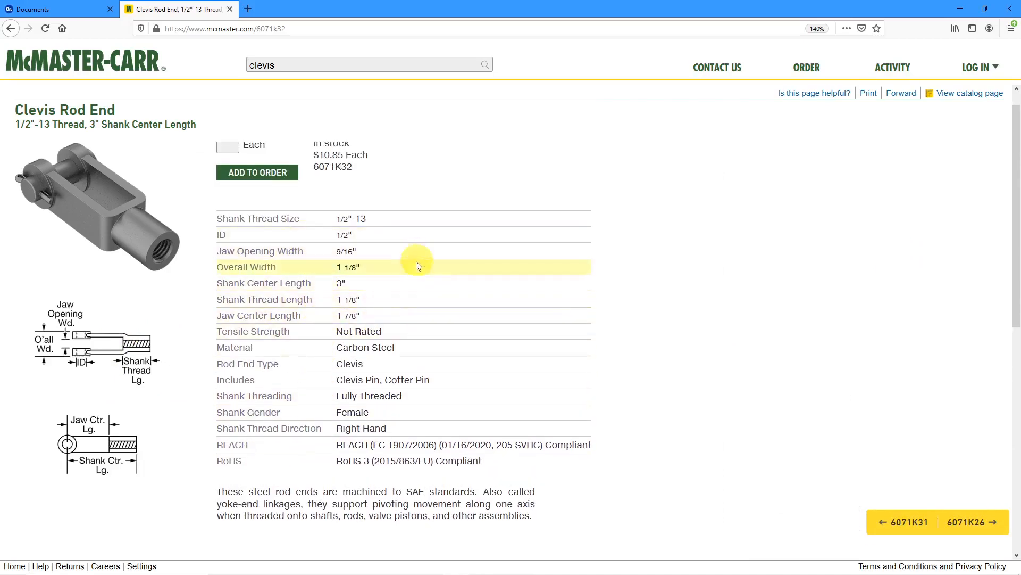
pyautogui.moveTo(409, 286)
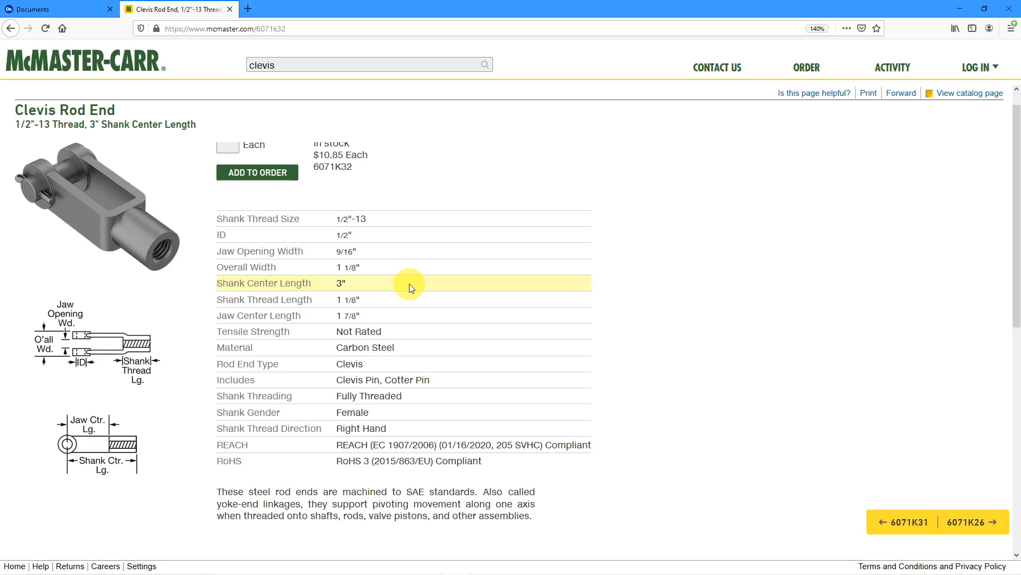
pyautogui.moveTo(402, 254)
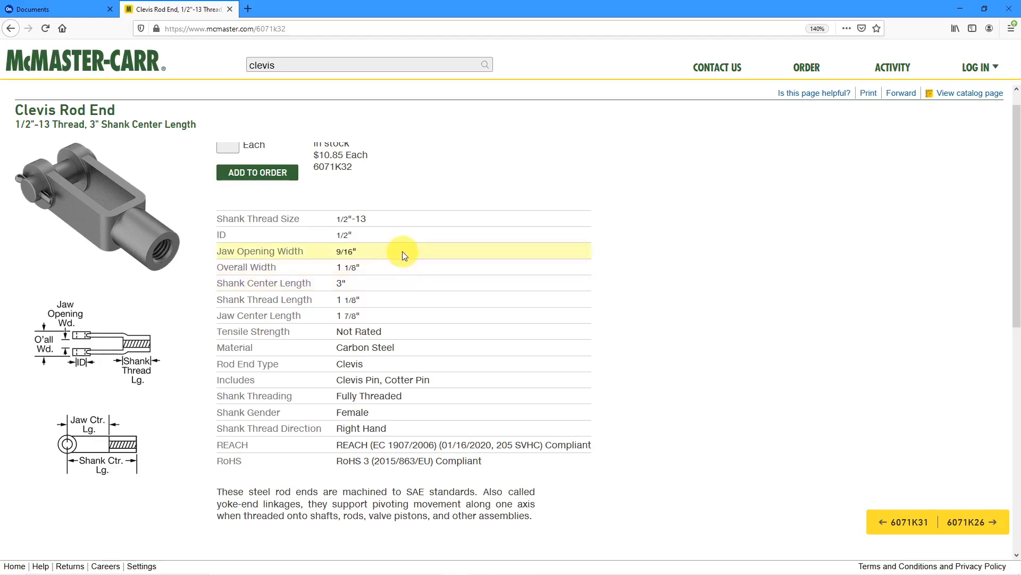
pyautogui.scroll(-3)
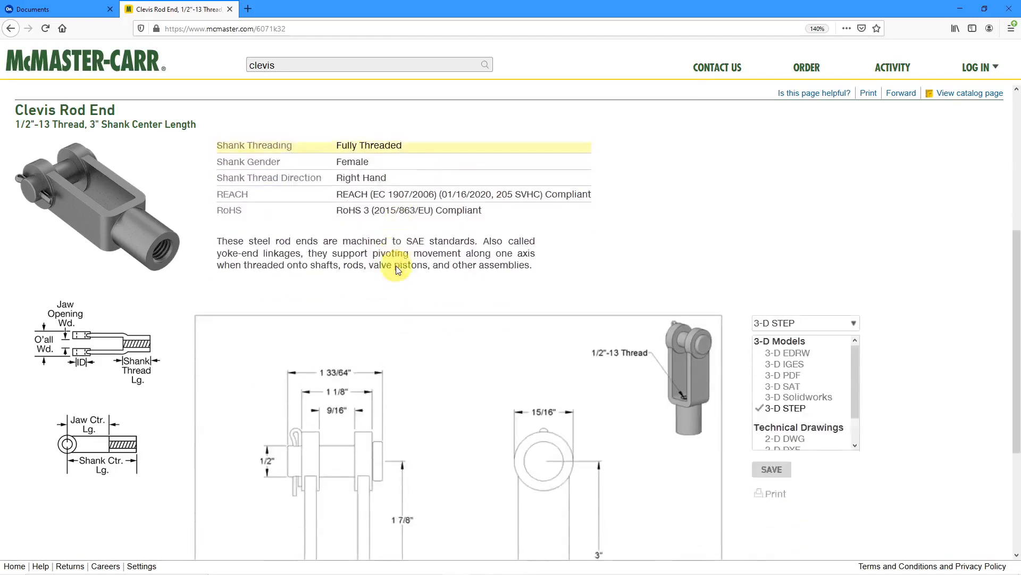
pyautogui.scroll(-3)
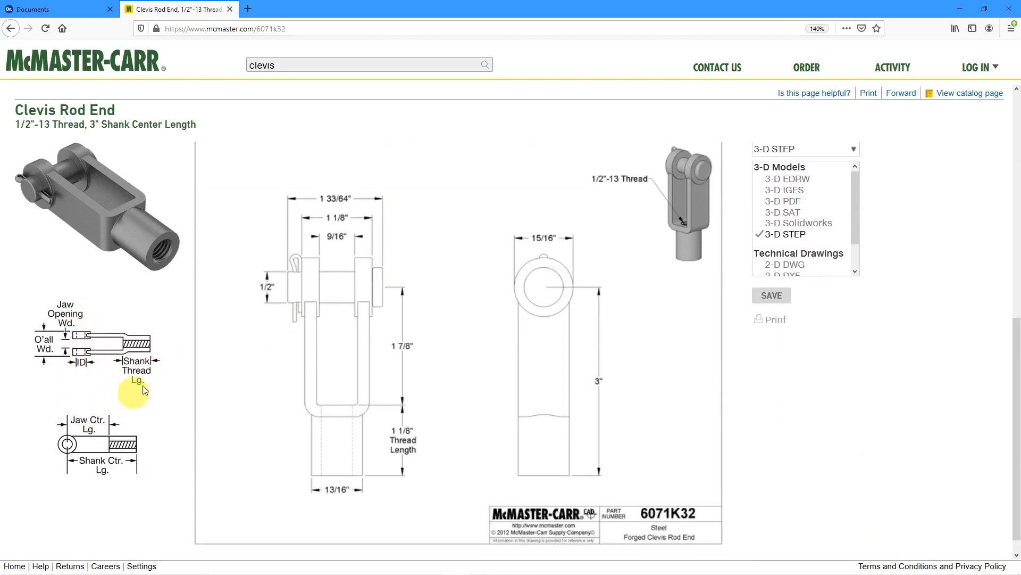
pyautogui.moveTo(172, 357)
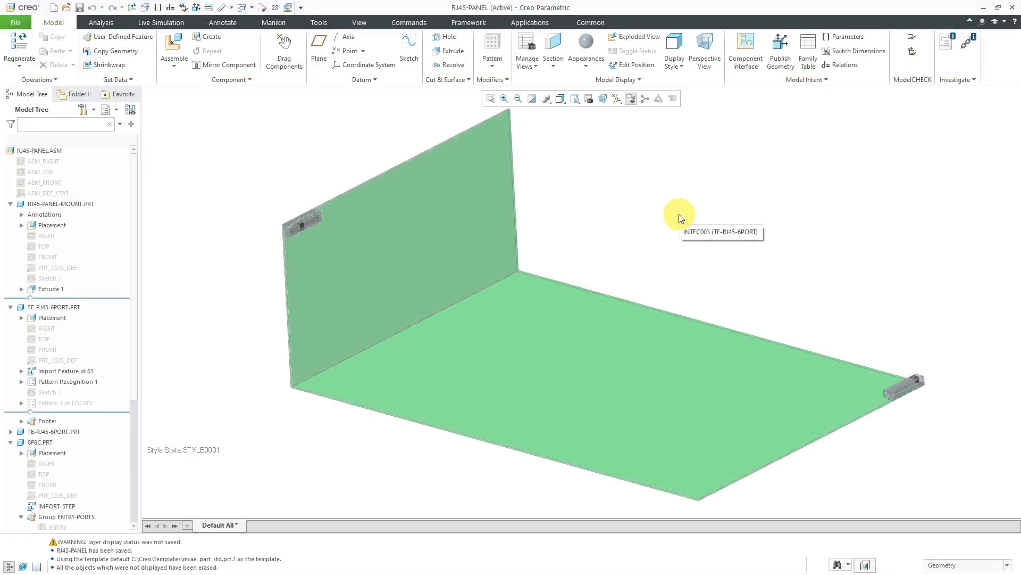
pyautogui.moveTo(668, 200)
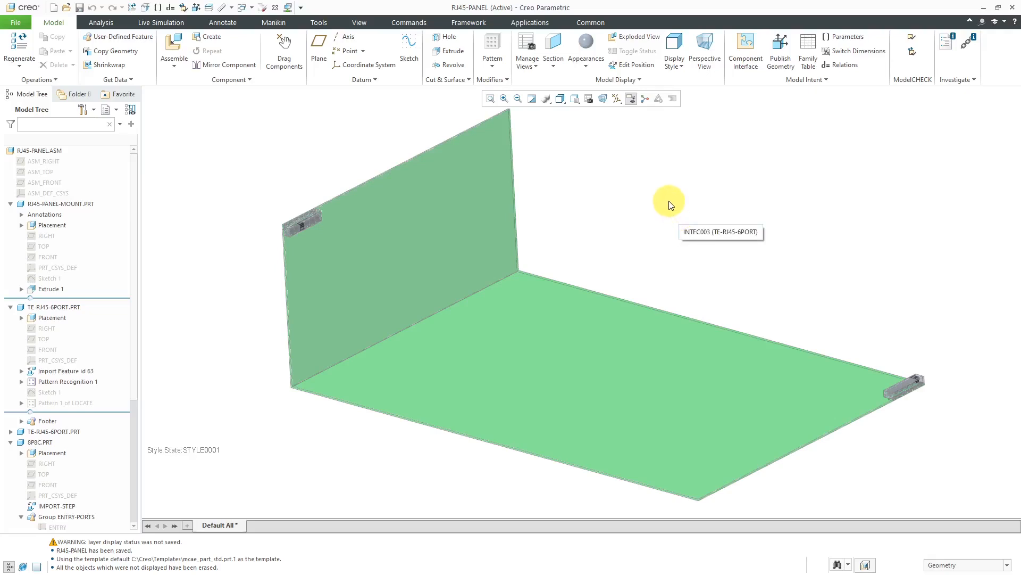
pyautogui.moveTo(257, 143)
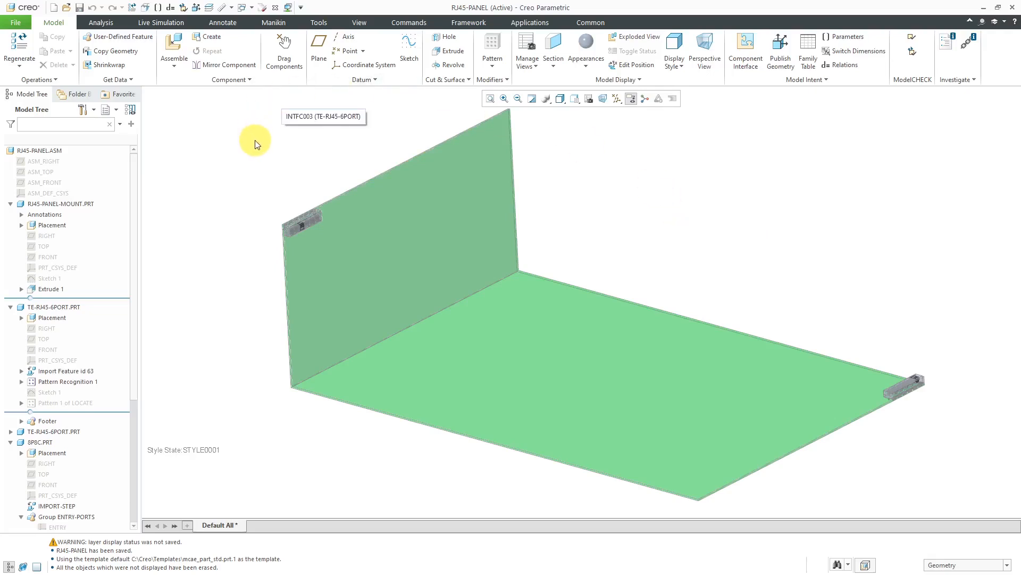
pyautogui.moveTo(184, 116)
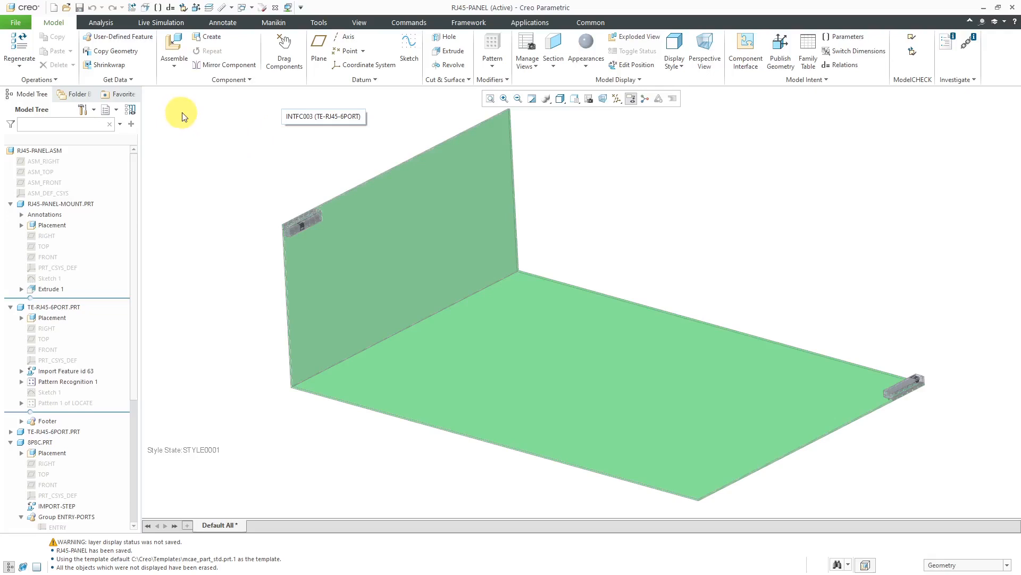
pyautogui.moveTo(55, 8)
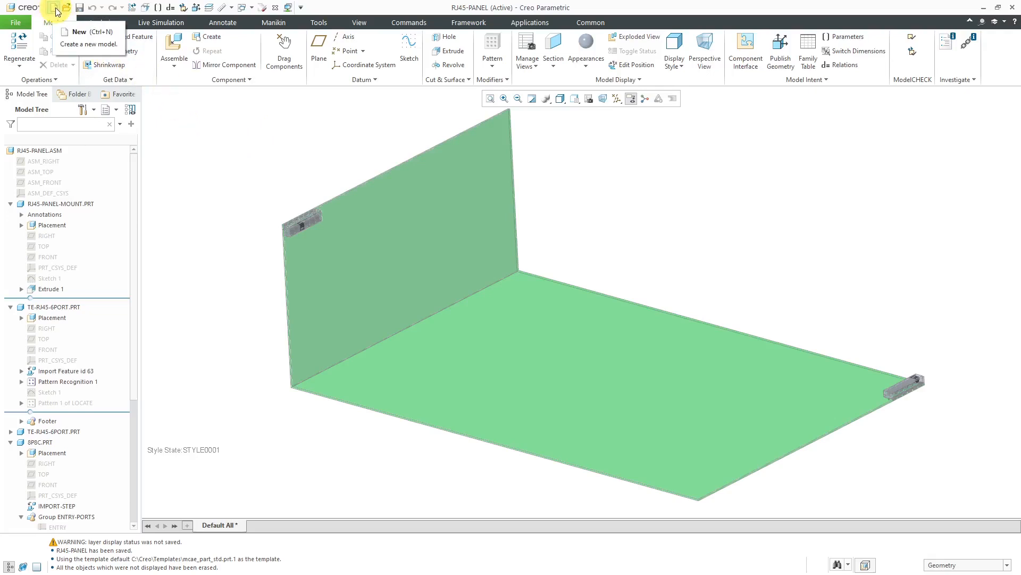
# Step: Create a new solid part with file name CLEVIS and common name CLEVIS, ROD END
pyautogui.click(78, 30)
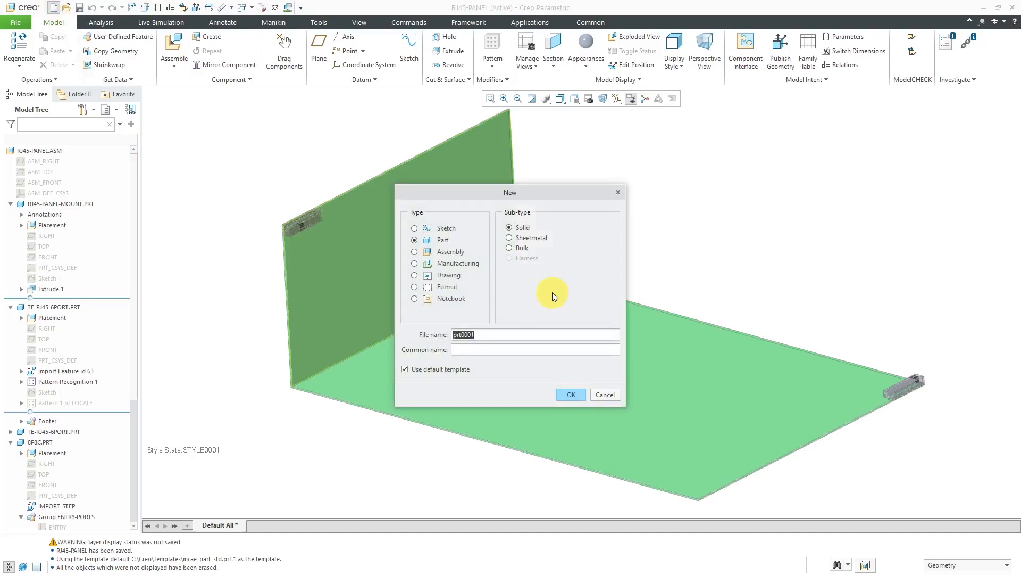
pyautogui.write('C')
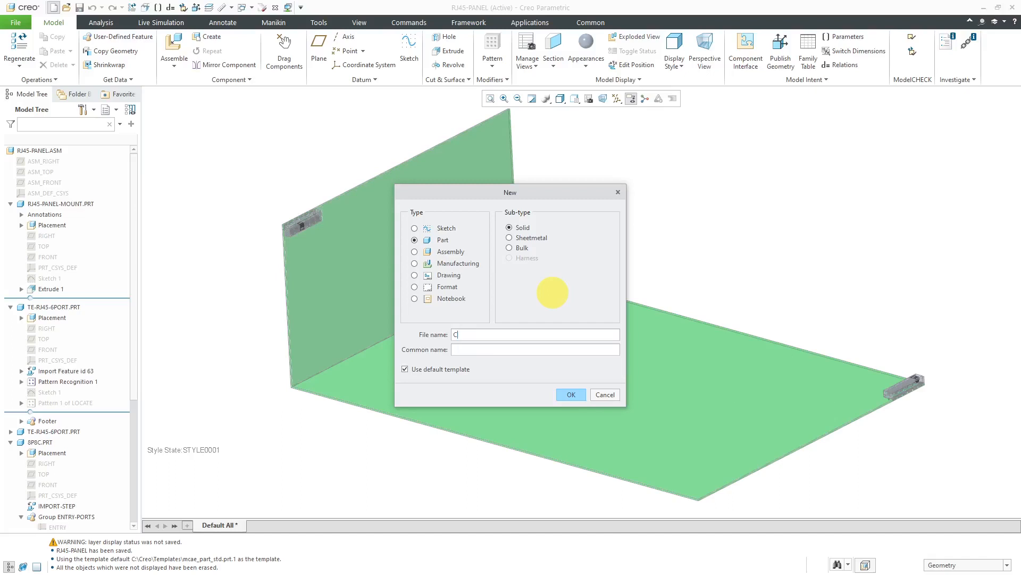
pyautogui.write('LEVIS')
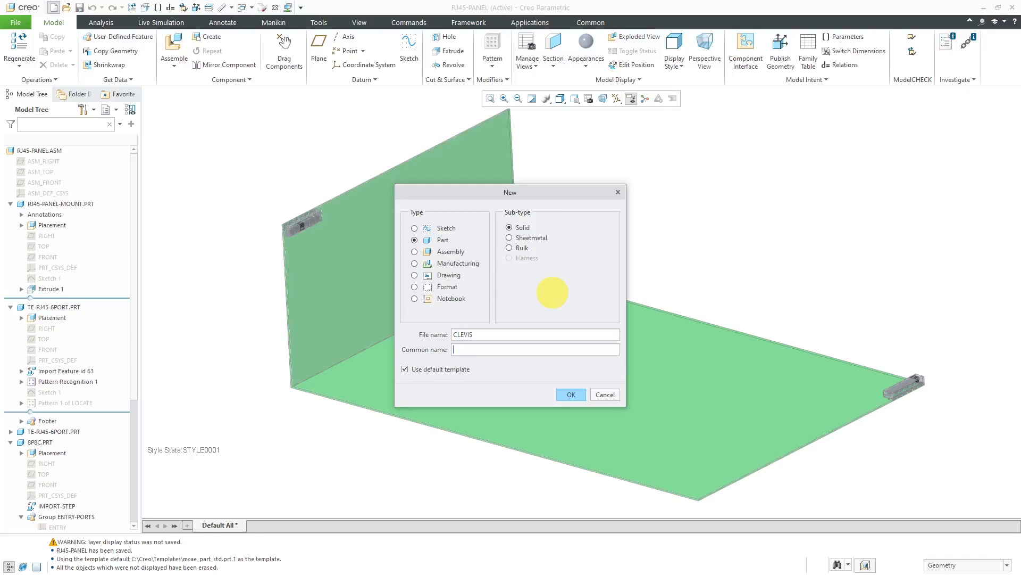
pyautogui.write('CLEVIS')
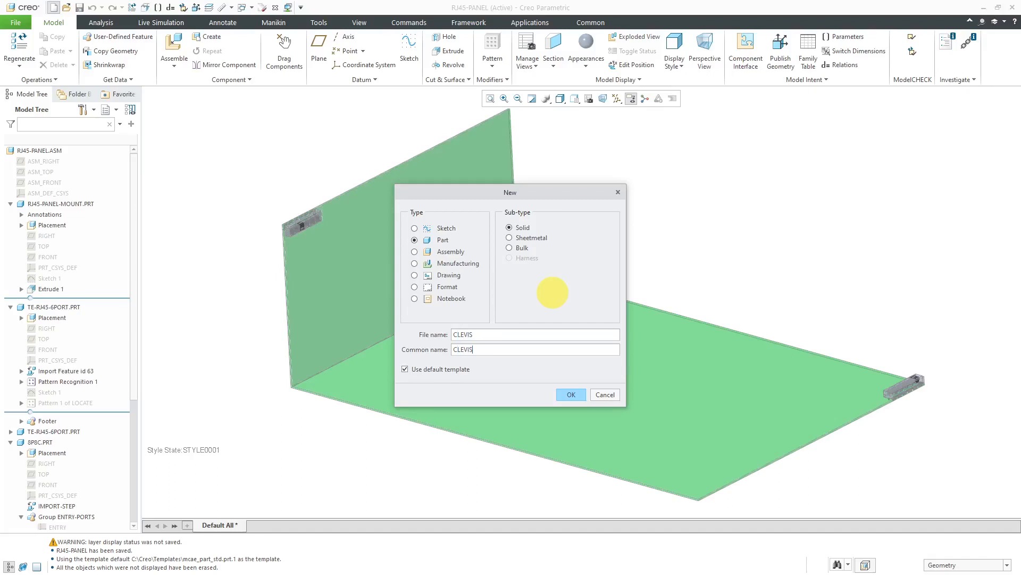
pyautogui.write(',')
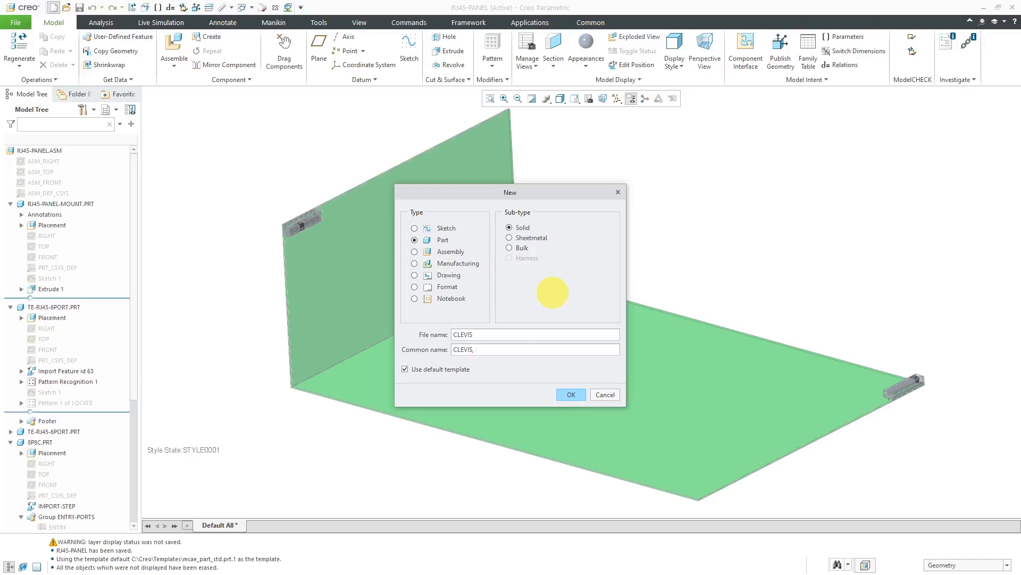
pyautogui.write('ROD END')
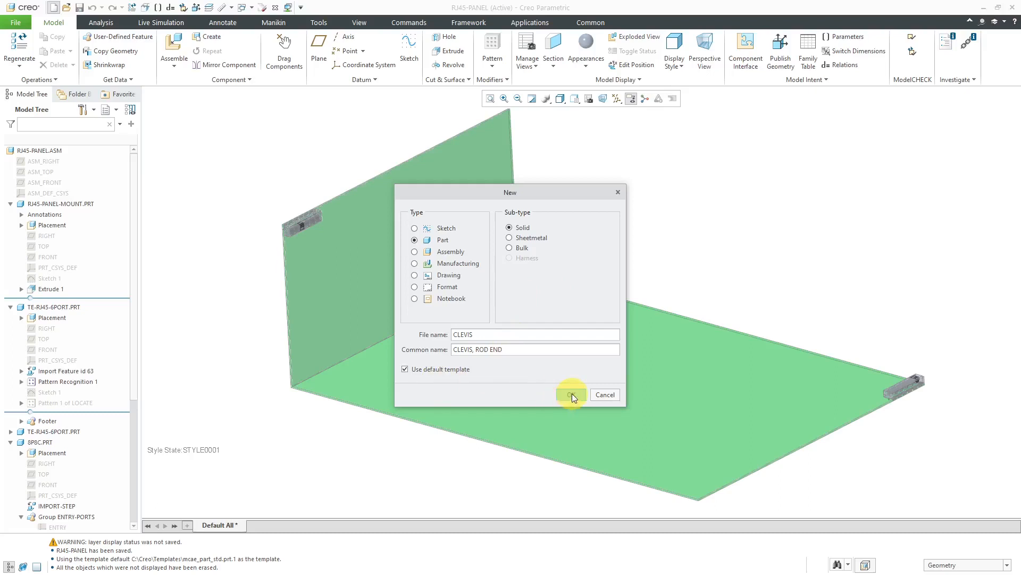
pyautogui.click(571, 394)
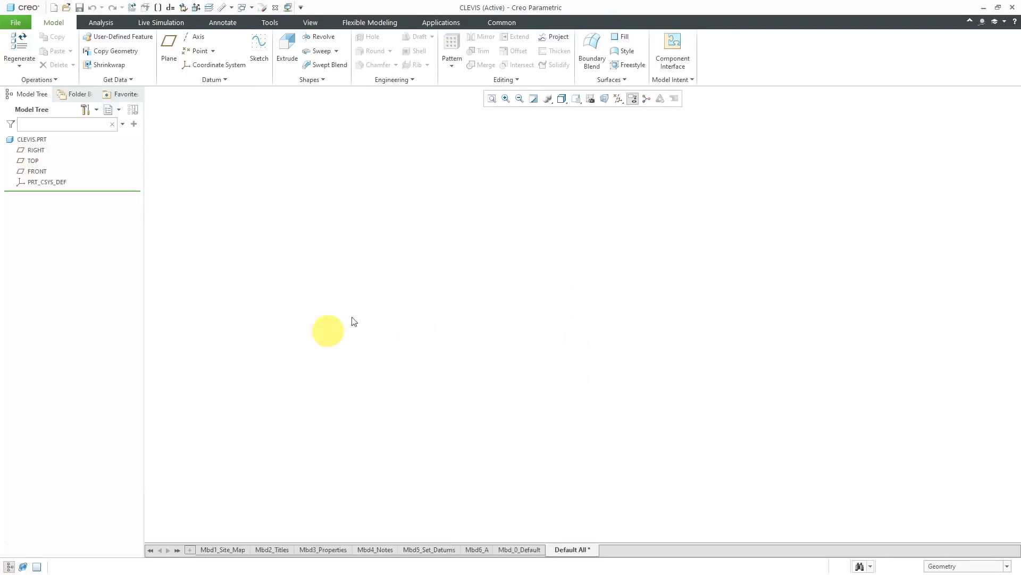
# Step: Turn on datum plane display and start Sketch 1 on the FRONT datum plane
pyautogui.click(617, 98)
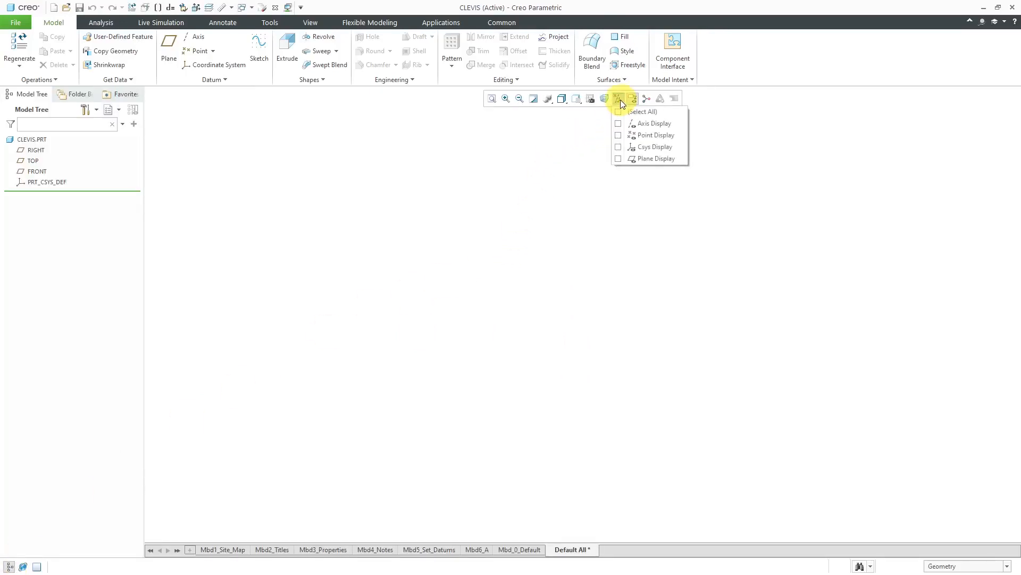
pyautogui.click(617, 159)
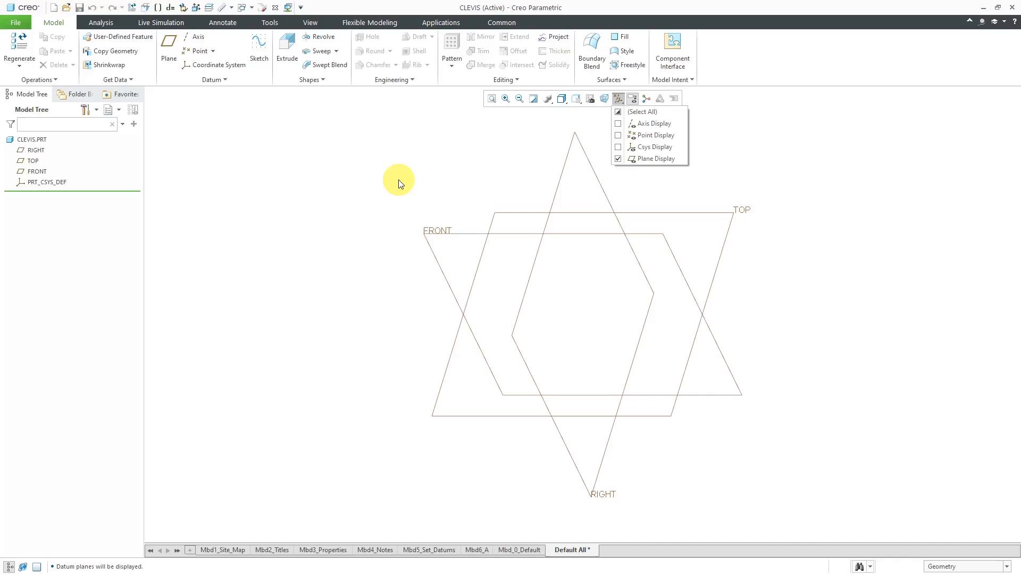
pyautogui.click(617, 97)
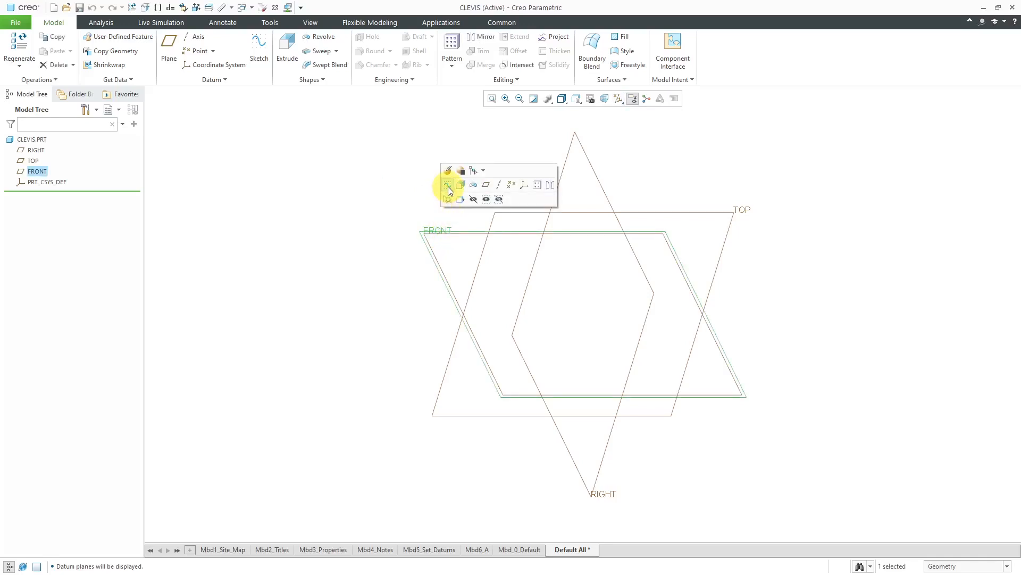
pyautogui.click(448, 185)
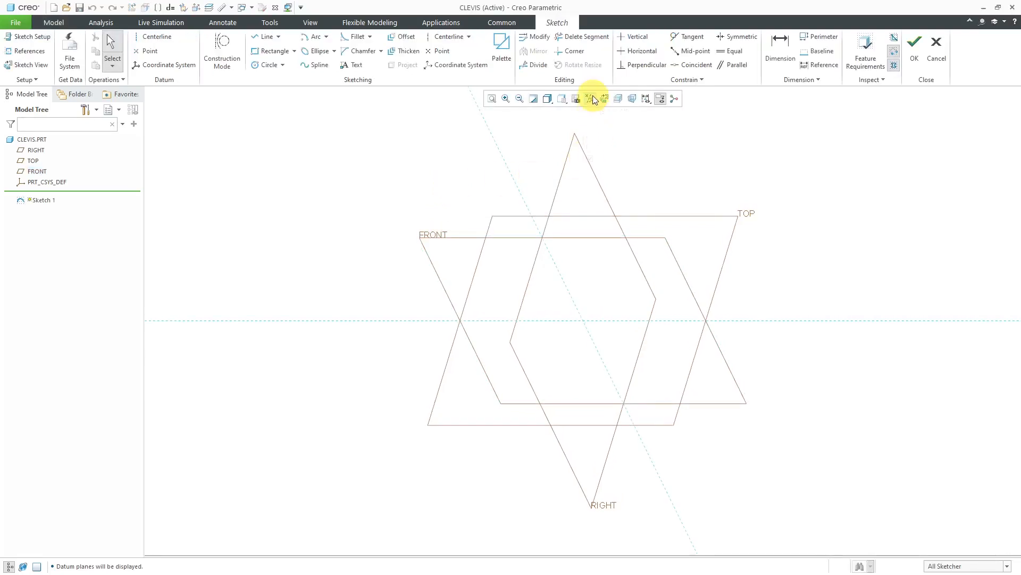
# Step: Orient to sketch view and draw two concentric circles above the horizontal reference
pyautogui.click(606, 98)
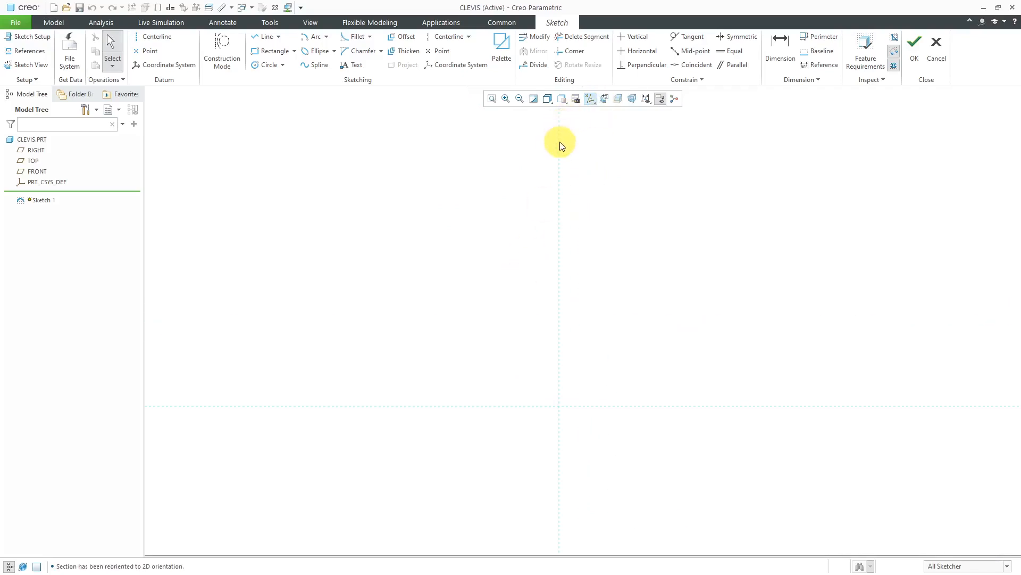
pyautogui.click(268, 65)
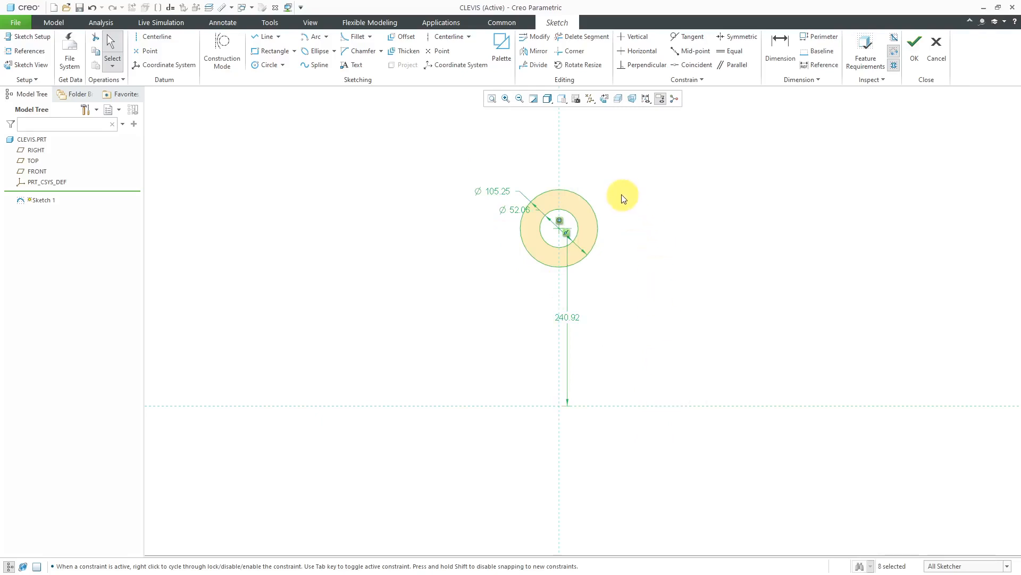
pyautogui.moveTo(572, 112)
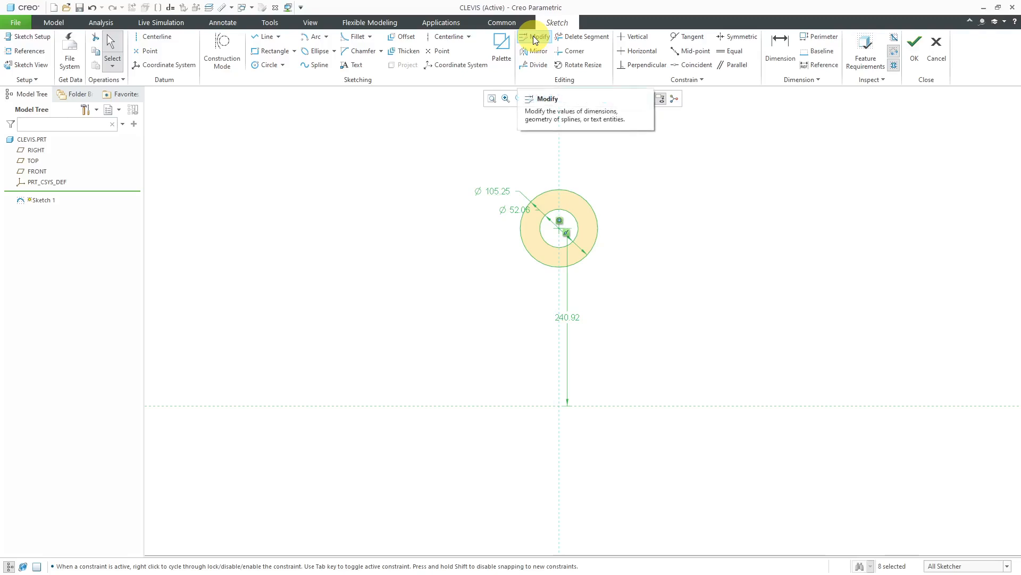
# Step: Modify the dimensions to Ø0.50 and Ø1.00 circles centred 3.00 above the horizontal reference
pyautogui.click(533, 36)
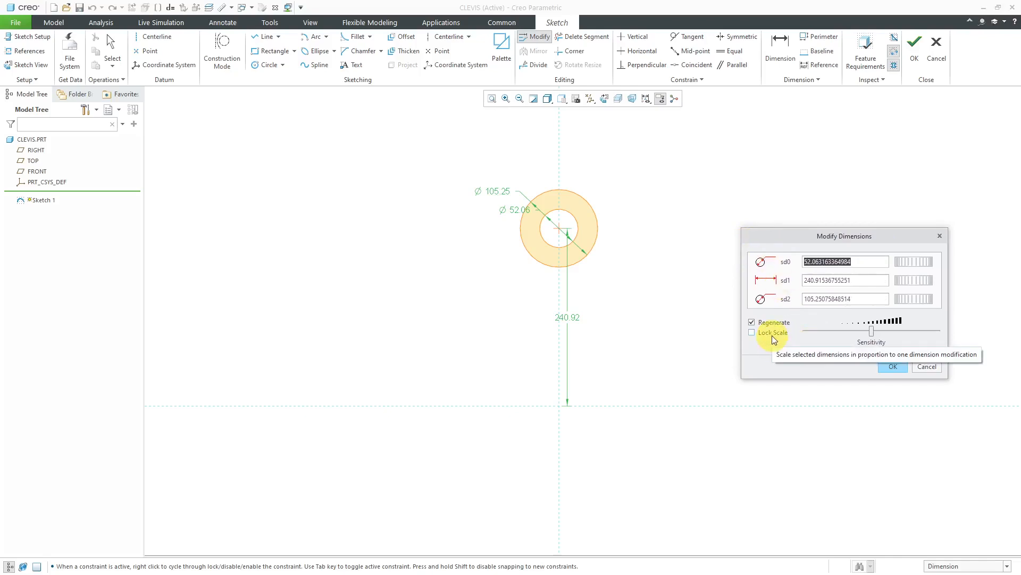
pyautogui.click(752, 332)
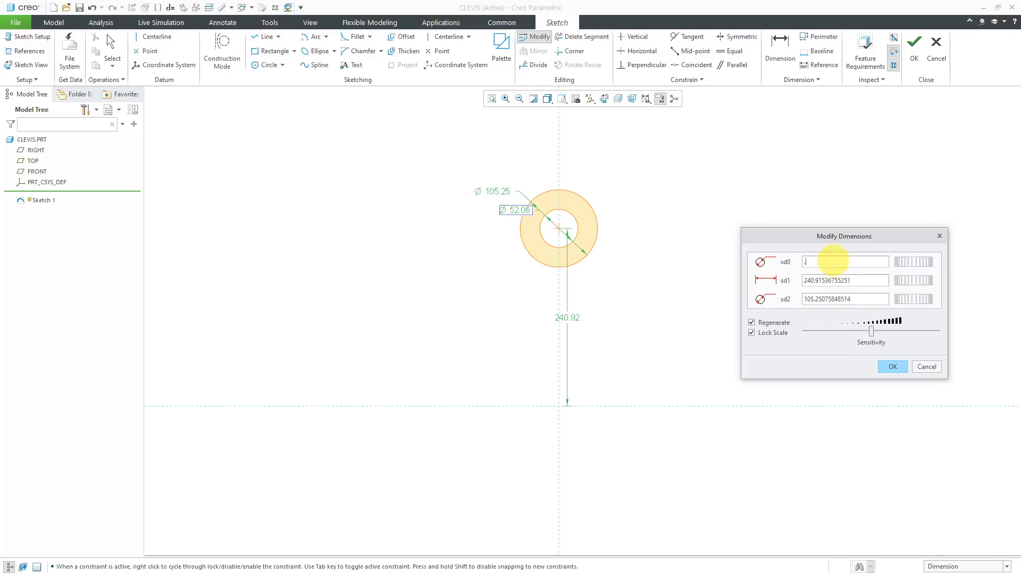
pyautogui.write('0.50')
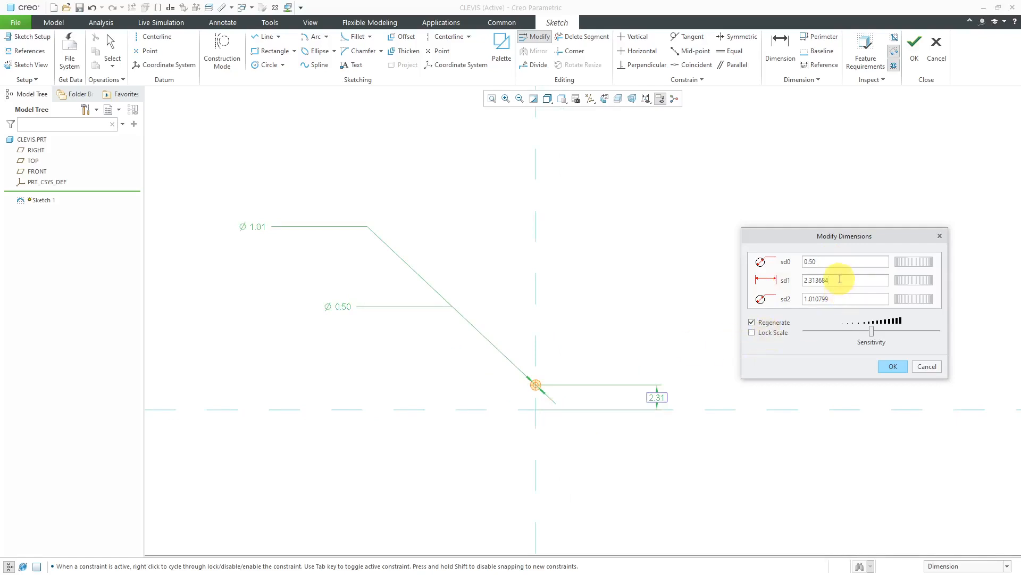
pyautogui.write('3.00')
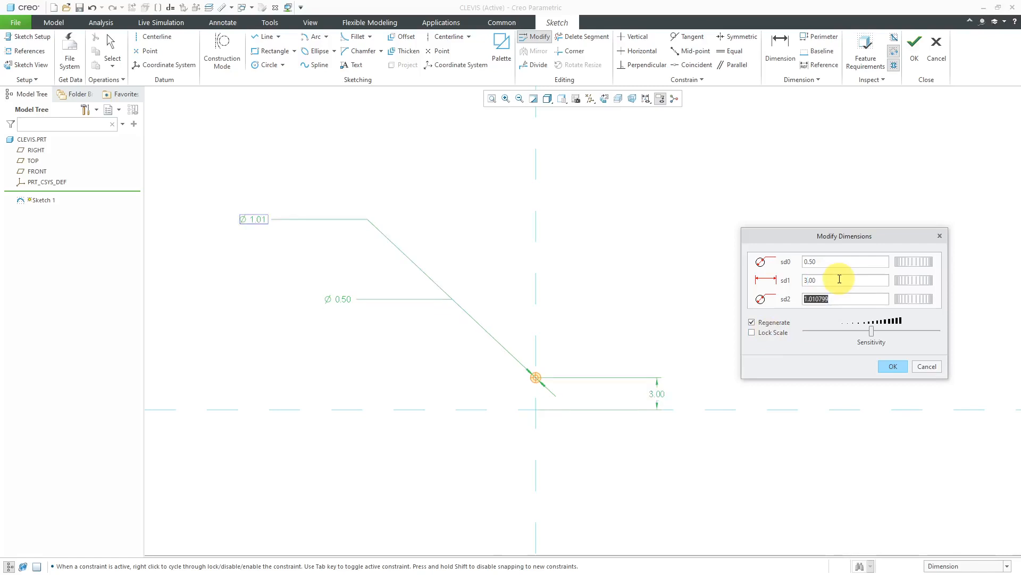
pyautogui.click(845, 297)
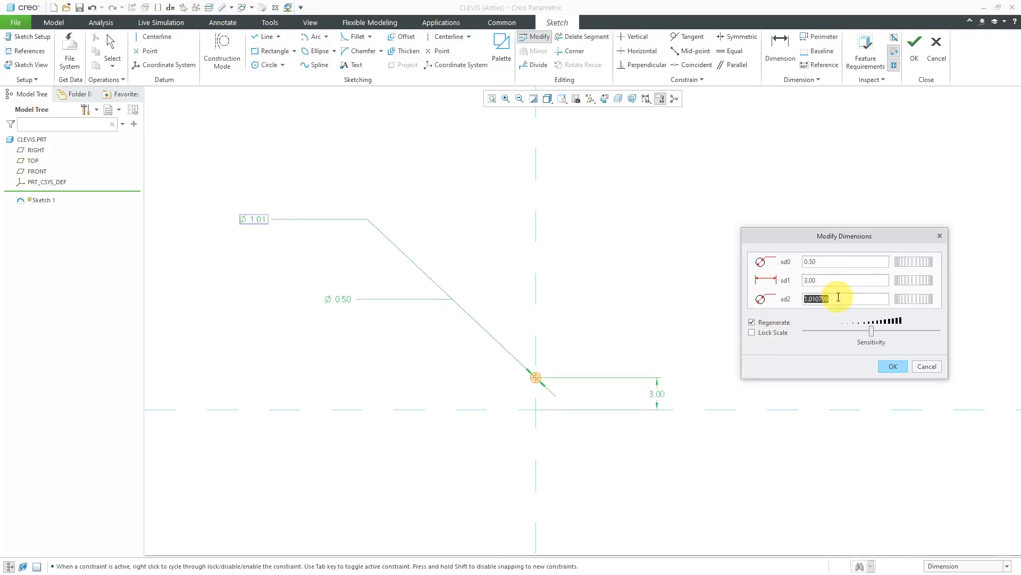
pyautogui.write('1.00')
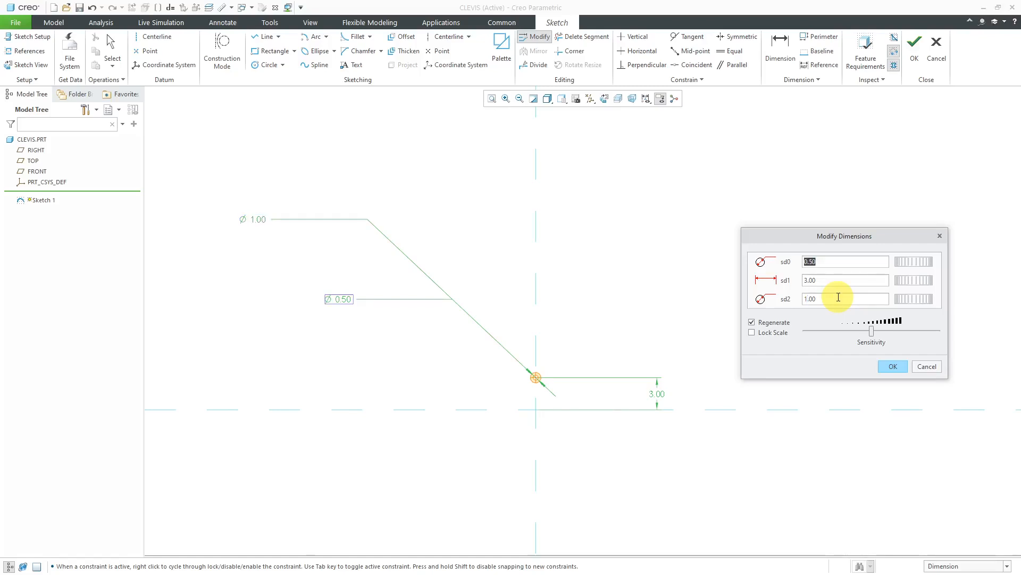
pyautogui.click(892, 365)
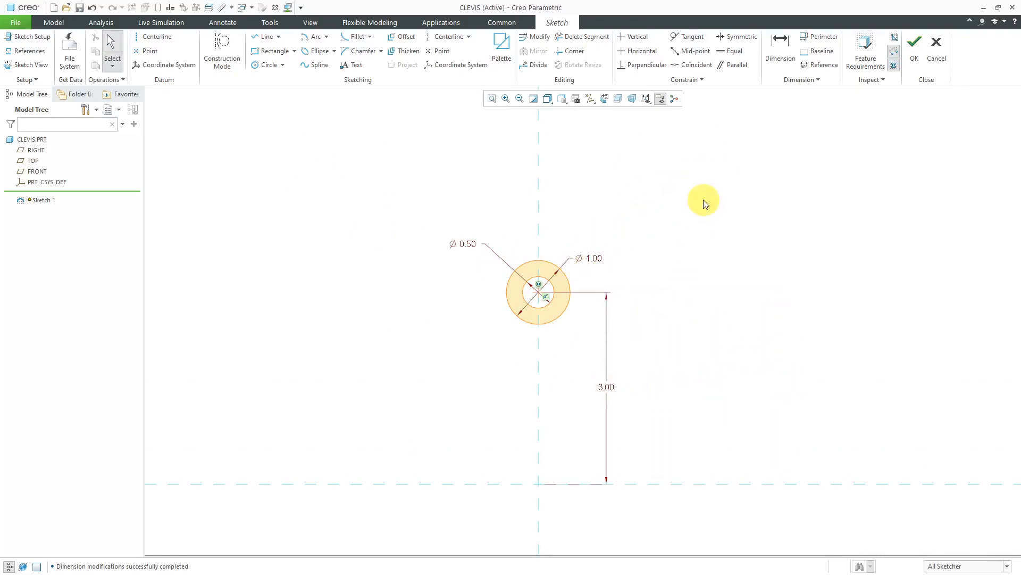
# Step: Accept Sketch 1 with its two concentric circles and exit Sketcher
pyautogui.rightClick(703, 201)
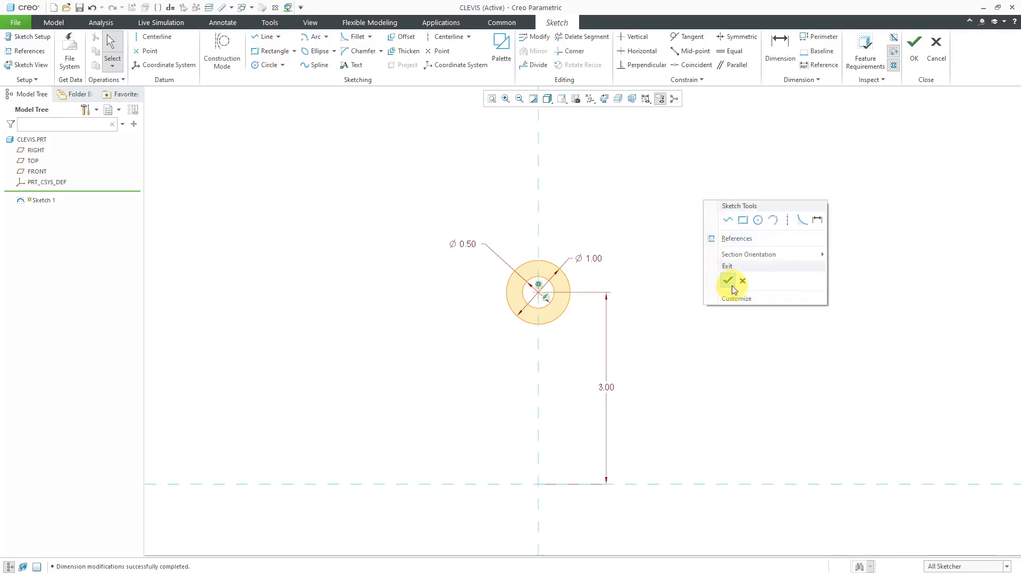
pyautogui.moveTo(728, 280)
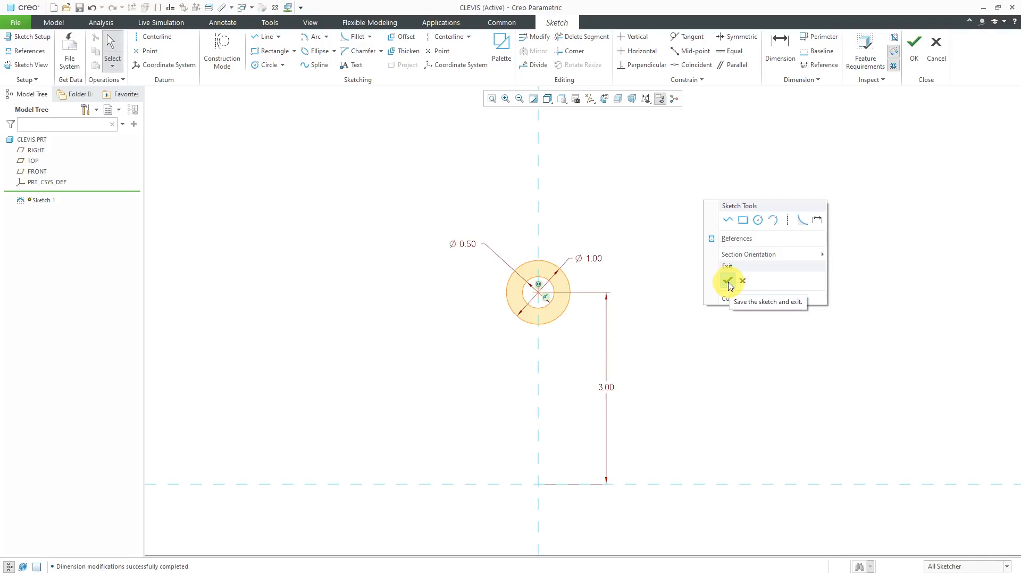
pyautogui.click(728, 281)
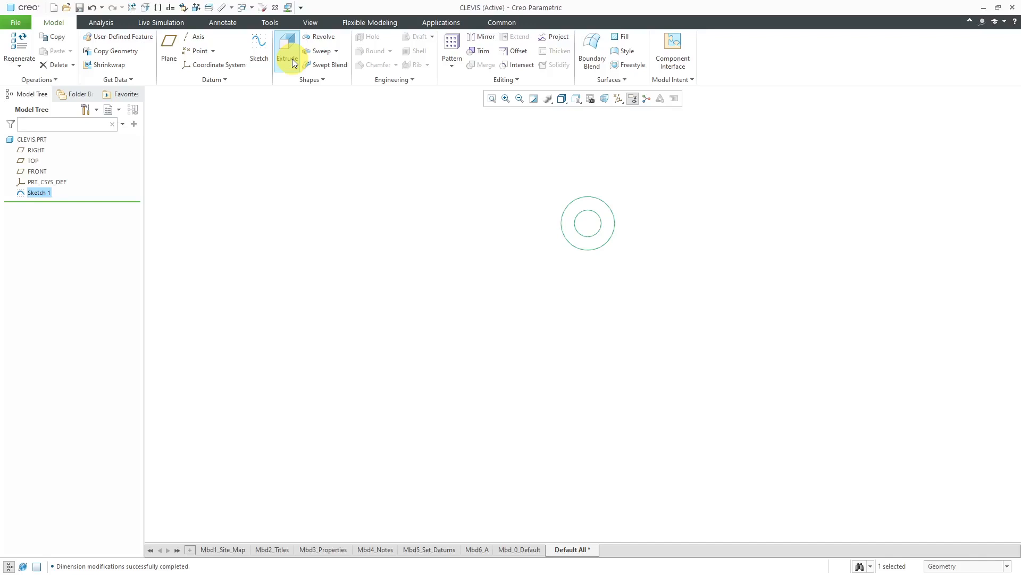
# Step: Extrude Sketch 1 symmetrically to a depth of 1.25, forming the hollow tube
pyautogui.click(287, 57)
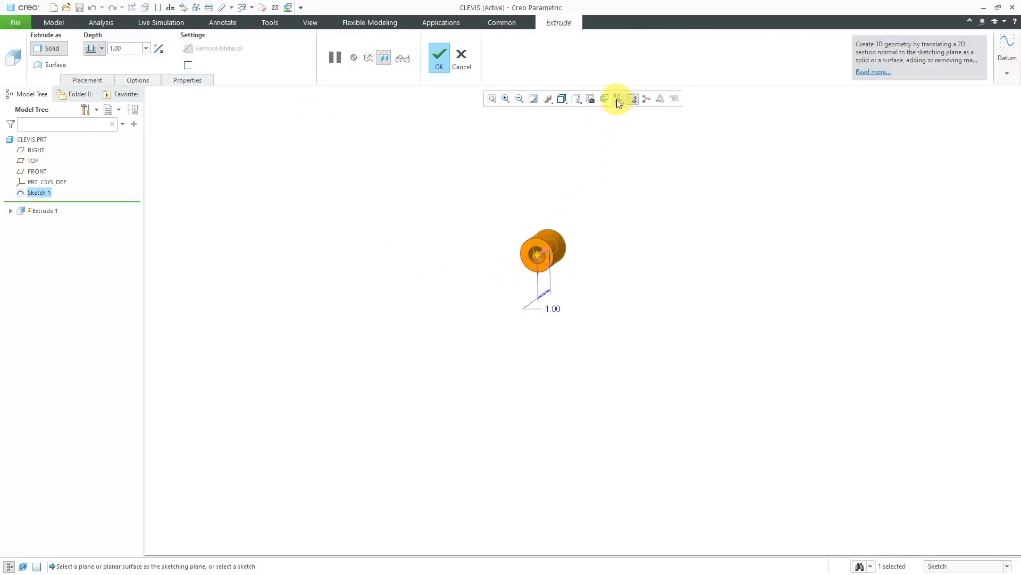
pyautogui.click(617, 97)
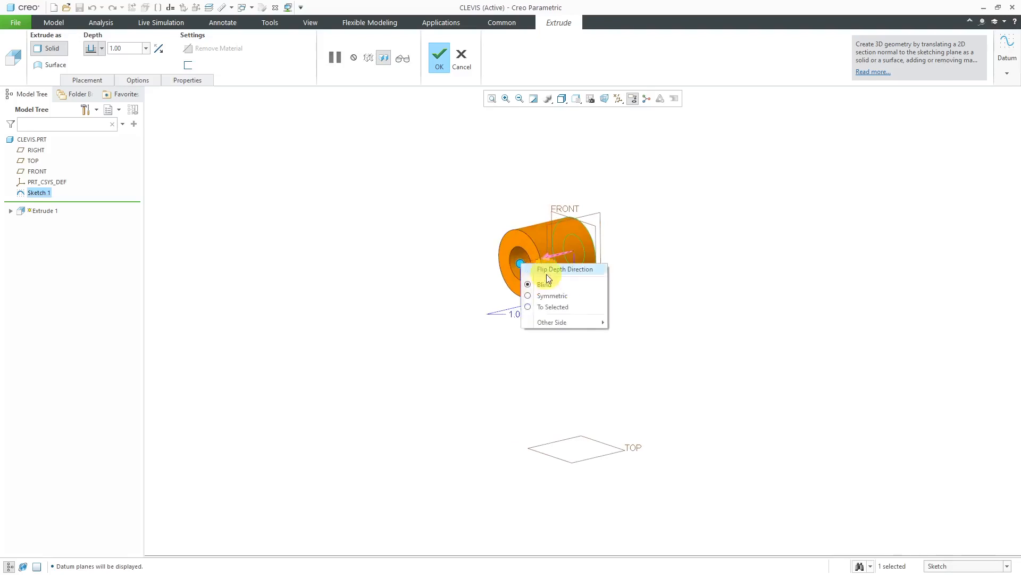
pyautogui.click(565, 269)
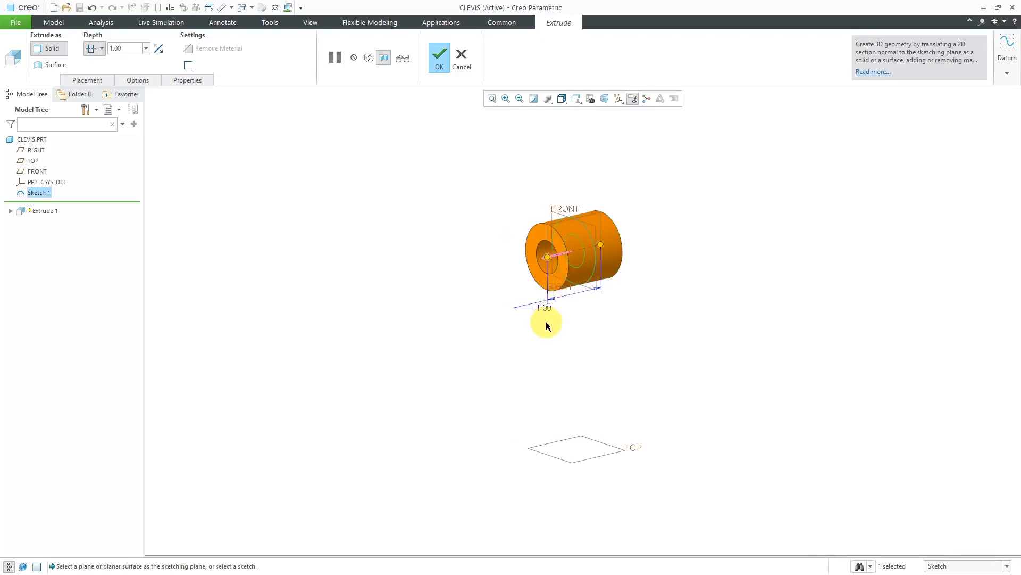
pyautogui.moveTo(547, 325)
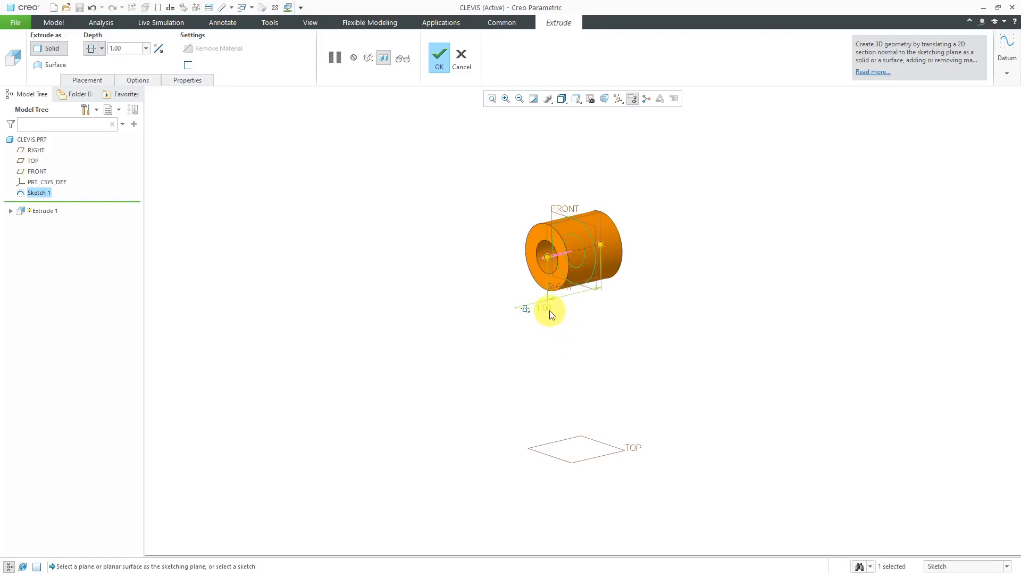
pyautogui.click(544, 307)
pyautogui.write('1.25')
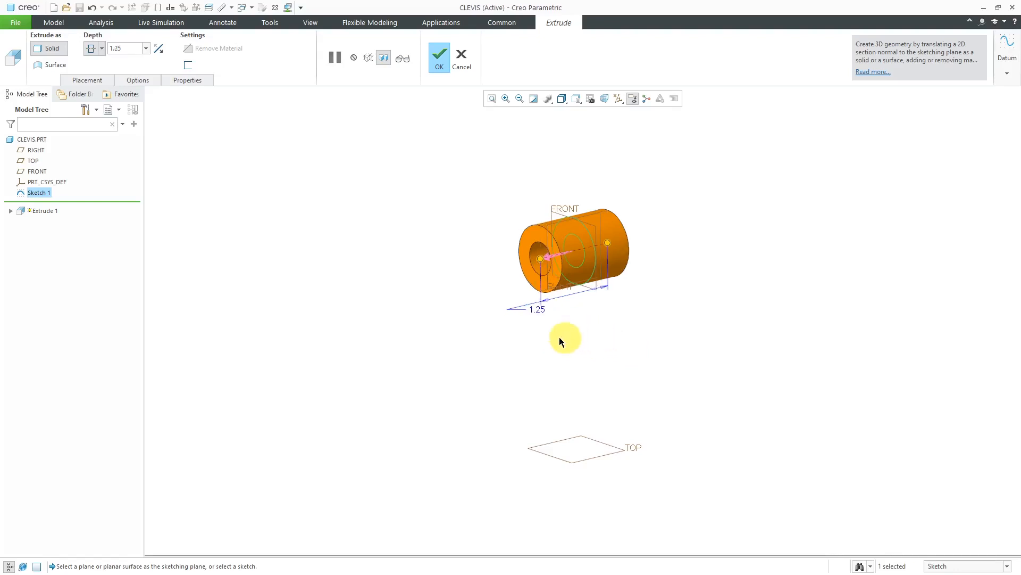
pyautogui.moveTo(522, 326)
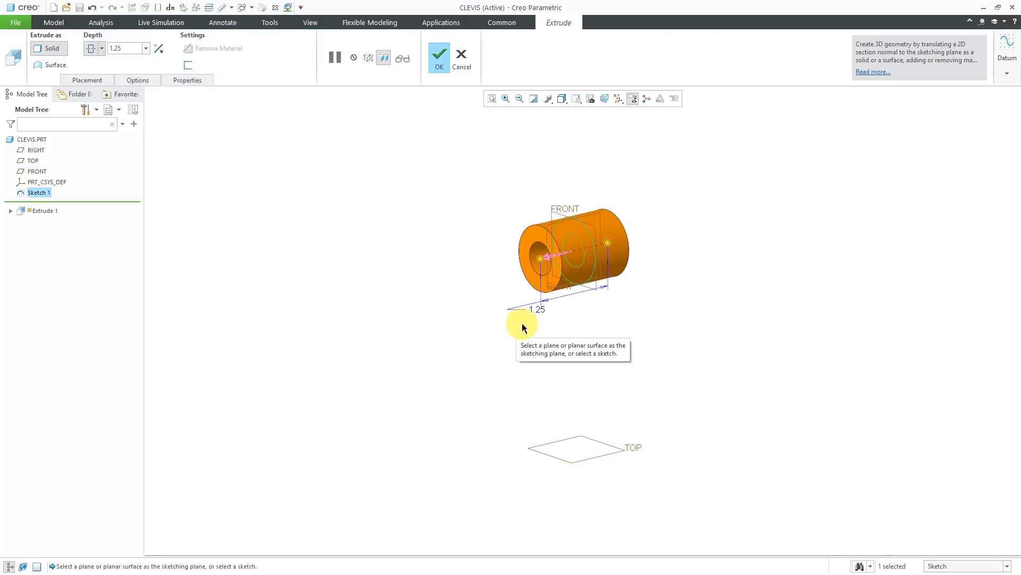
pyautogui.moveTo(440, 53)
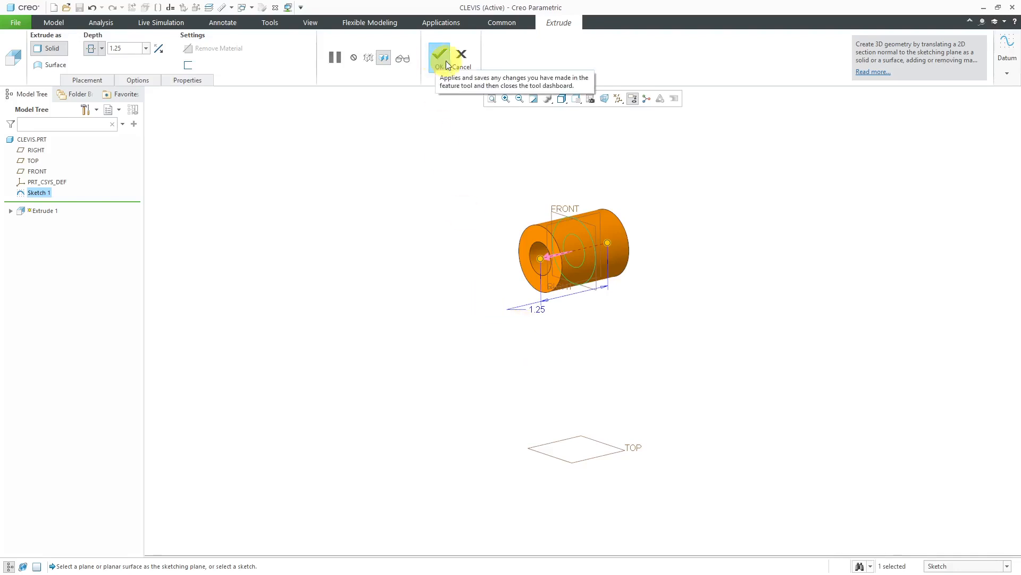
pyautogui.click(439, 54)
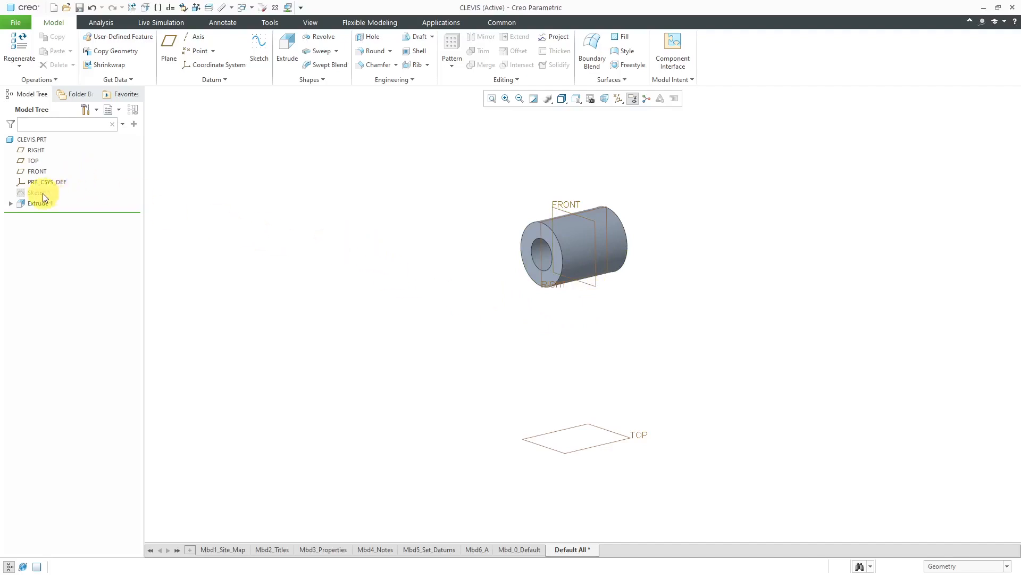
# Step: Cut a symmetric 0.75-wide remove-material extrusion from Sketch 1, splitting the tube into two rings
pyautogui.click(37, 193)
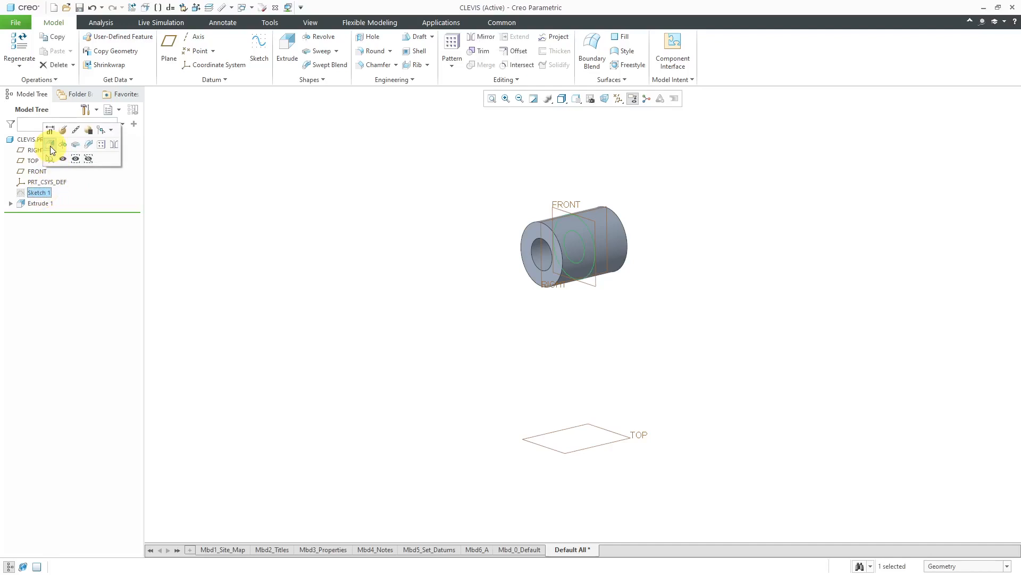
pyautogui.click(286, 50)
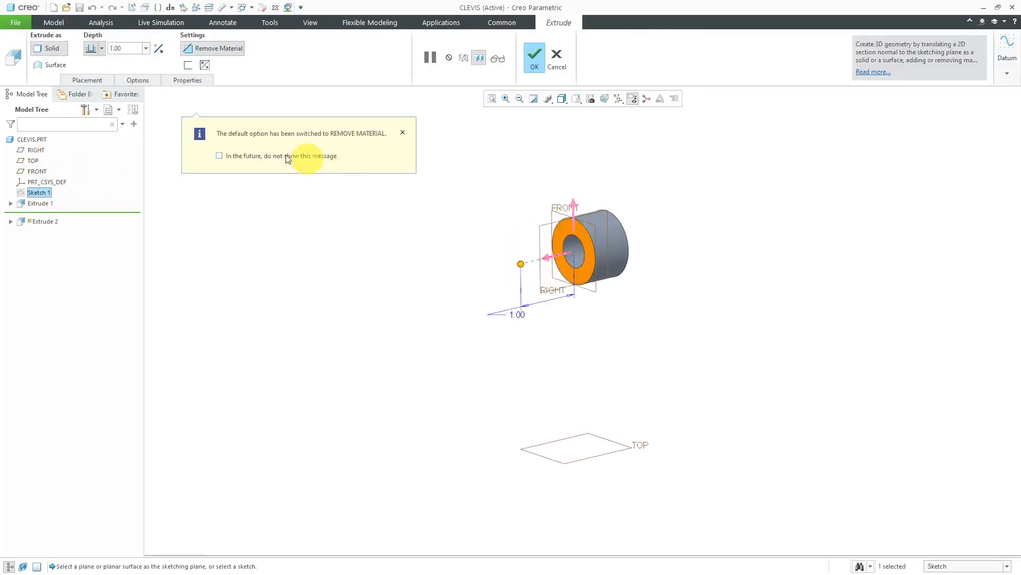
pyautogui.click(402, 133)
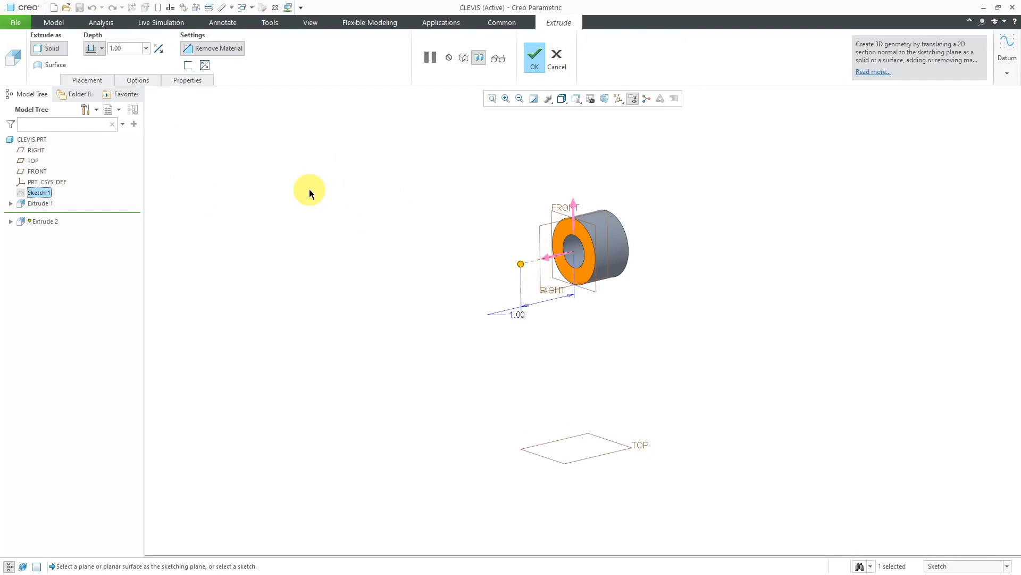
pyautogui.moveTo(241, 156)
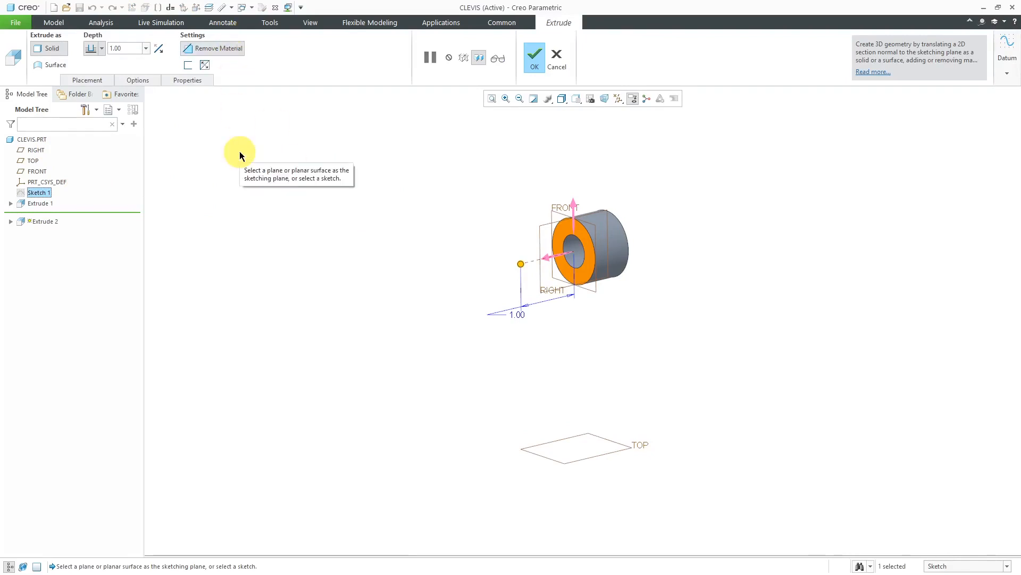
pyautogui.moveTo(520, 265)
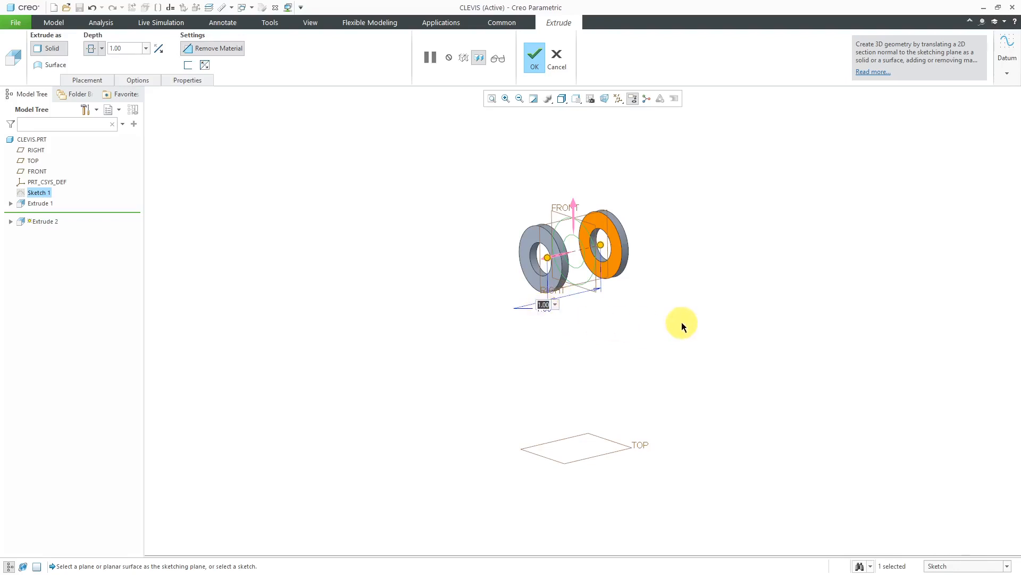
pyautogui.write('0.75')
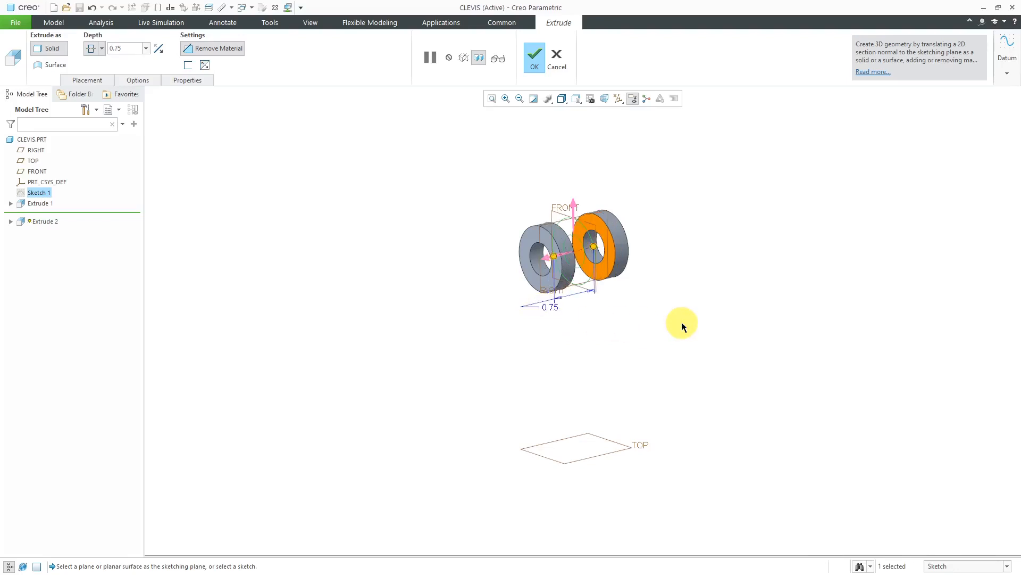
pyautogui.moveTo(508, 350)
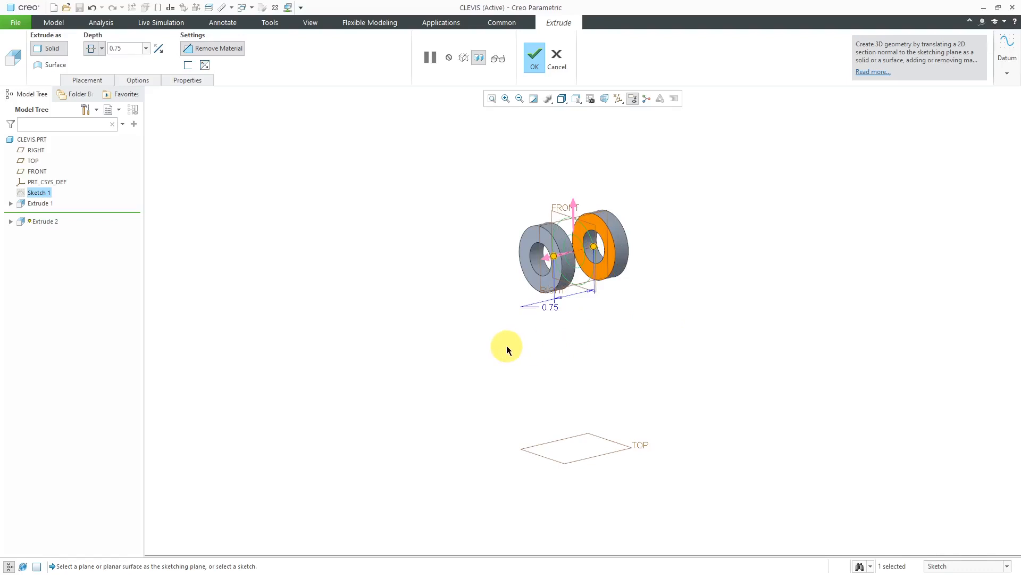
pyautogui.click(533, 58)
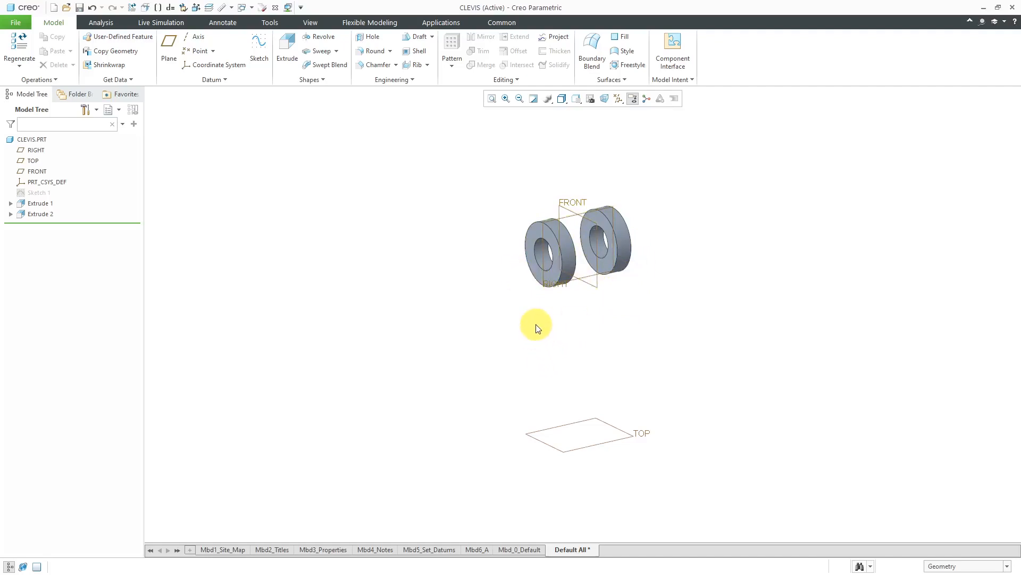
pyautogui.moveTo(533, 325)
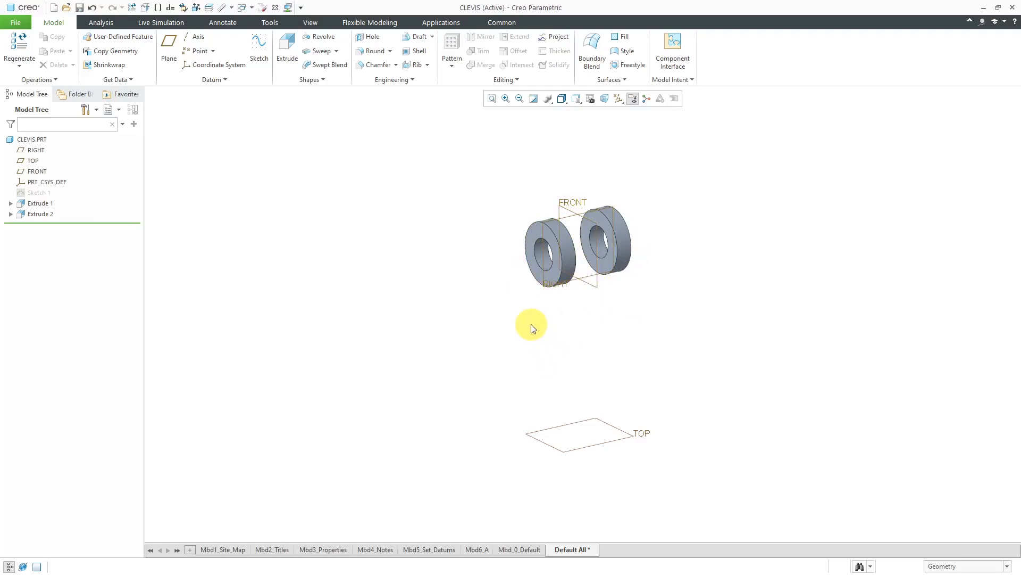
pyautogui.moveTo(558, 358)
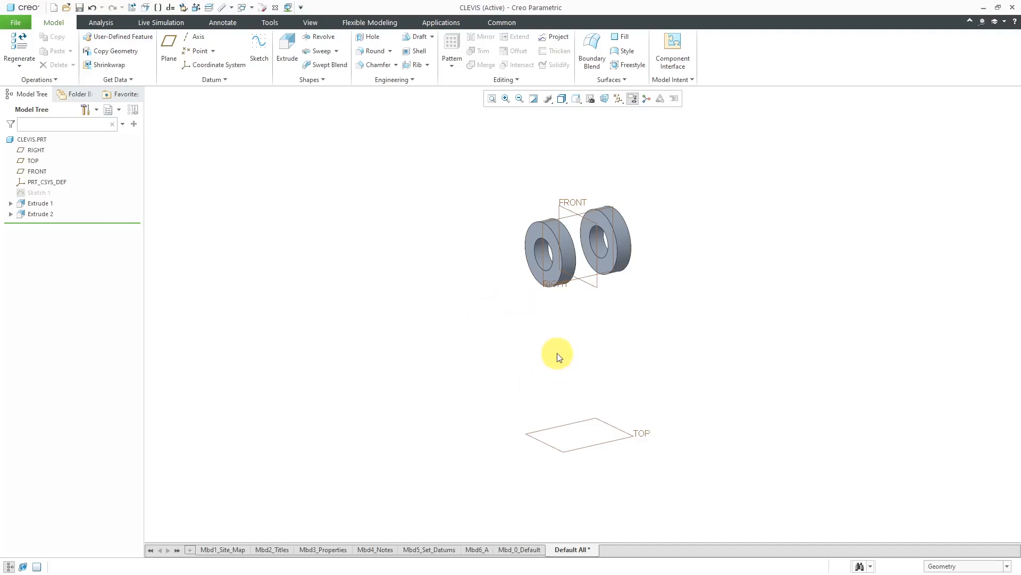
pyautogui.moveTo(583, 355)
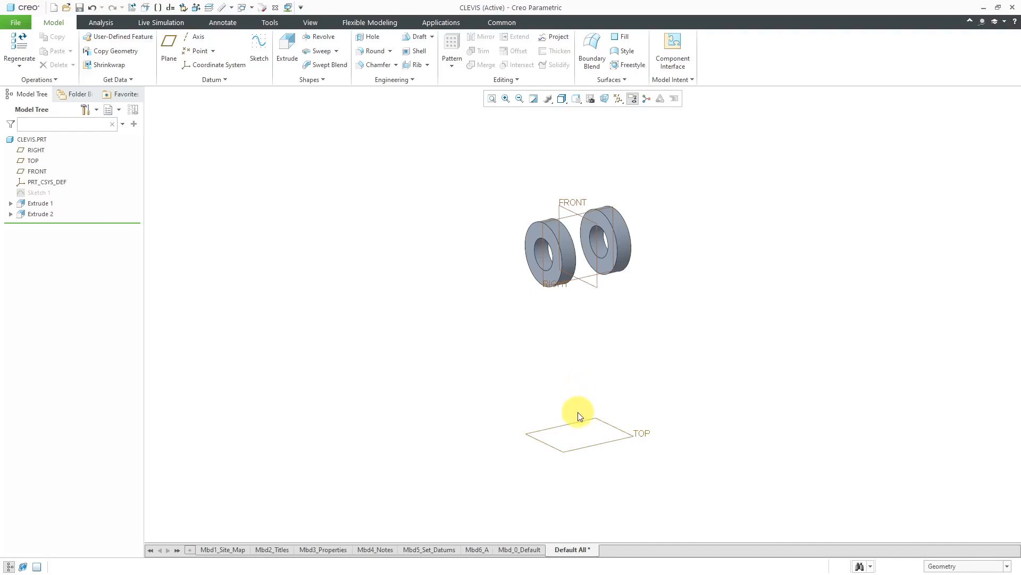
pyautogui.moveTo(582, 422)
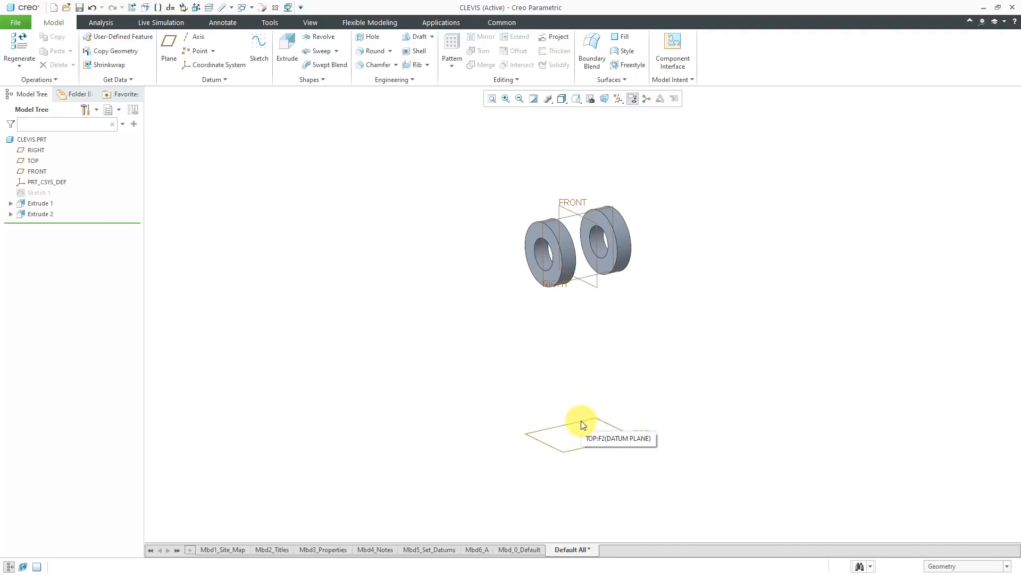
# Step: Select the TOP datum plane in the graphics area
pyautogui.click(582, 423)
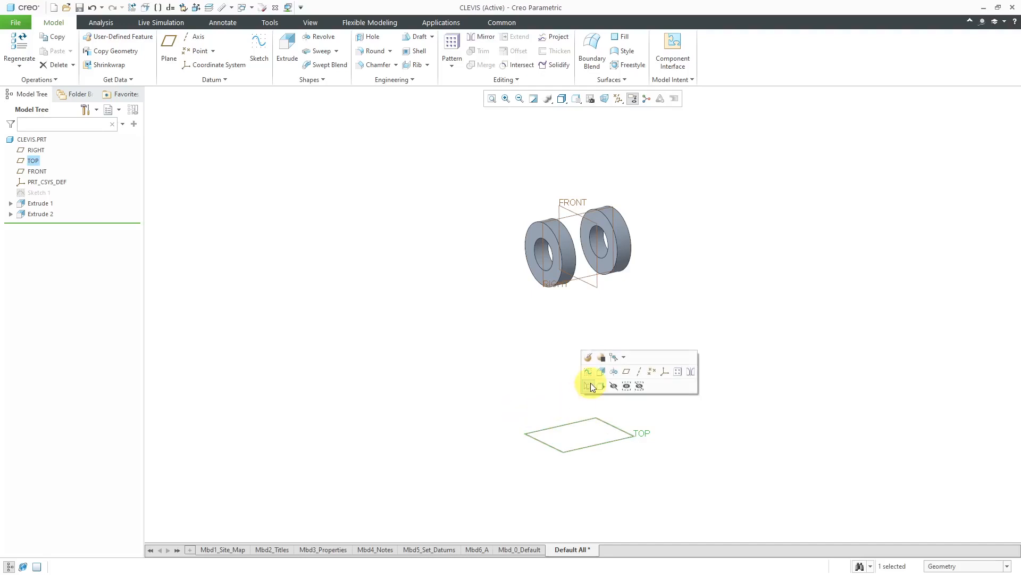
# Step: Sketch a Ø0.75 circle at the reference intersection on the TOP plane and accept Sketch 2
pyautogui.click(588, 386)
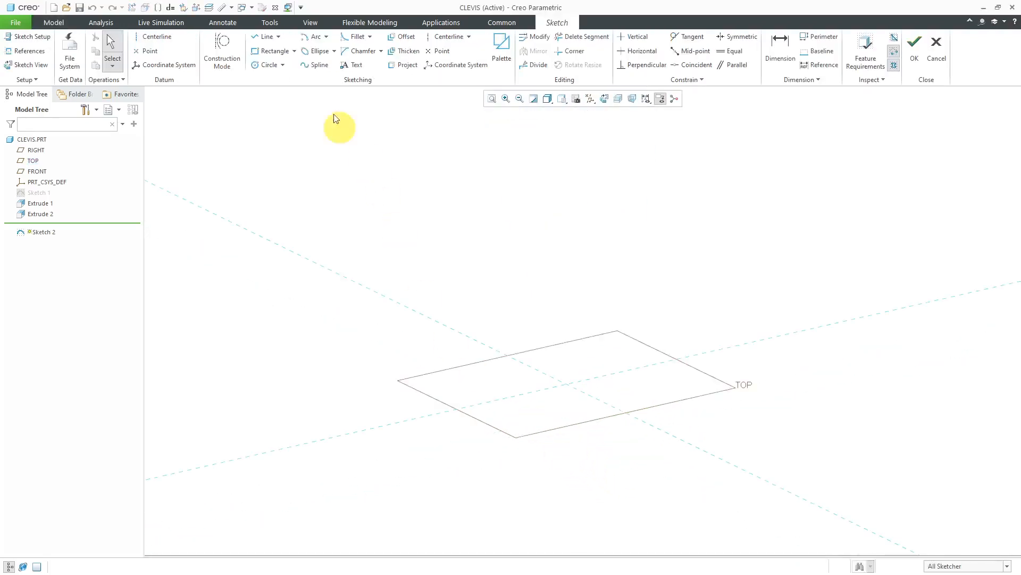
pyautogui.click(266, 65)
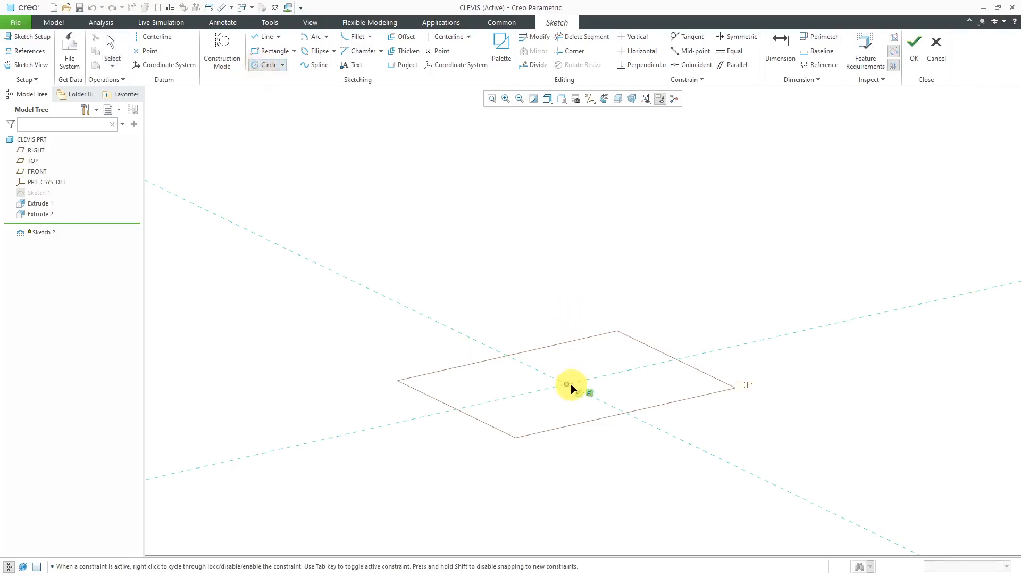
pyautogui.moveTo(567, 384); pyautogui.dragTo(629, 371)
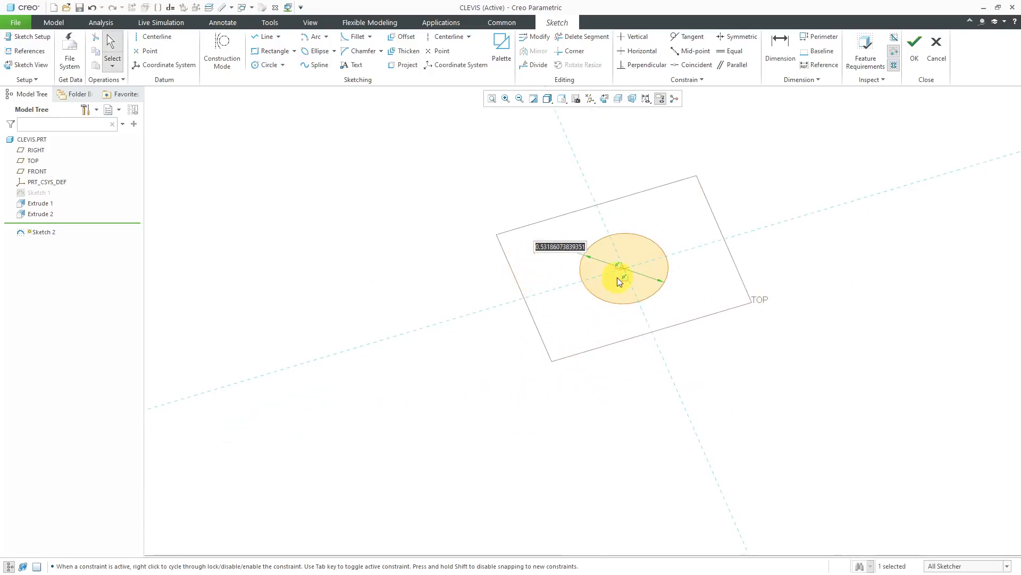
pyautogui.write('0.75')
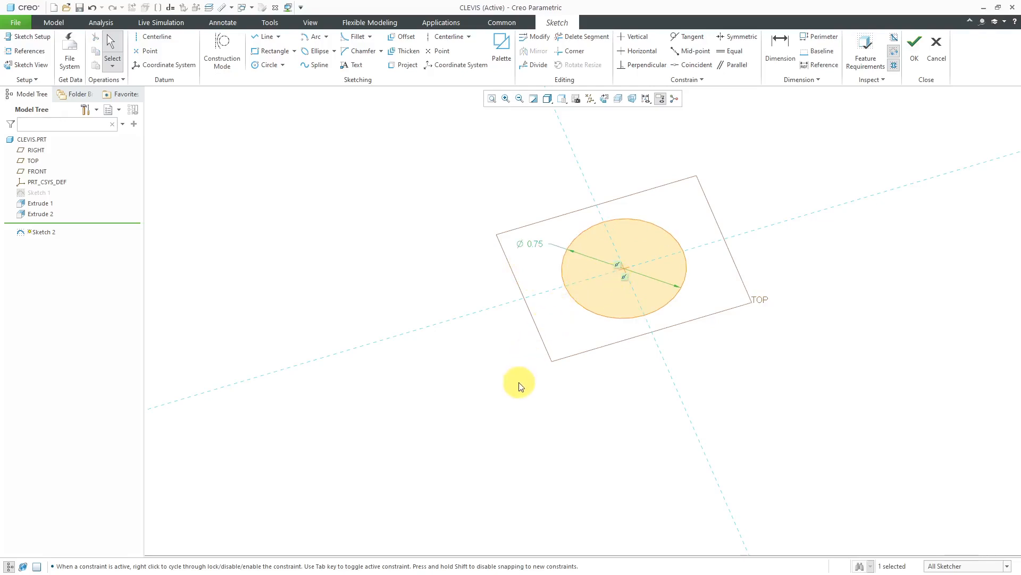
pyautogui.rightClick(519, 384)
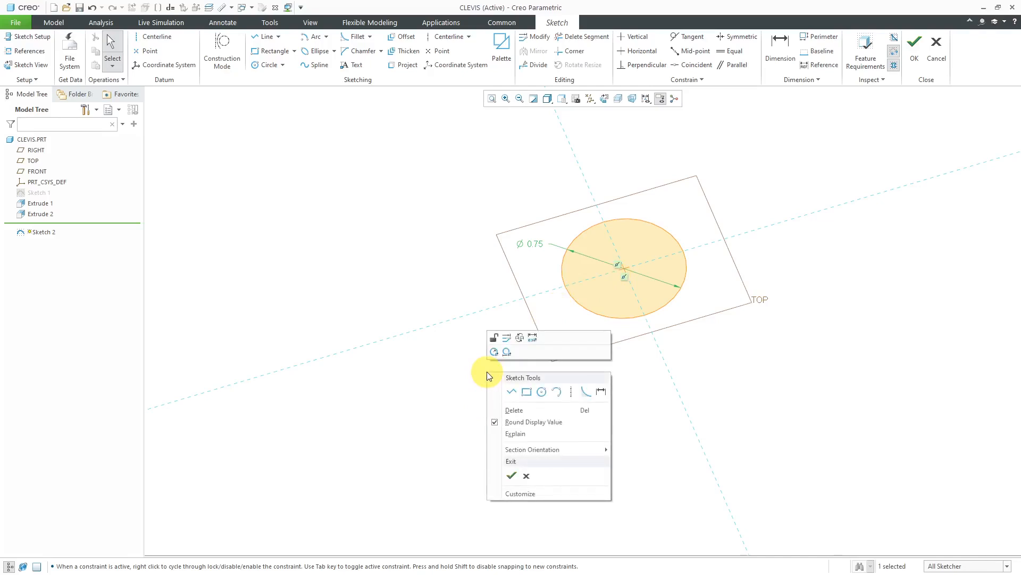
pyautogui.moveTo(511, 475)
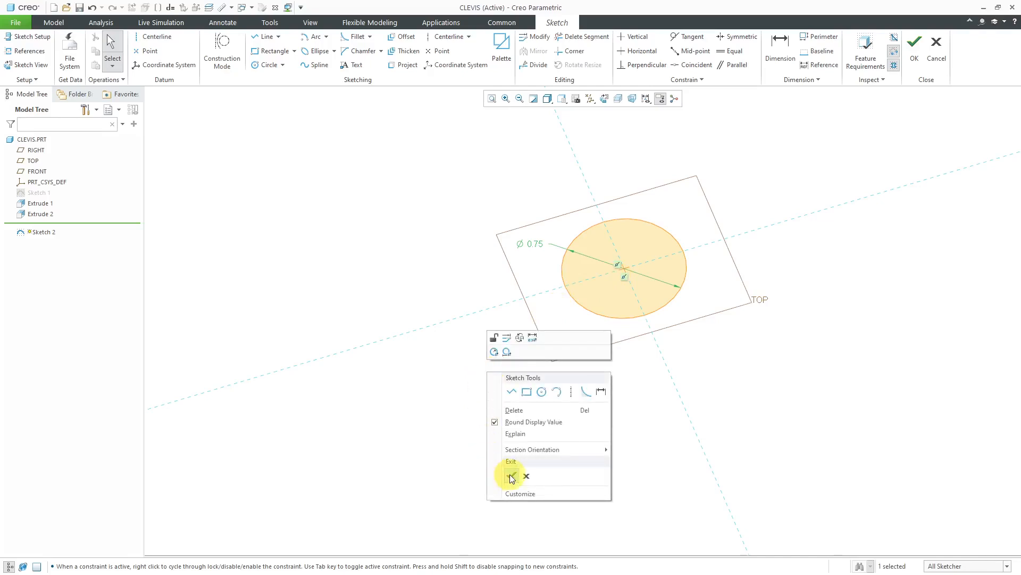
pyautogui.moveTo(511, 475)
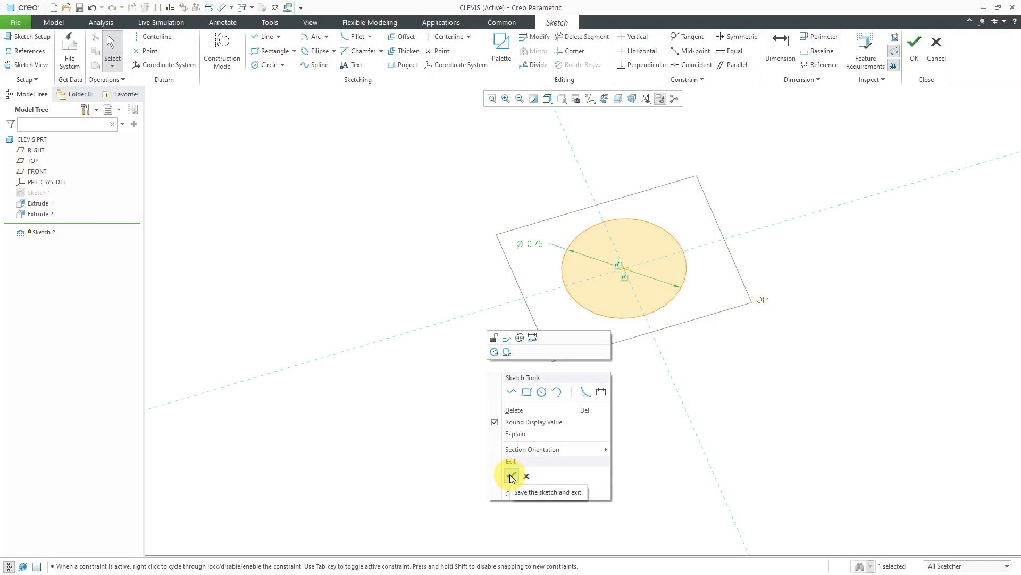
pyautogui.click(512, 475)
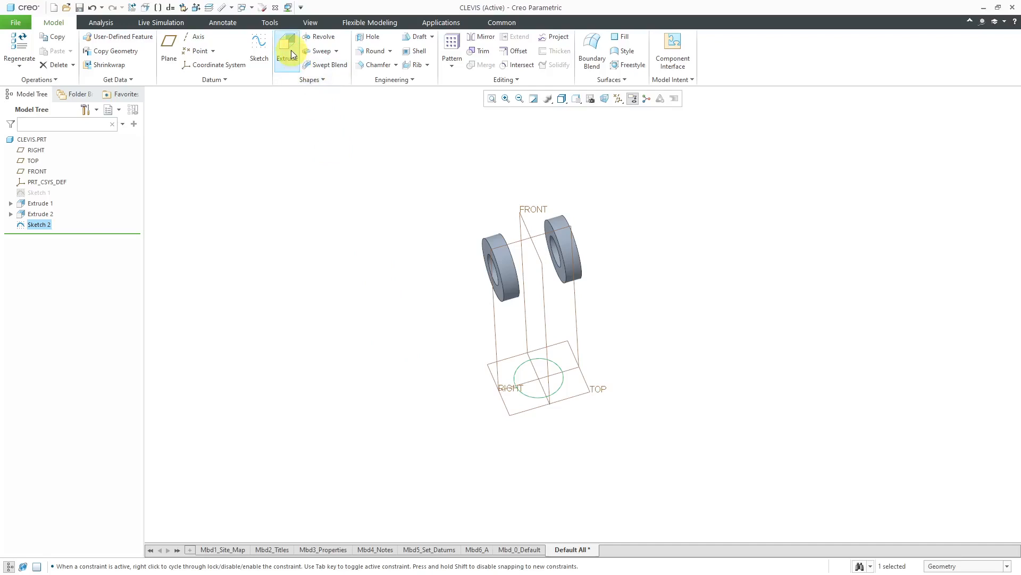
# Step: Extrude Sketch 2 into a solid cylinder 1.125 tall as Extrude 3
pyautogui.click(286, 49)
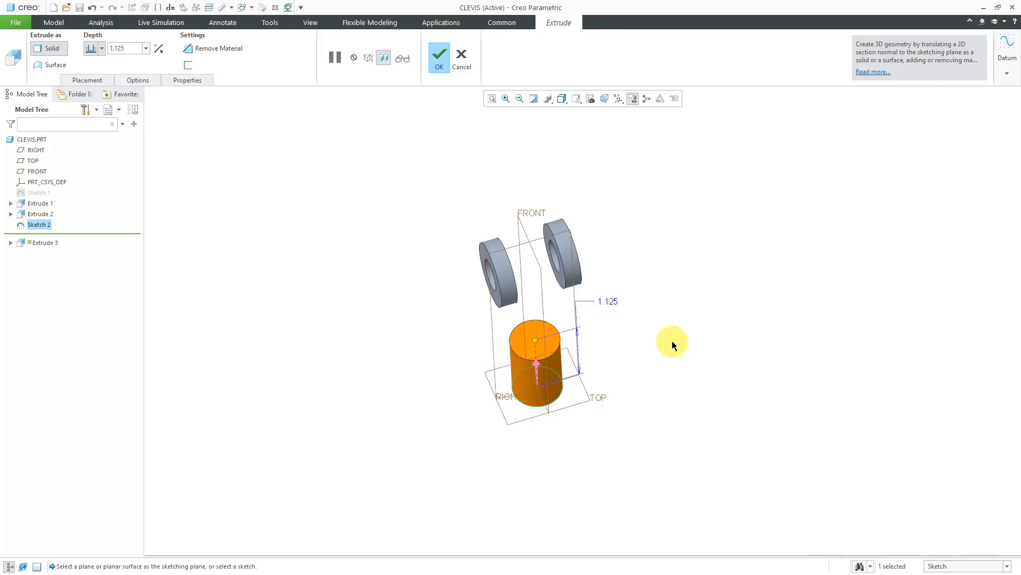
pyautogui.moveTo(504, 138)
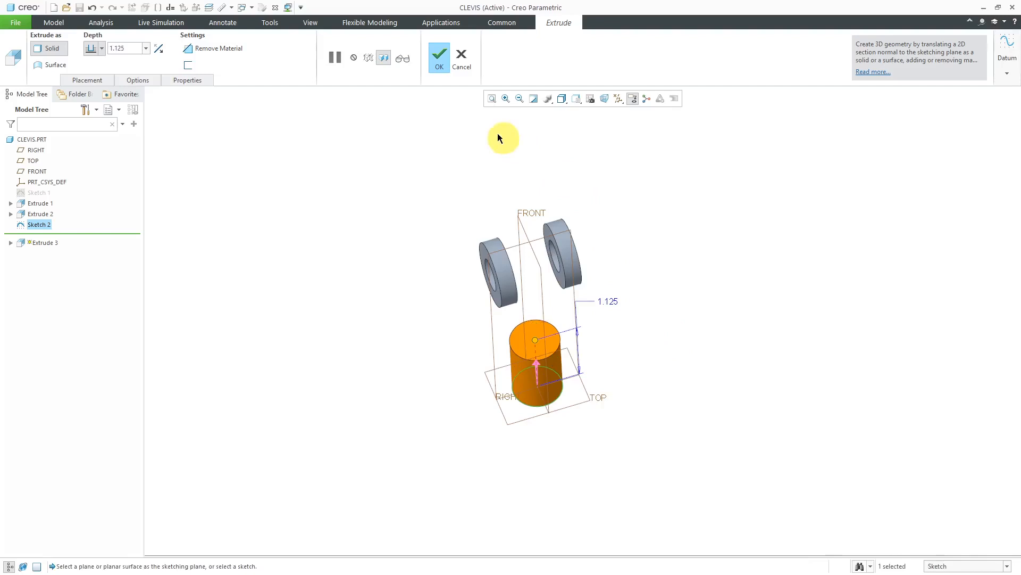
pyautogui.moveTo(497, 269)
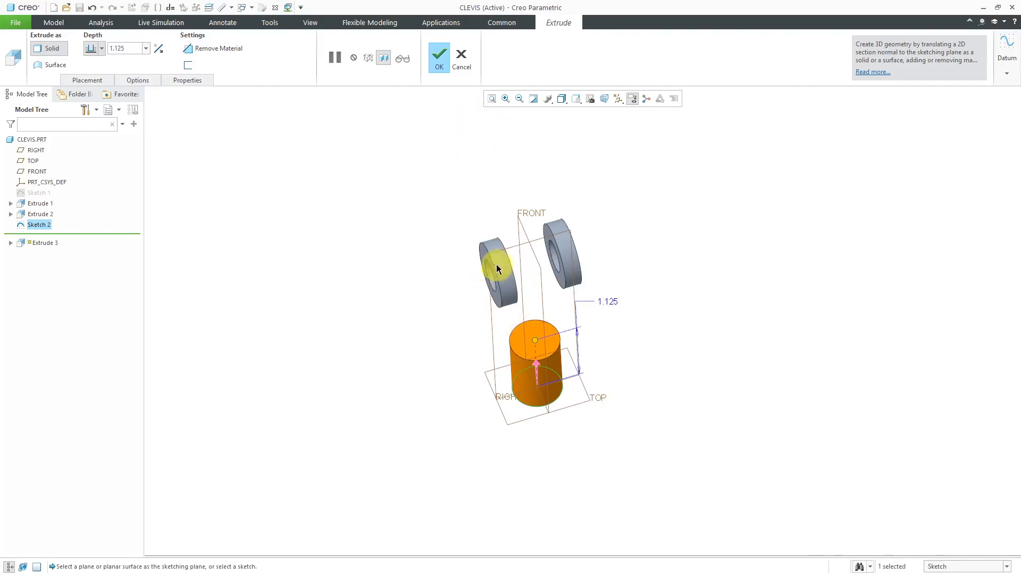
pyautogui.moveTo(463, 279)
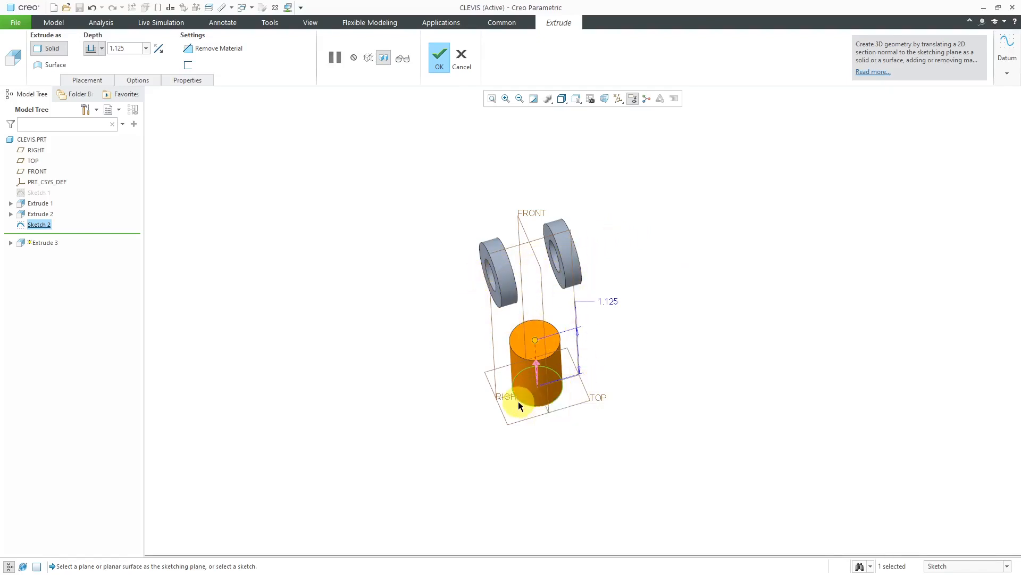
pyautogui.moveTo(420, 219)
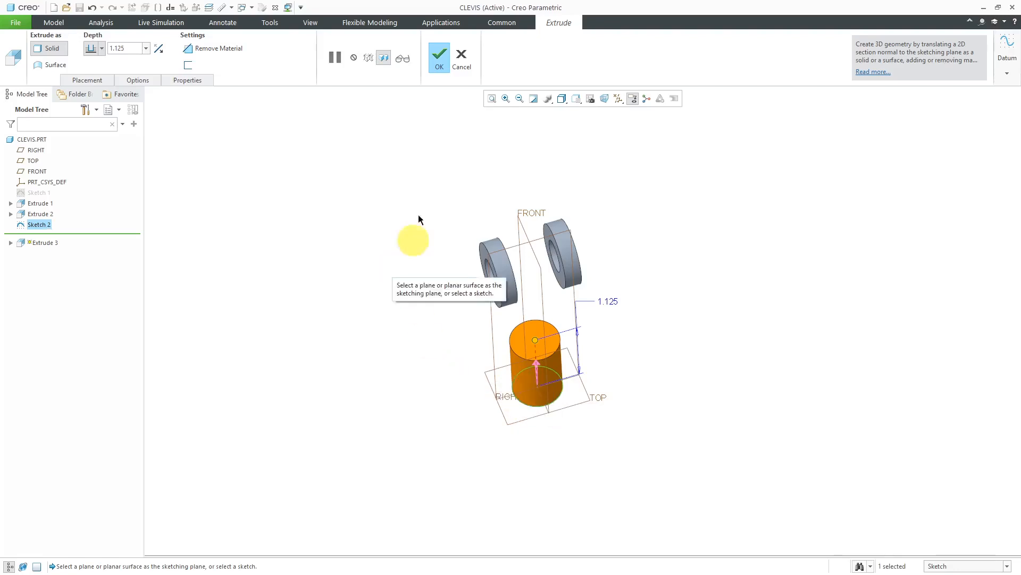
pyautogui.click(438, 57)
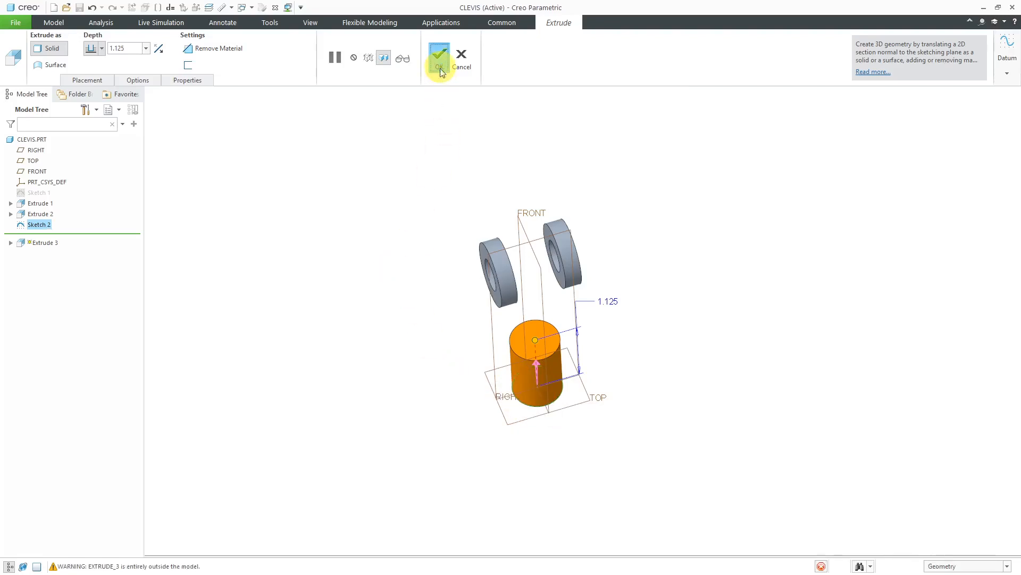
pyautogui.click(438, 58)
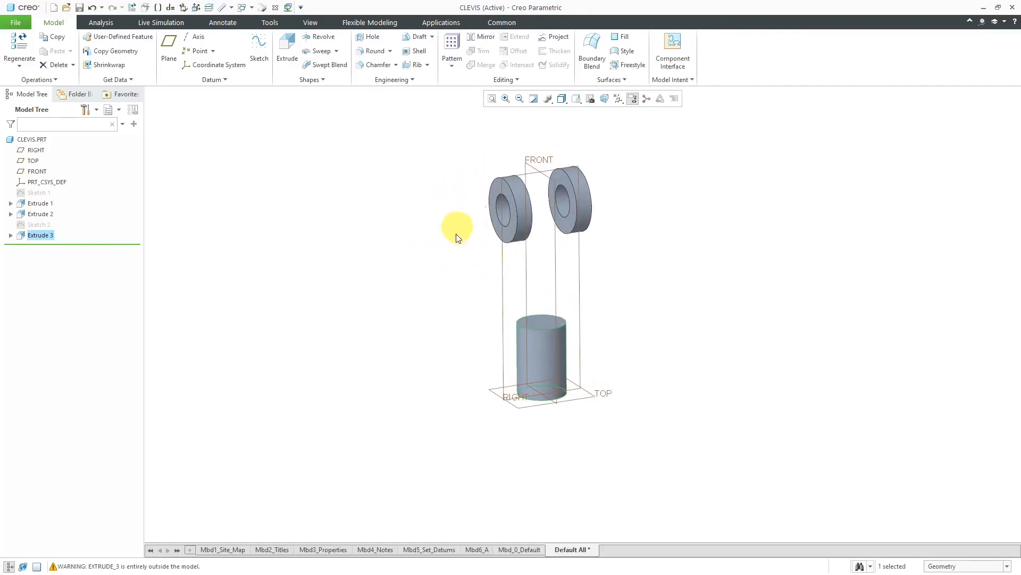
pyautogui.moveTo(515, 310)
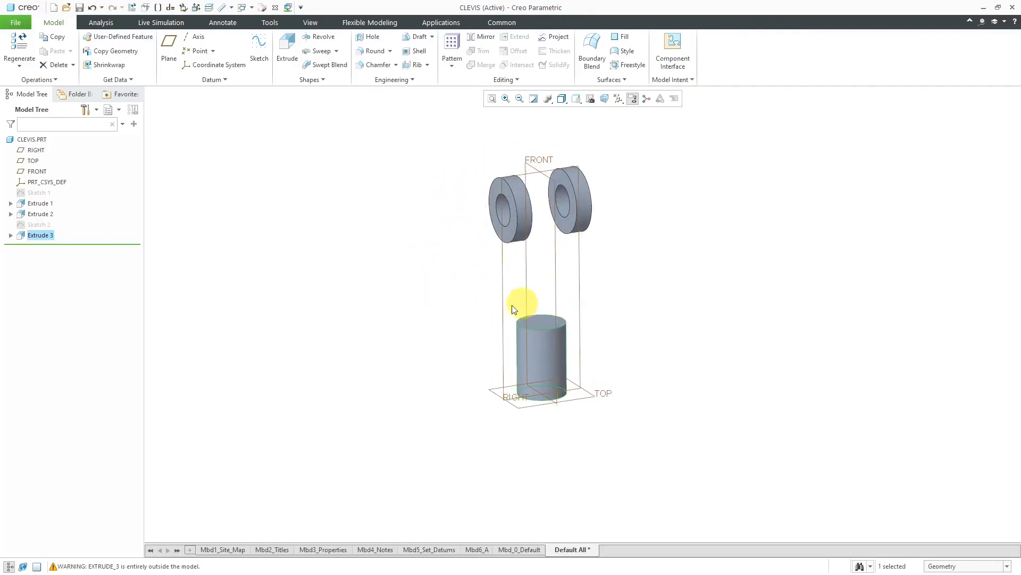
pyautogui.moveTo(469, 283)
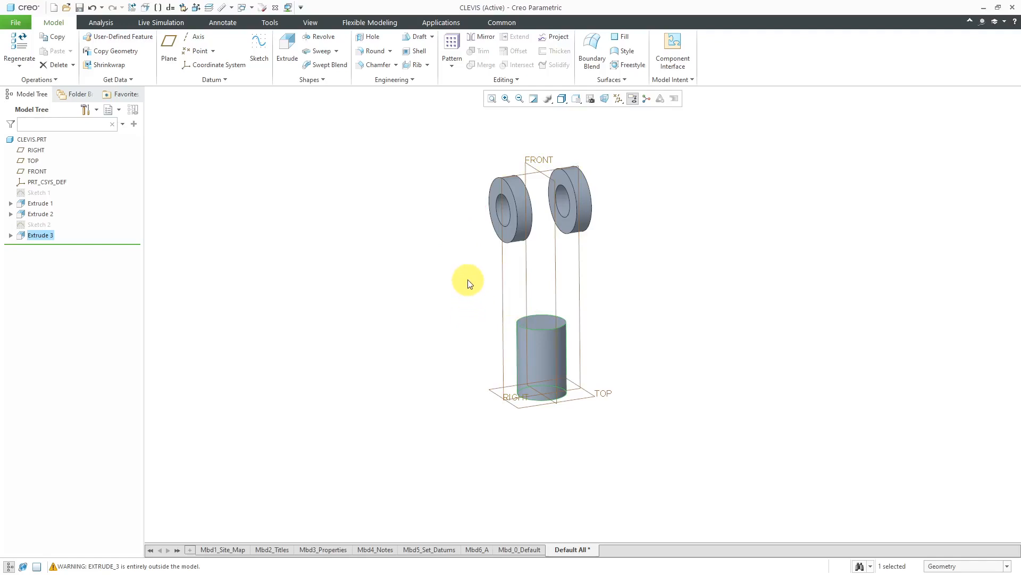
pyautogui.moveTo(417, 242)
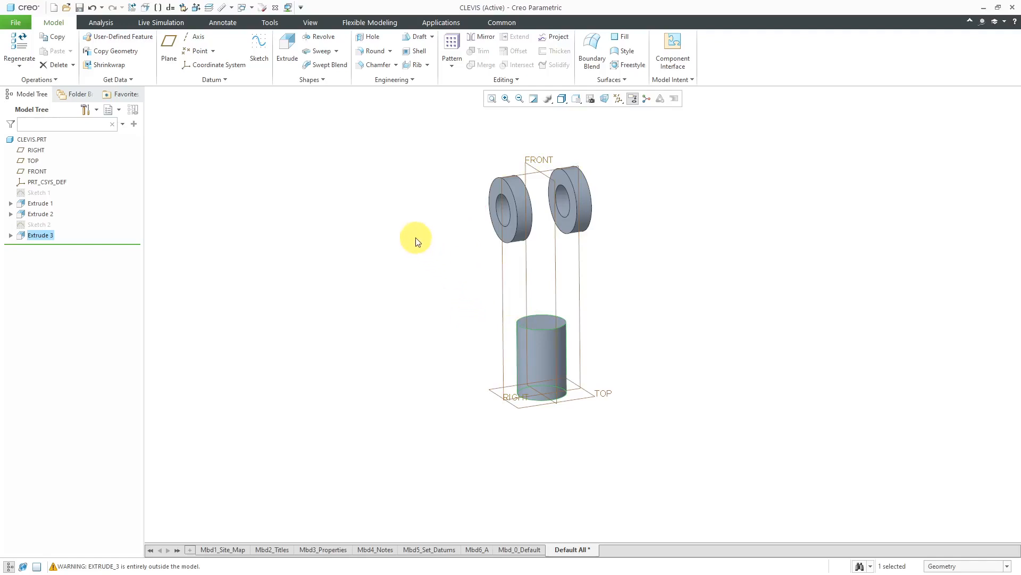
pyautogui.moveTo(436, 155)
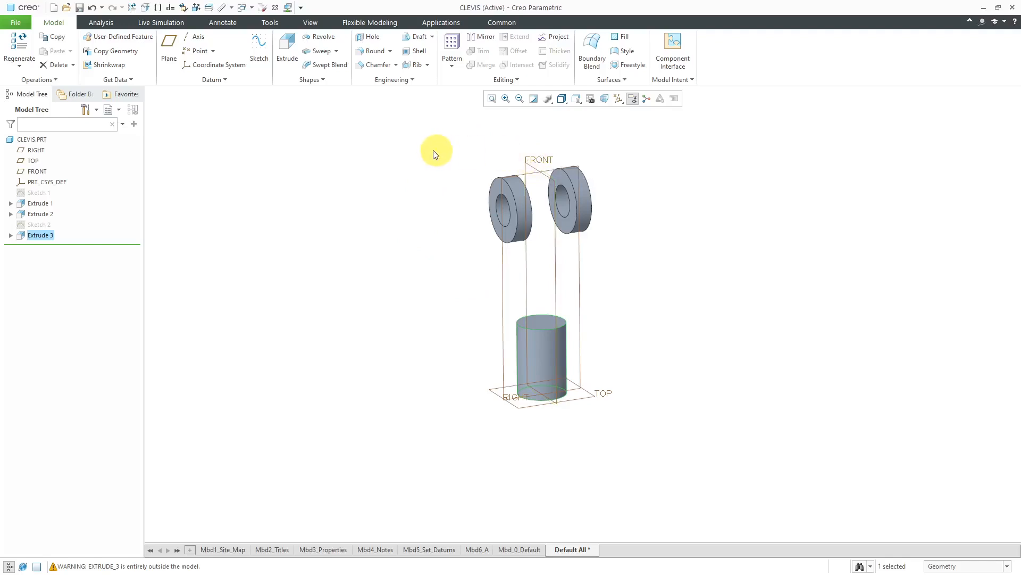
# Step: Start Sketch 3 on the FRONT plane with the cylinder's top face as the Top orientation reference
pyautogui.click(259, 49)
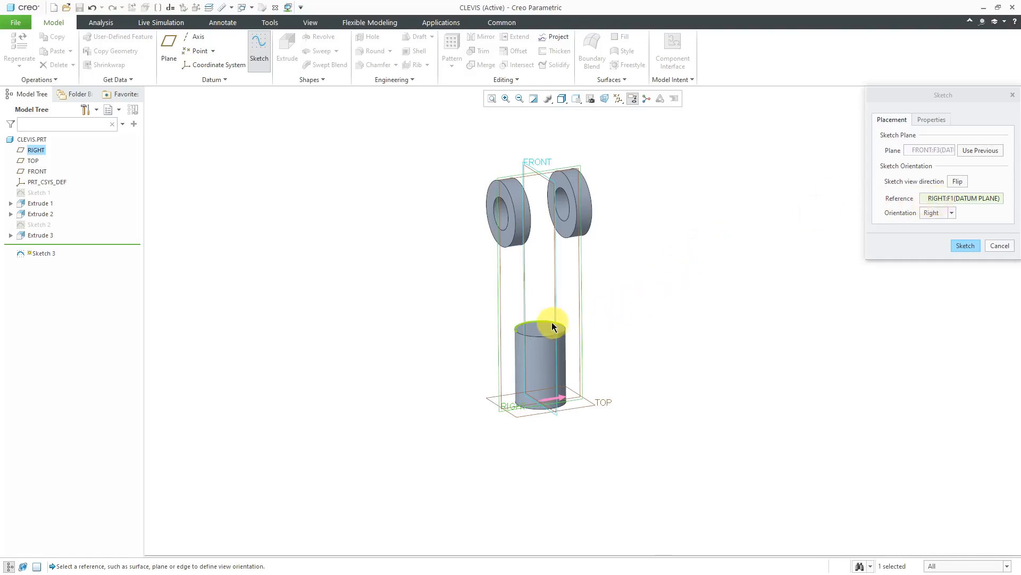
pyautogui.moveTo(541, 332)
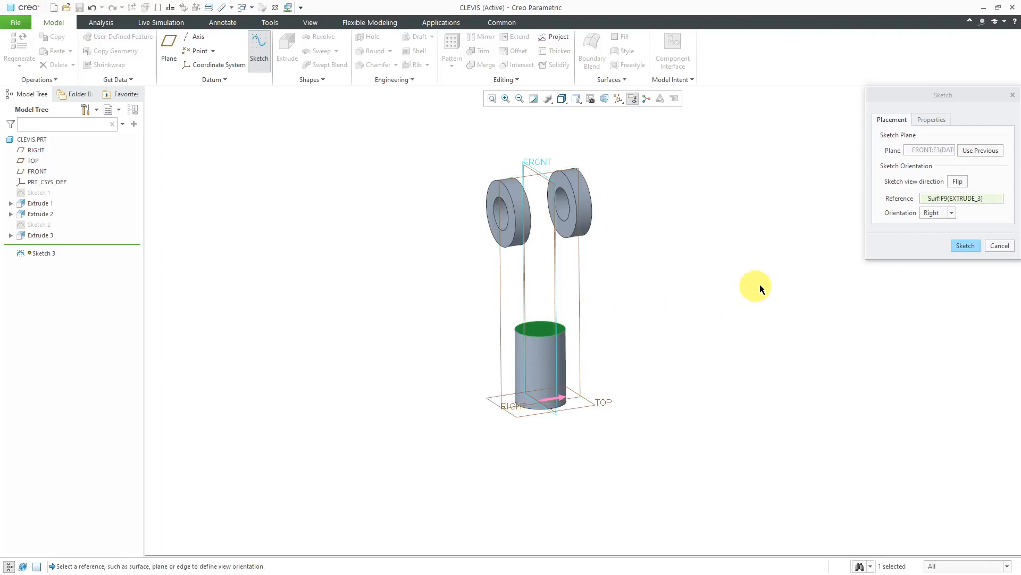
pyautogui.click(934, 212)
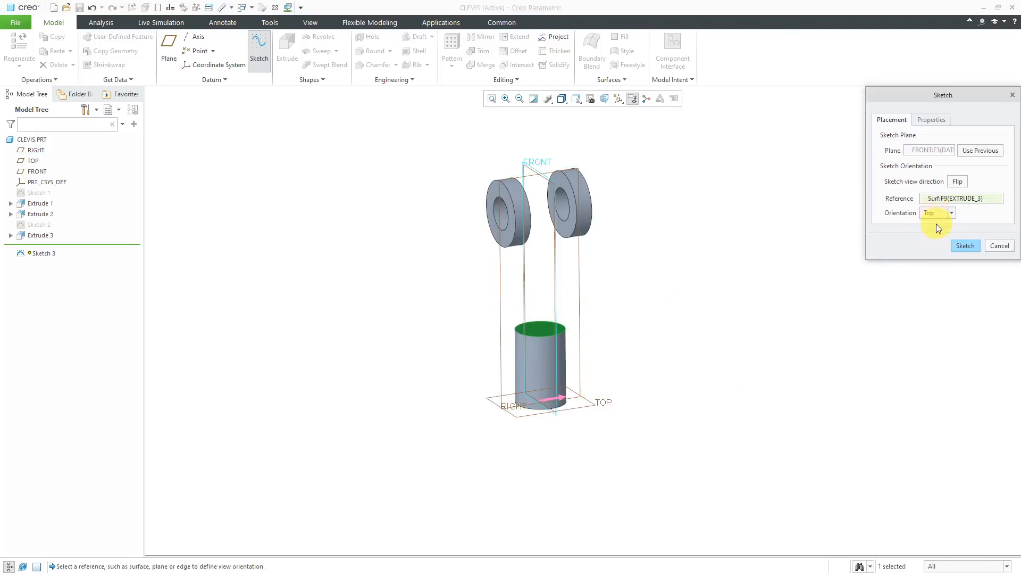
pyautogui.click(965, 245)
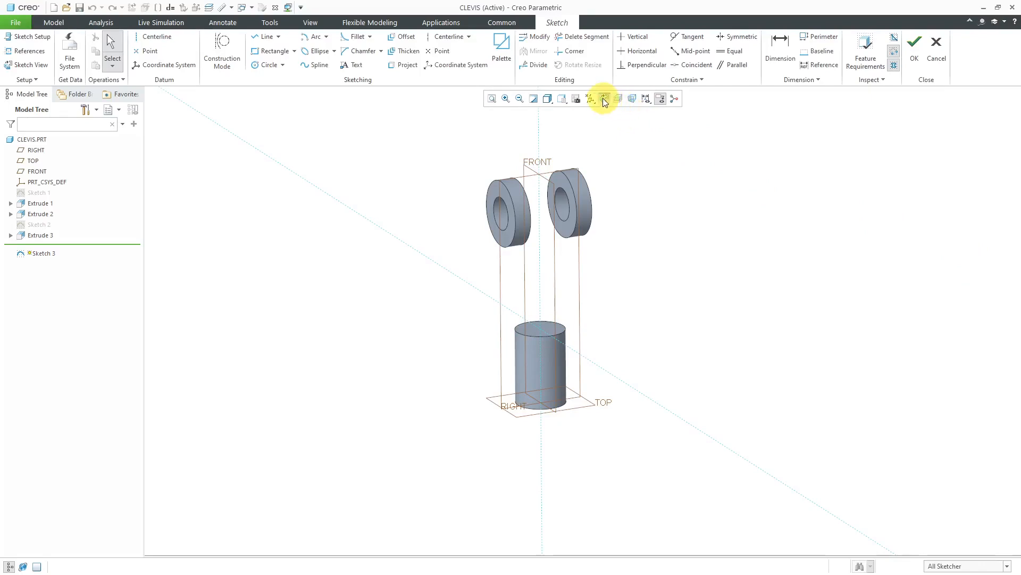
# Step: Reference the cylinder's side silhouettes and the upper ring's outer edge in Sketch 3, viewed in hidden-line mode
pyautogui.click(589, 98)
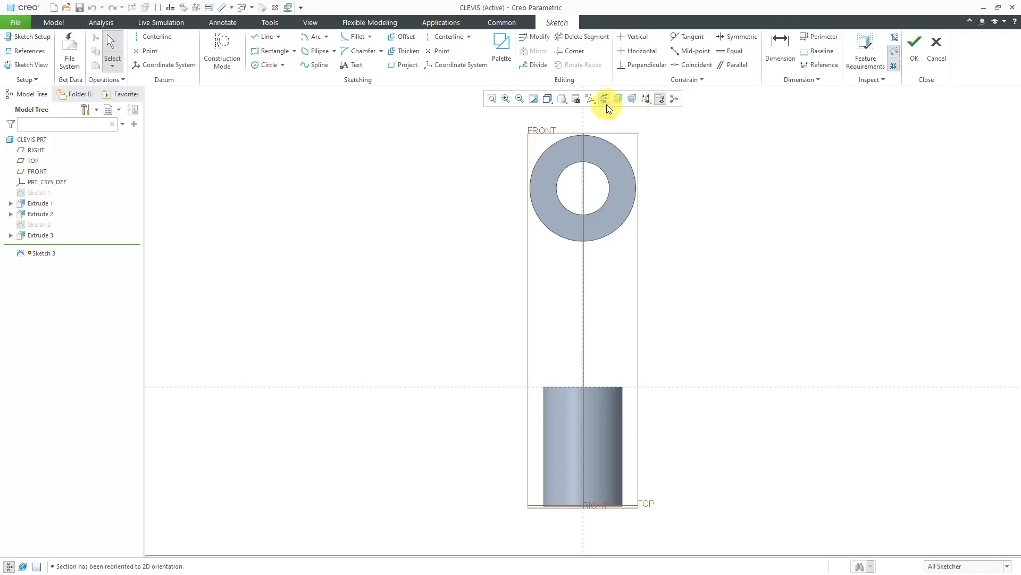
pyautogui.click(588, 97)
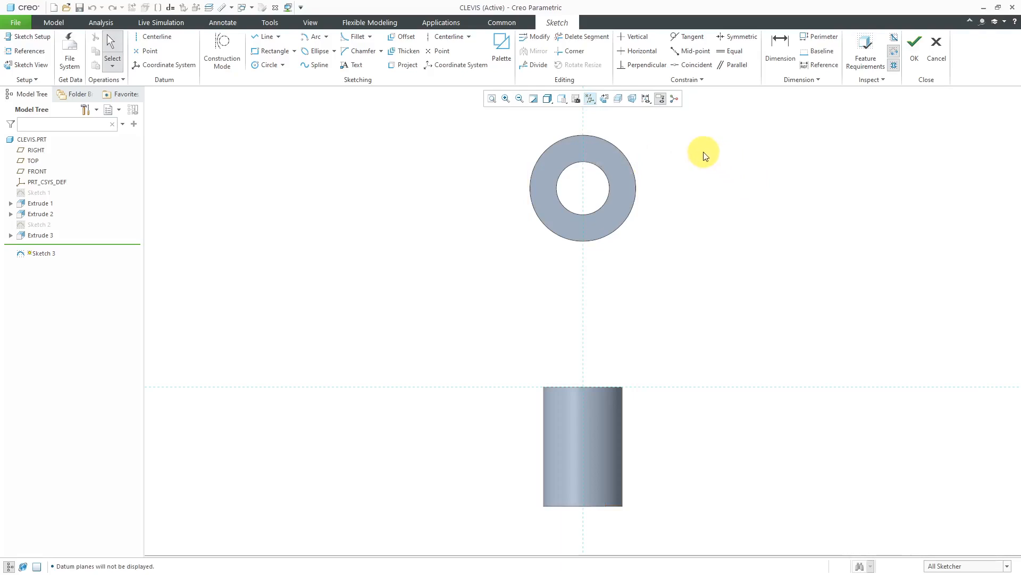
pyautogui.moveTo(301, 131)
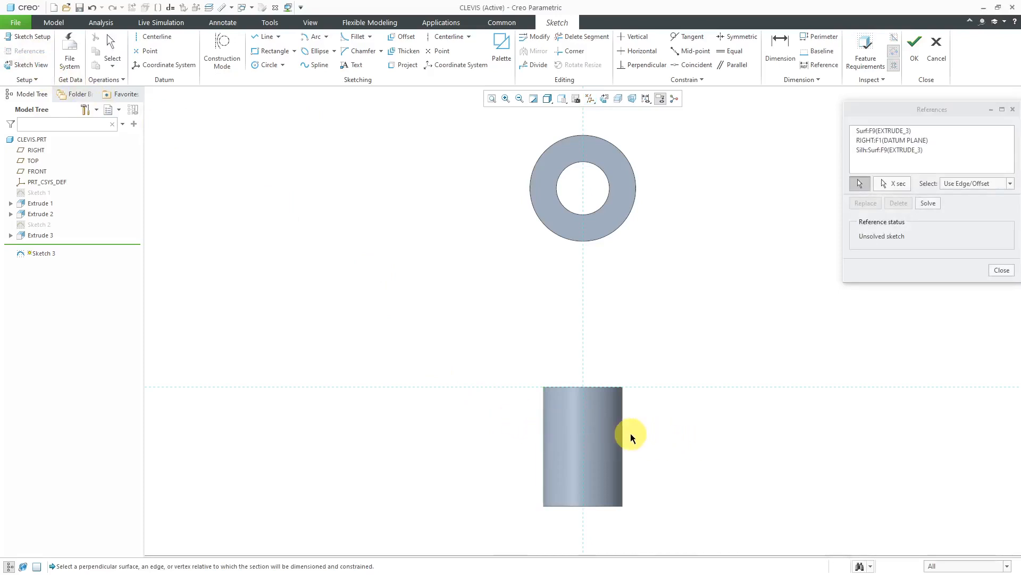
pyautogui.click(620, 436)
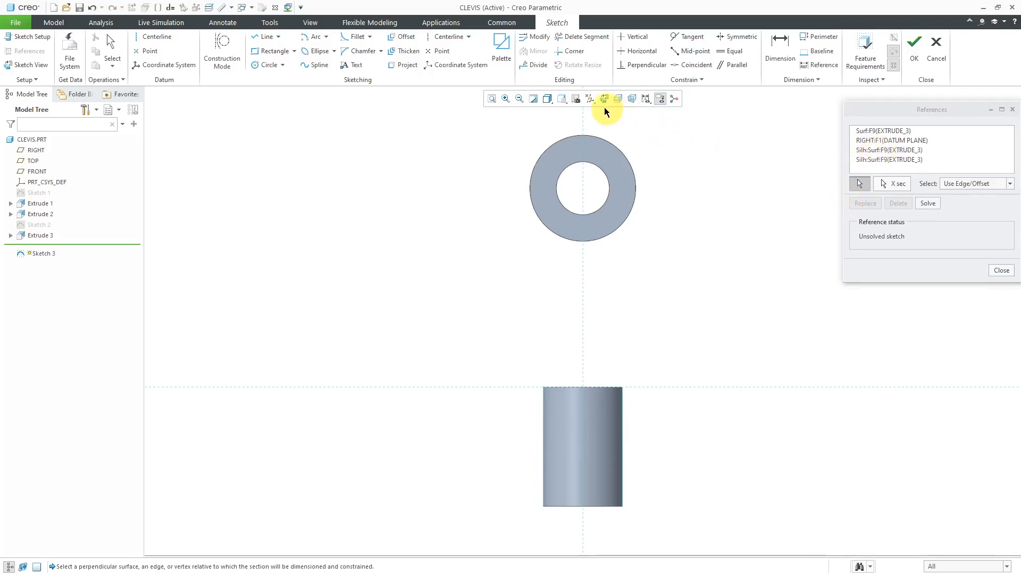
pyautogui.click(546, 98)
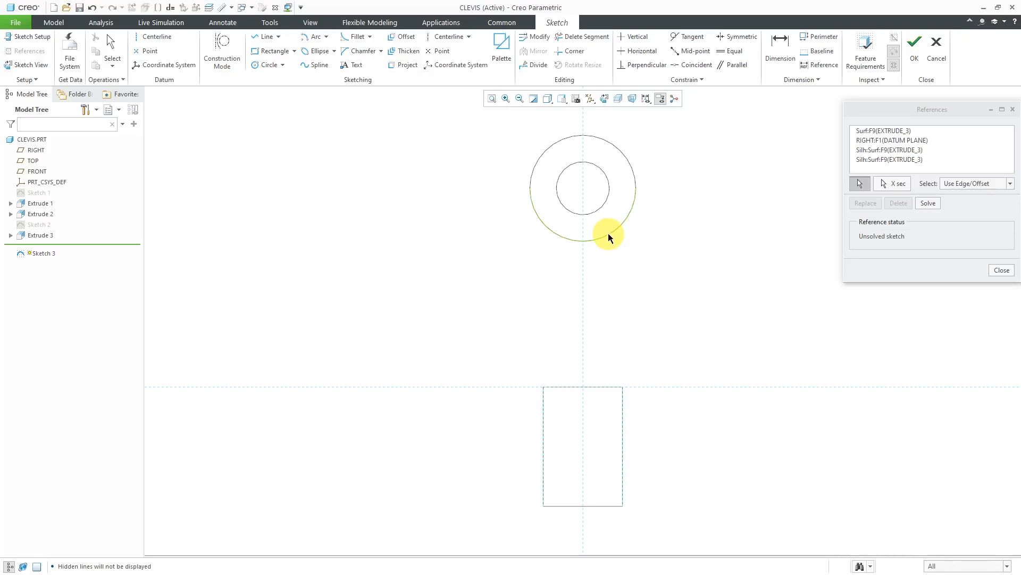
pyautogui.moveTo(608, 236)
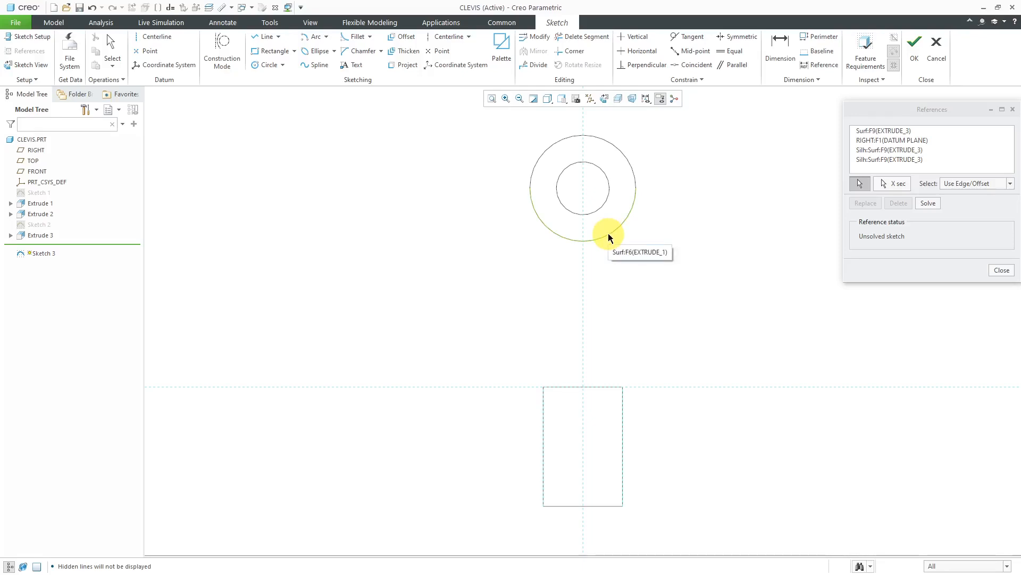
pyautogui.click(607, 233)
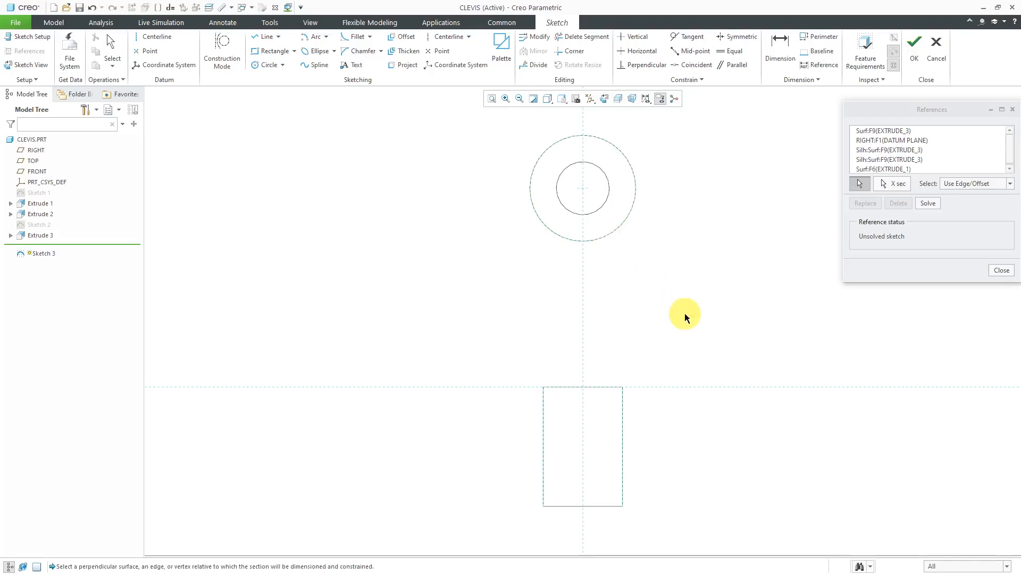
pyautogui.click(1000, 270)
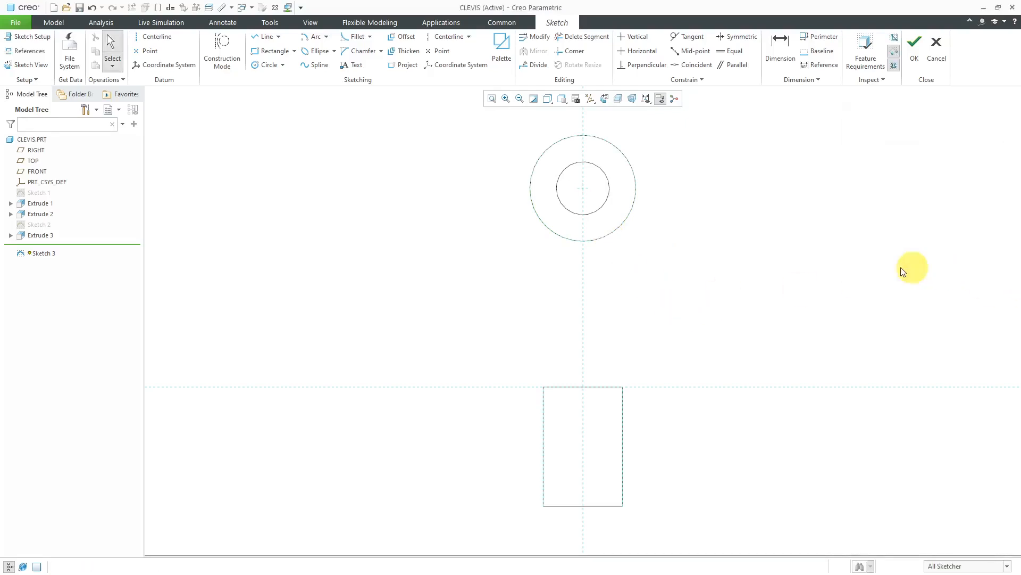
pyautogui.moveTo(543, 239)
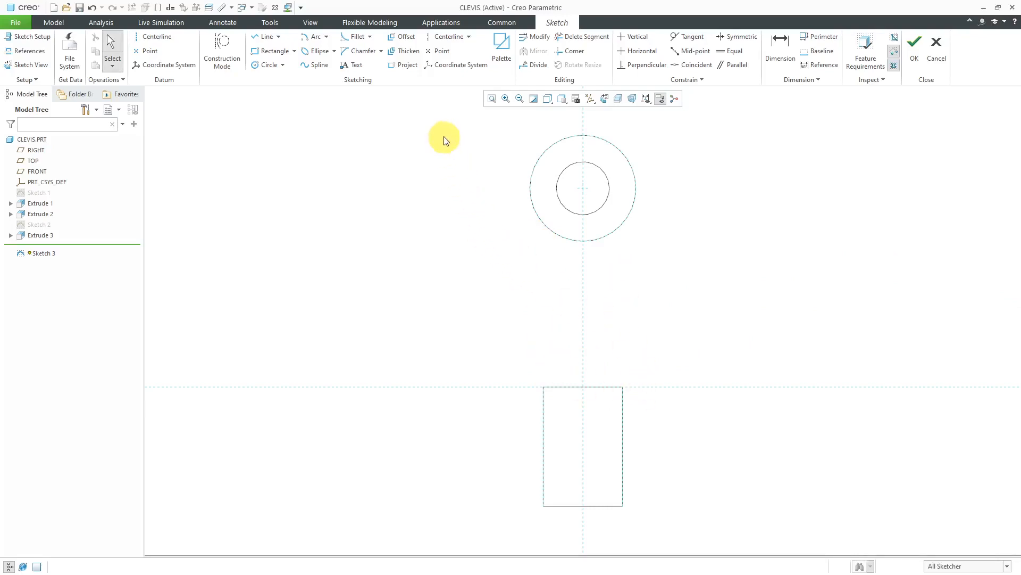
# Step: Sketch a semicircular arc along the lower half of the ring's outer edge
pyautogui.click(405, 65)
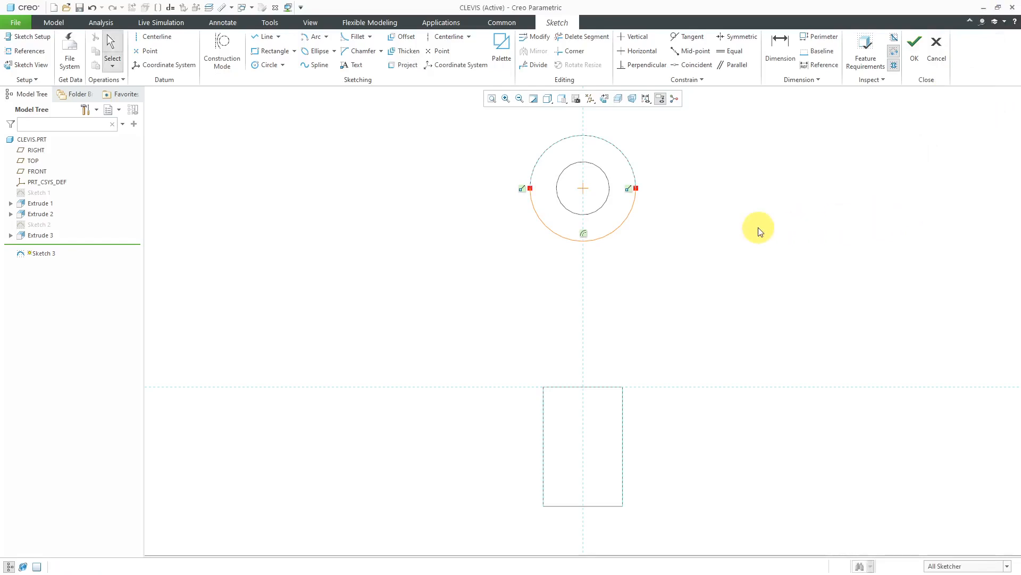
pyautogui.moveTo(320, 199)
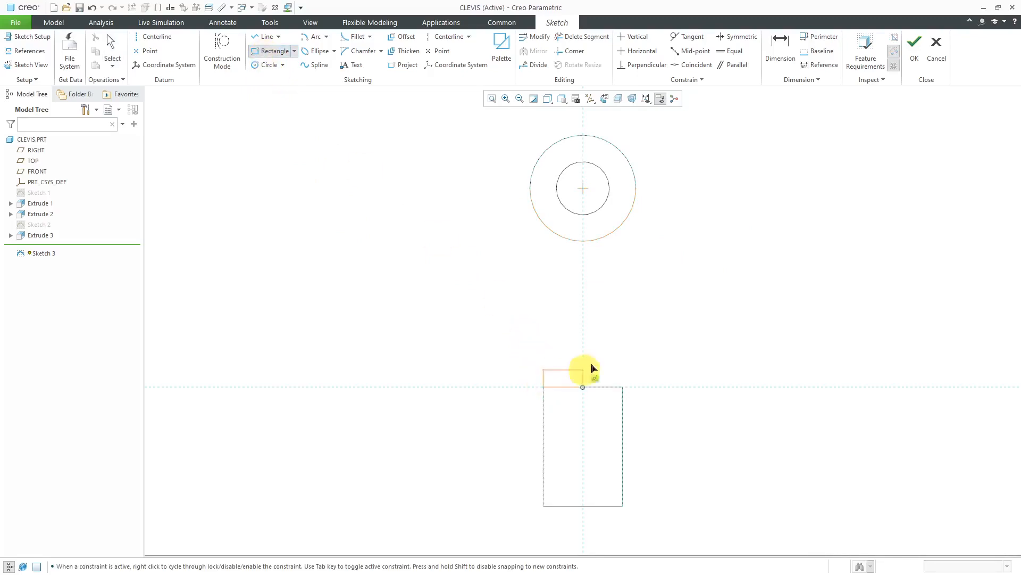
# Step: Sketch a rectangle from the shaft's top up to the ring's arc and trim it into a closed profile
pyautogui.moveTo(582, 368); pyautogui.dragTo(623, 260)
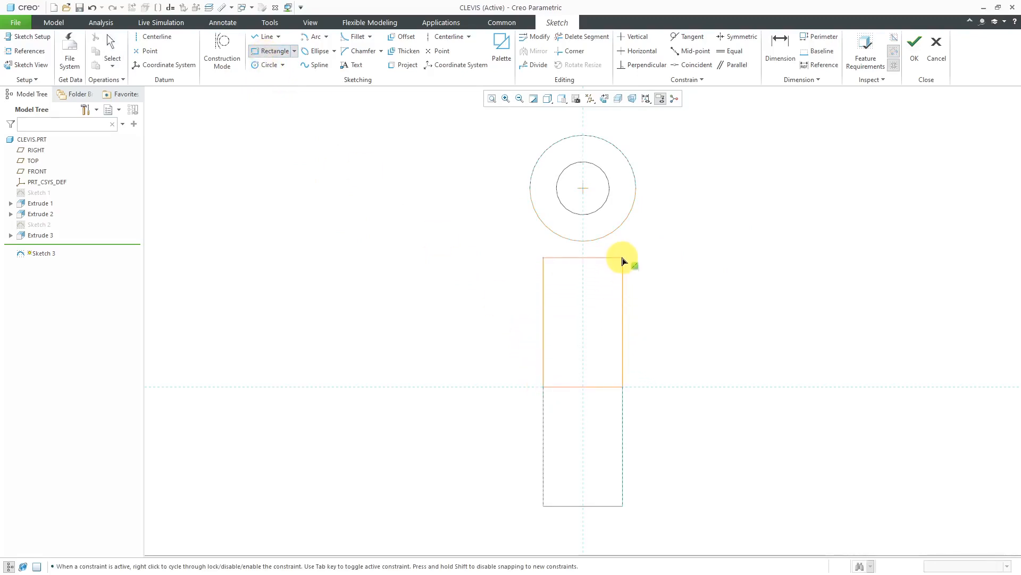
pyautogui.moveTo(623, 260); pyautogui.dragTo(623, 227)
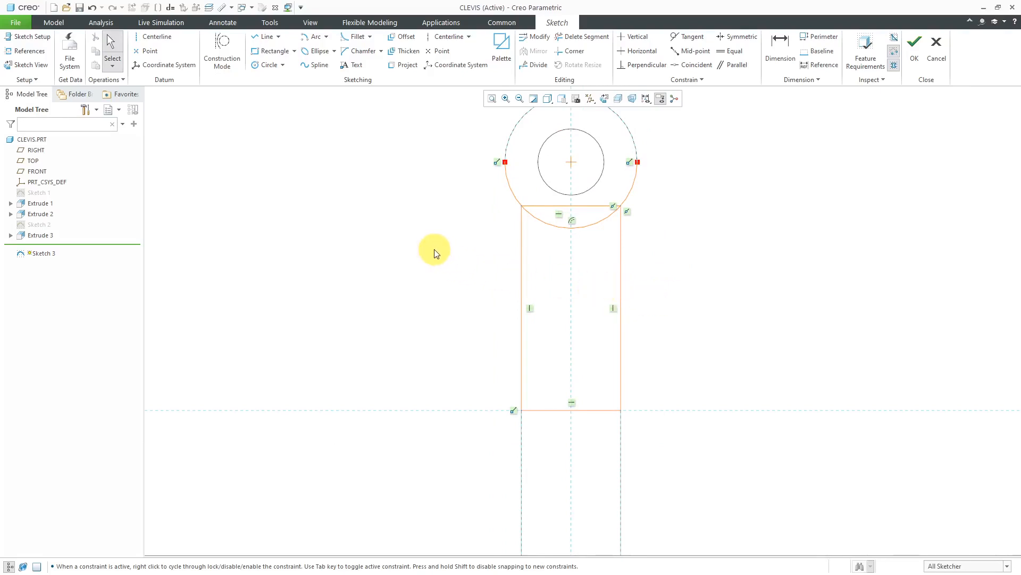
pyautogui.moveTo(587, 36)
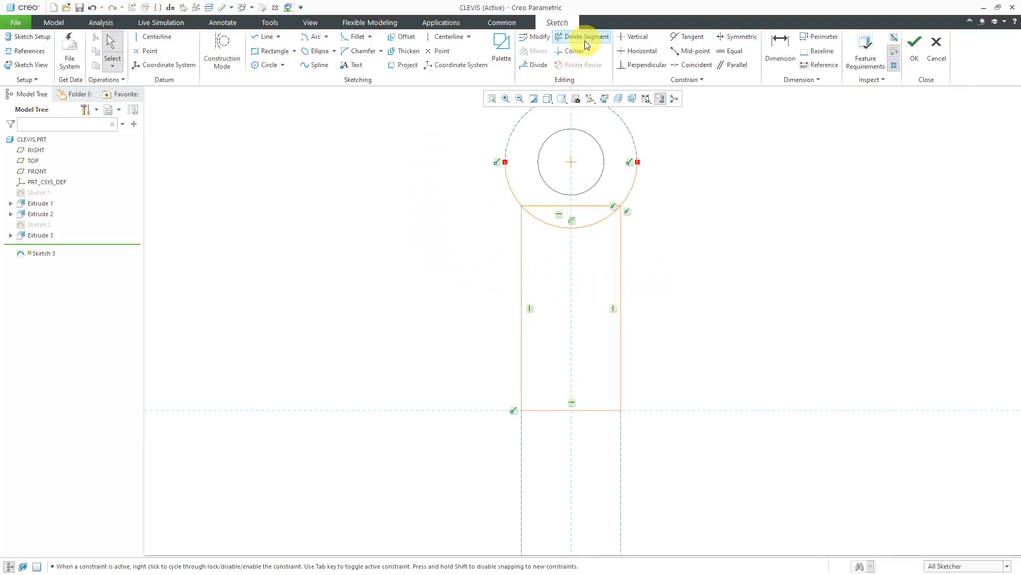
pyautogui.moveTo(584, 36)
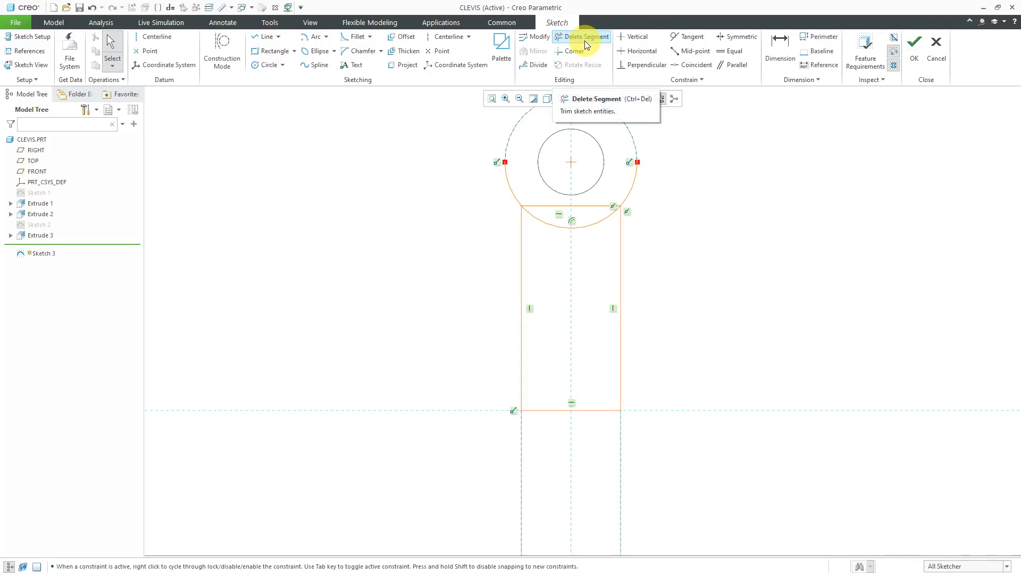
pyautogui.click(586, 36)
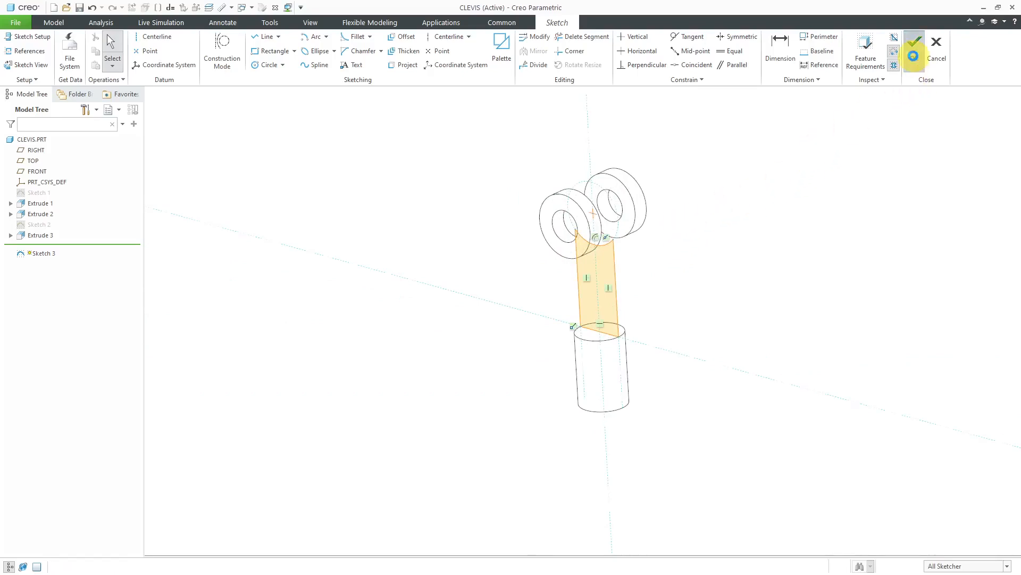
# Step: Accept Sketch 3 and show the part as Shading With Edges before extruding it
pyautogui.click(913, 50)
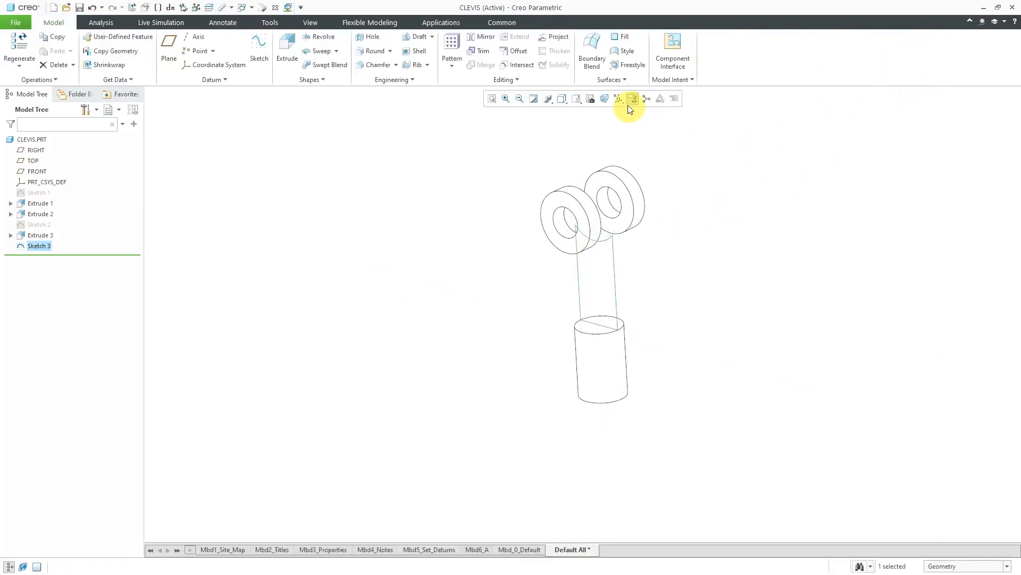
pyautogui.click(618, 98)
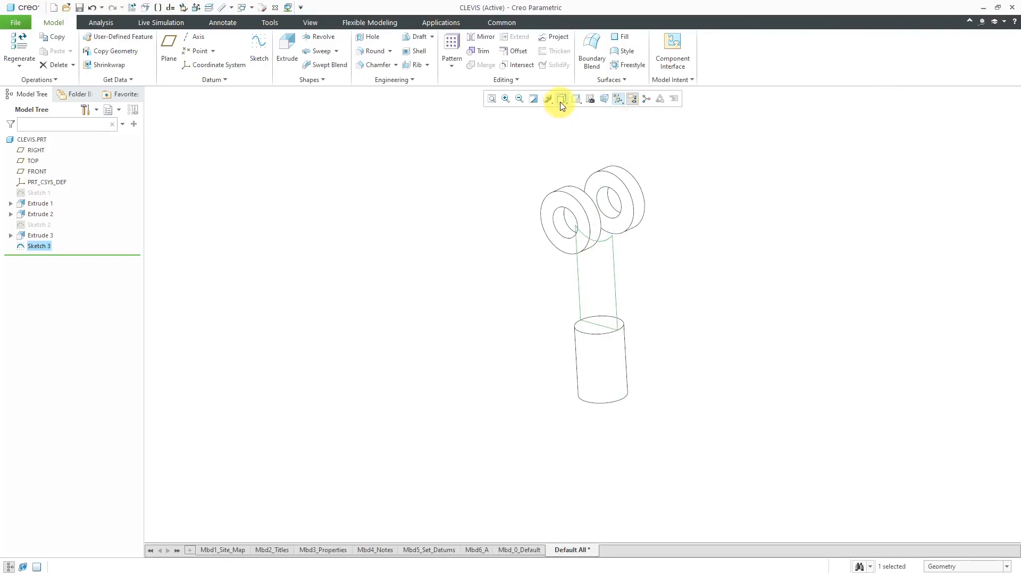
pyautogui.click(562, 98)
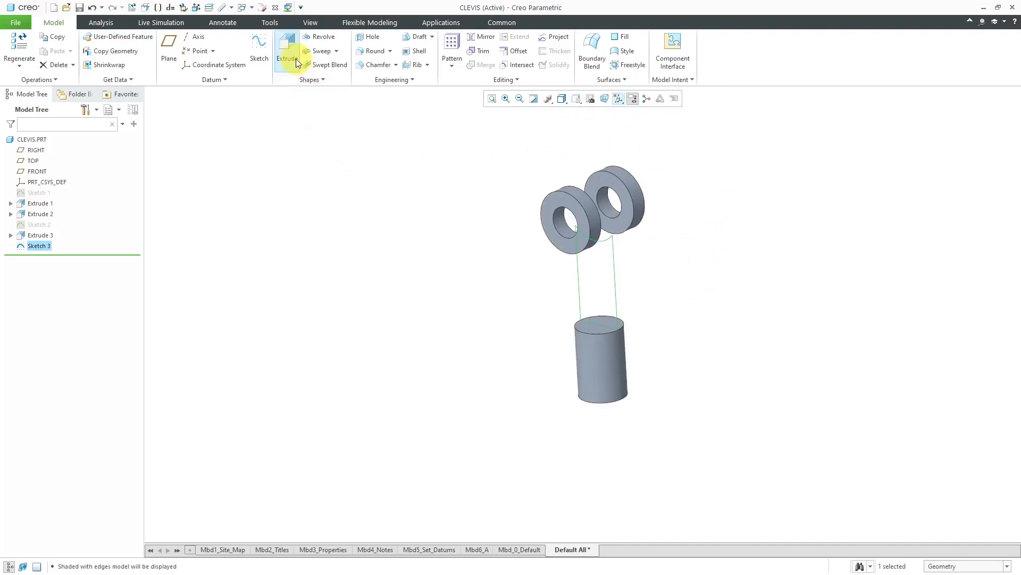
pyautogui.click(285, 49)
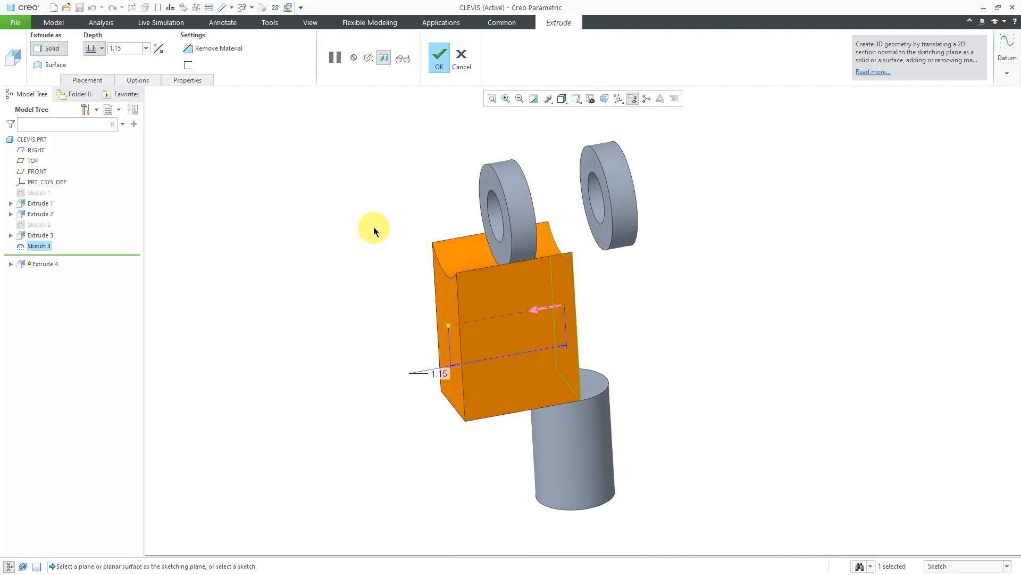
pyautogui.moveTo(381, 233)
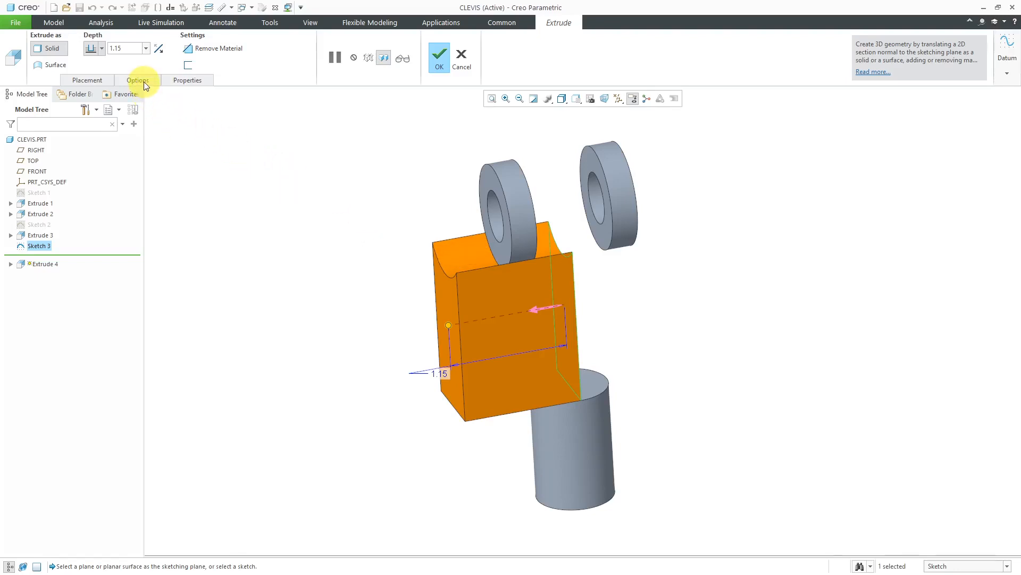
# Step: Set the connecting extrusion's depth type to To Selected in the Options panel
pyautogui.click(137, 80)
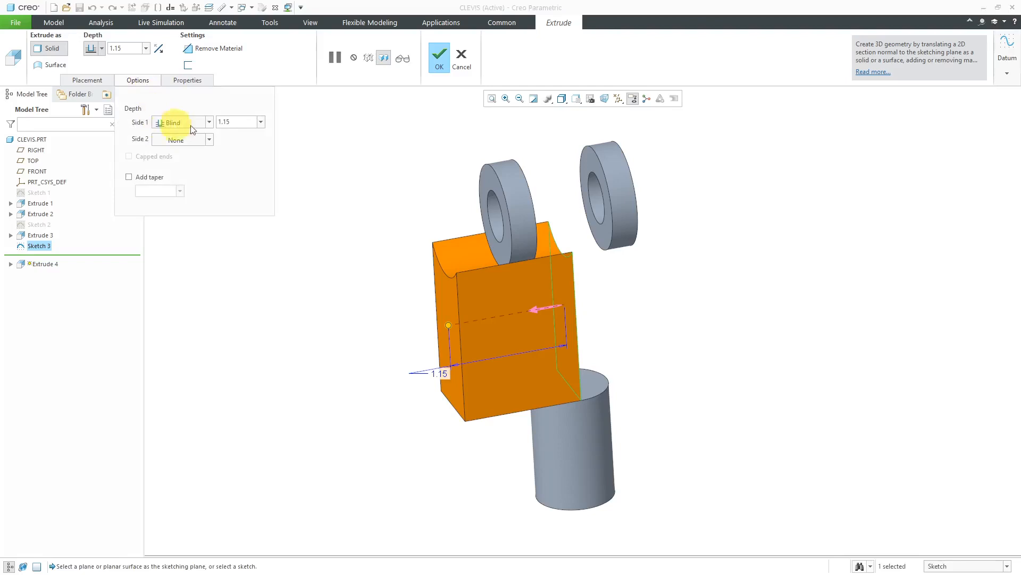
pyautogui.moveTo(344, 322)
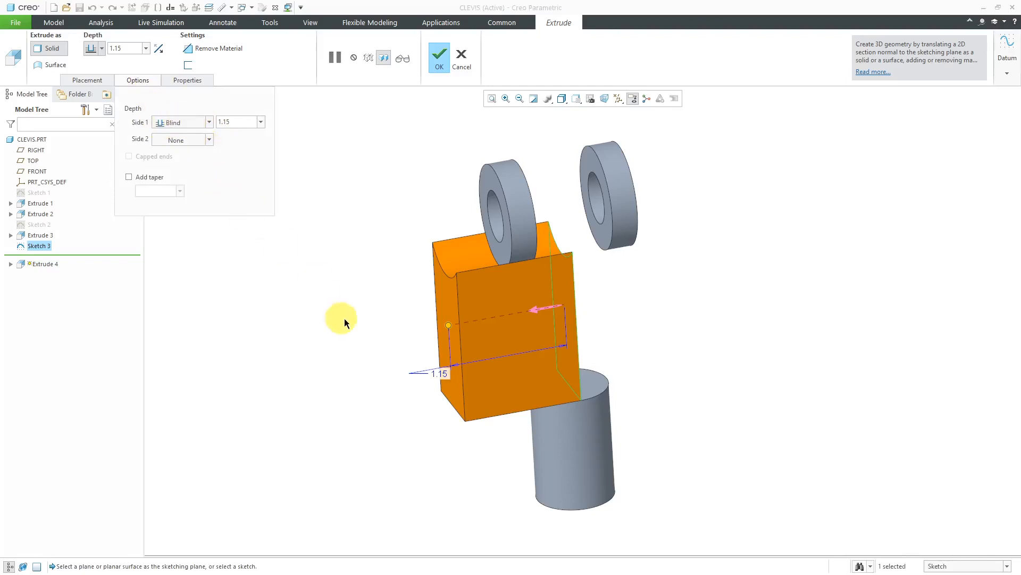
pyautogui.rightClick(448, 326)
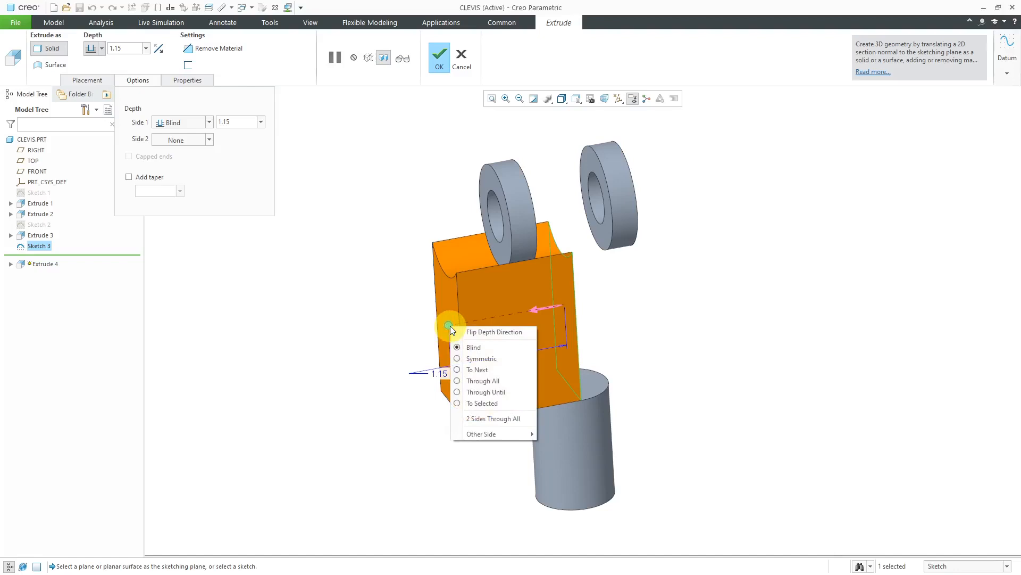
pyautogui.moveTo(482, 381)
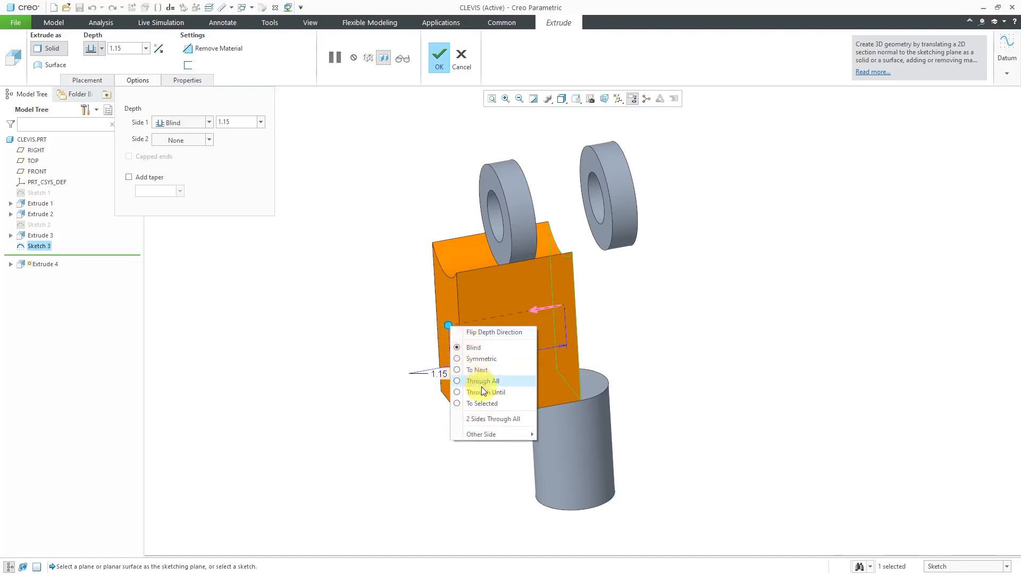
pyautogui.click(482, 403)
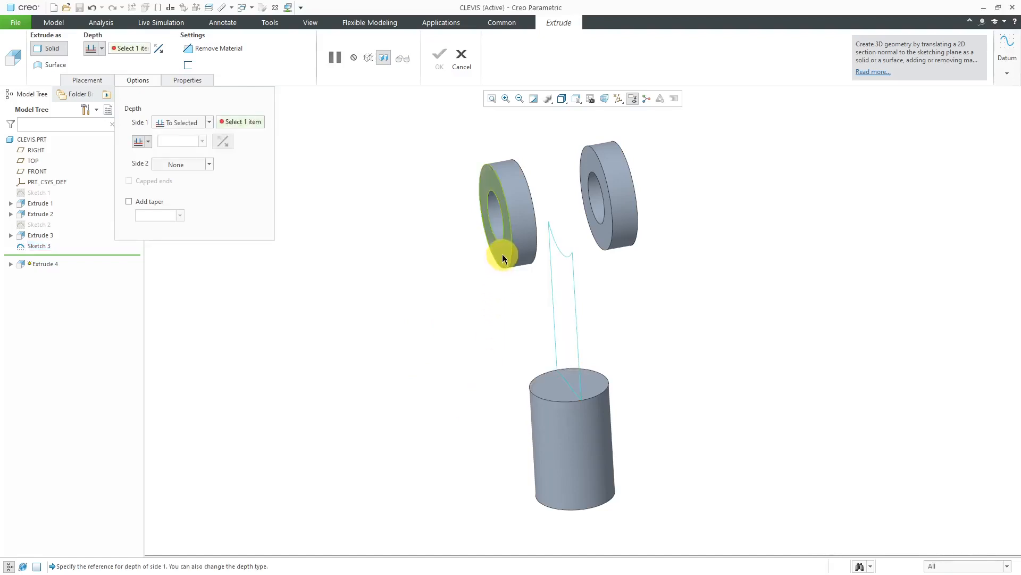
# Step: End Side 1 at the left ear's face with a flipped 0.0625 offset
pyautogui.click(502, 259)
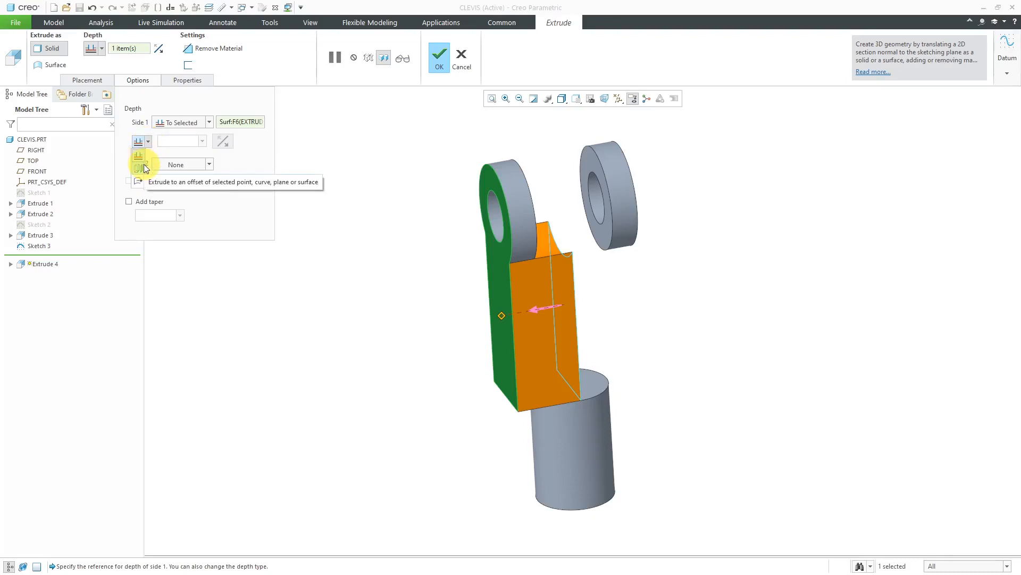
pyautogui.moveTo(139, 186)
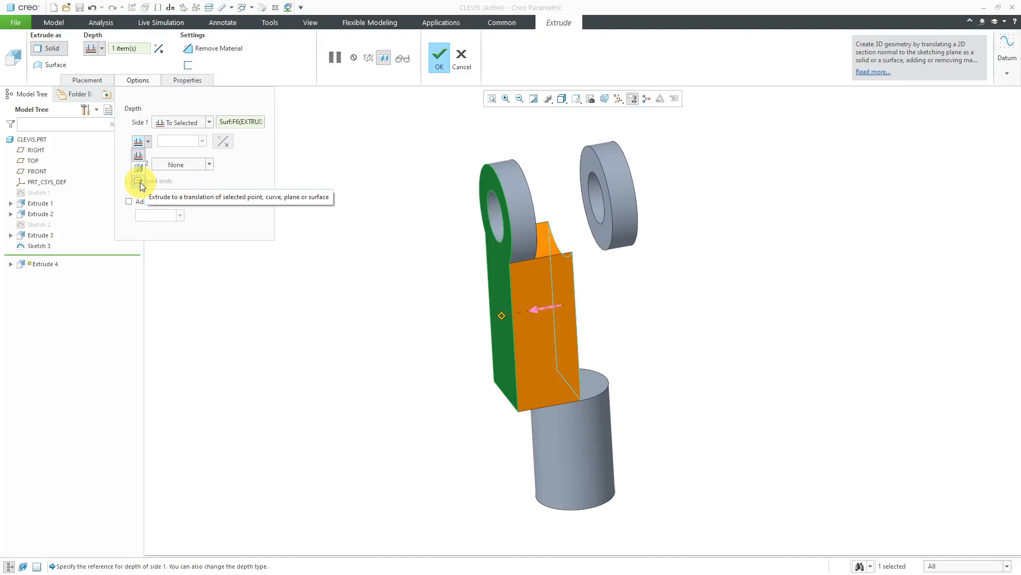
pyautogui.moveTo(482, 201)
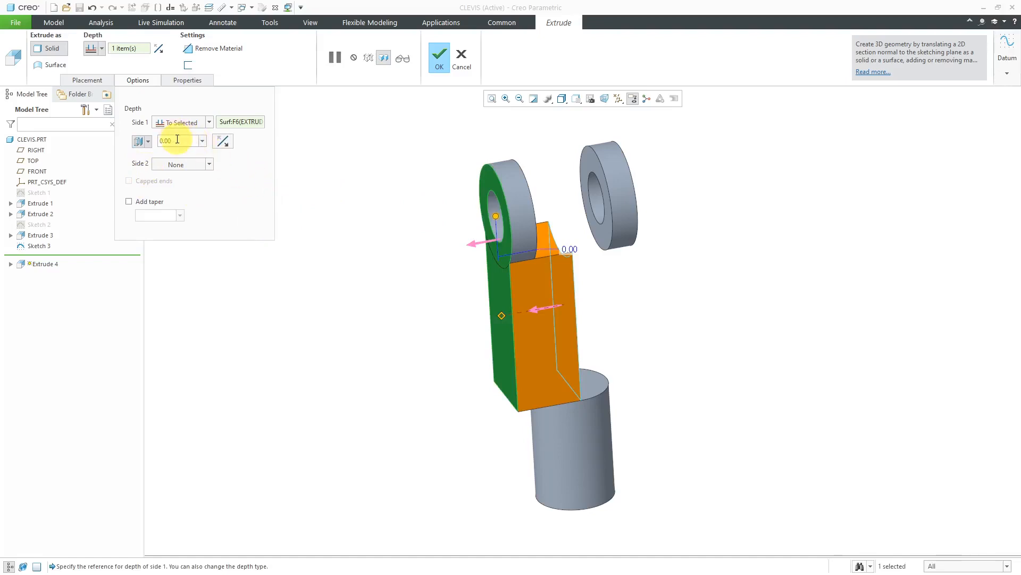
pyautogui.write('.0')
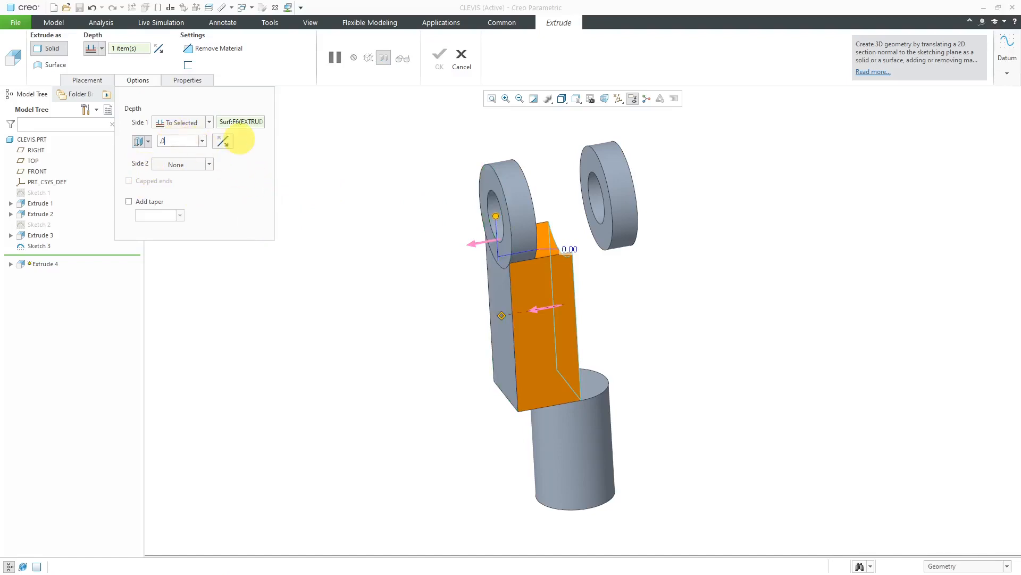
pyautogui.write('0.0625')
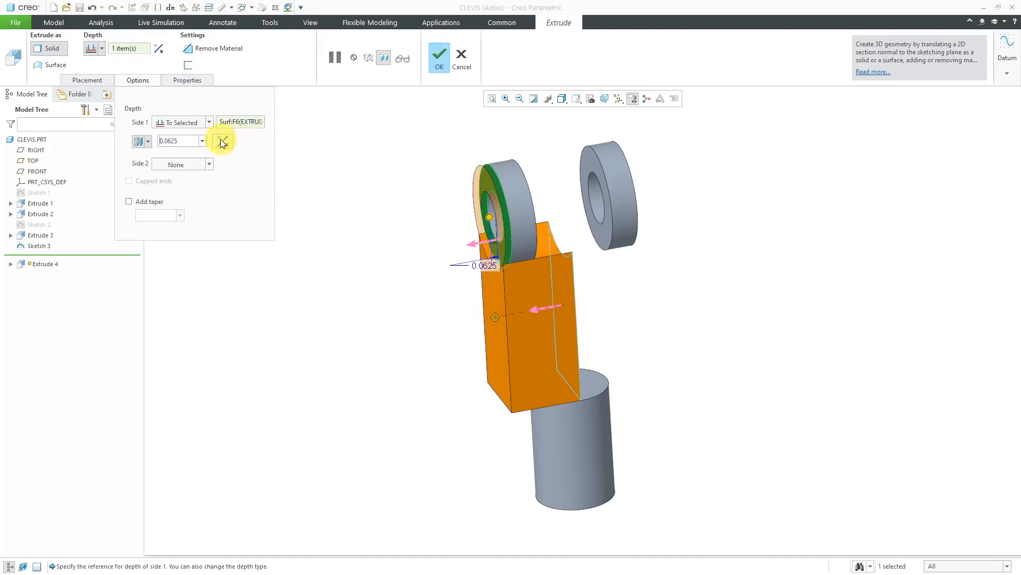
pyautogui.click(222, 141)
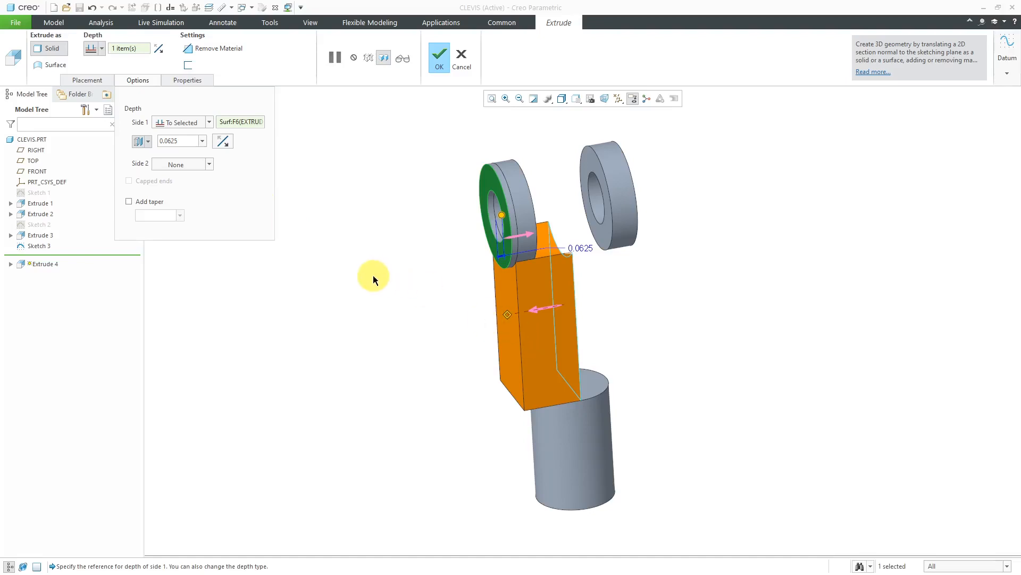
pyautogui.moveTo(374, 274); pyautogui.dragTo(517, 320)
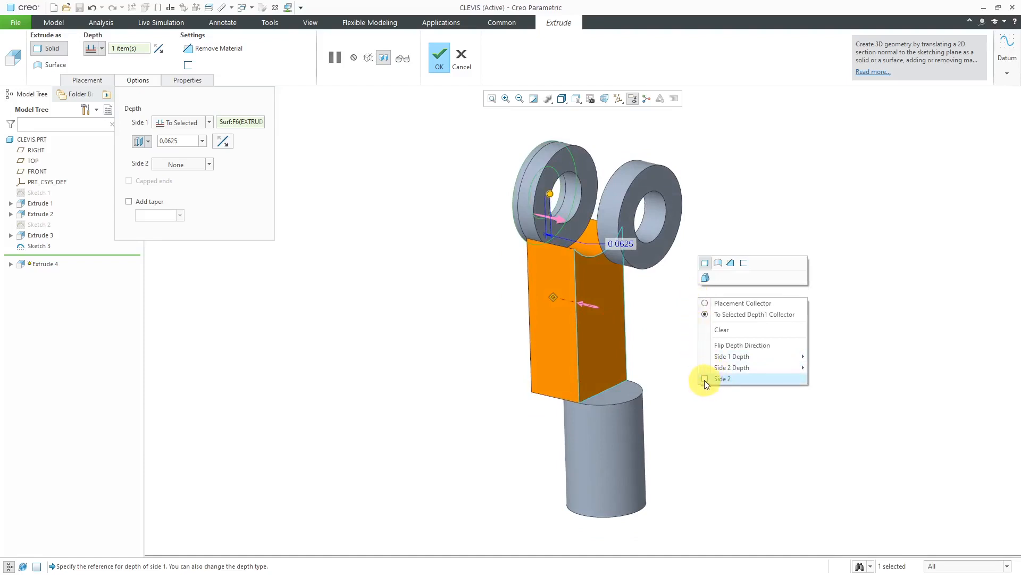
# Step: Add Side 2 To Selected on the right ear's face with 0.0625 offset and complete Extrude 4
pyautogui.click(722, 378)
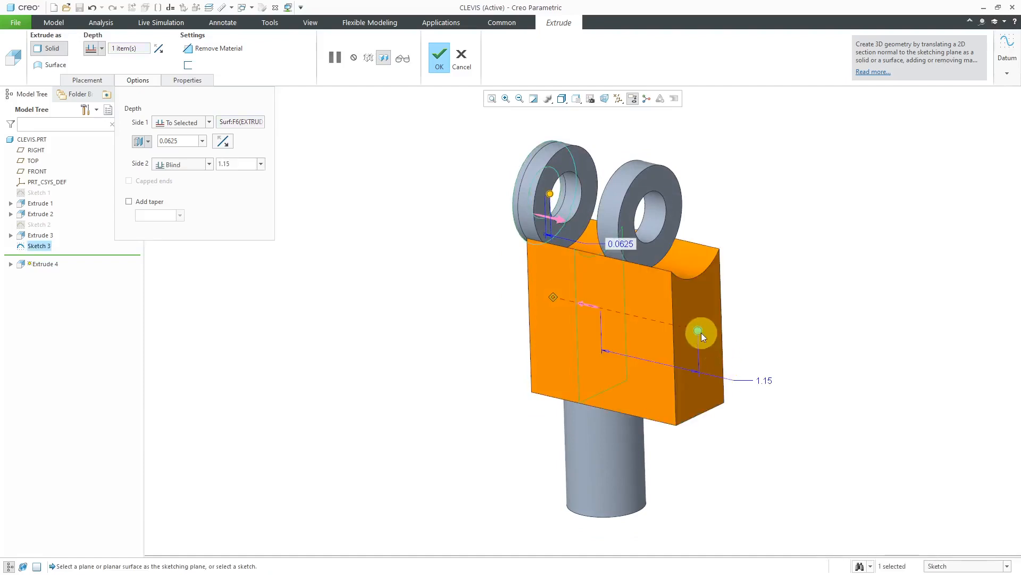
pyautogui.rightClick(697, 332)
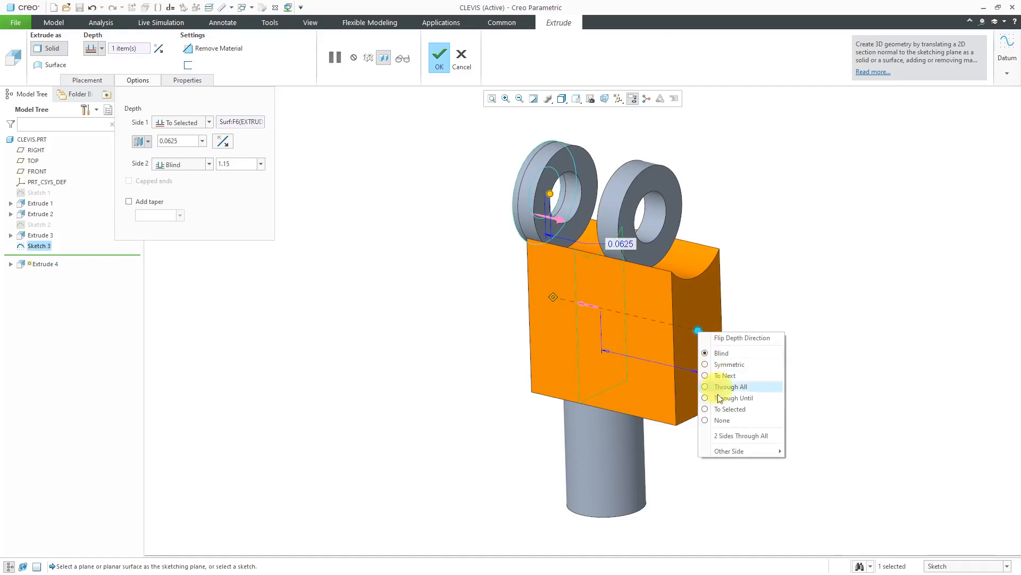
pyautogui.click(731, 409)
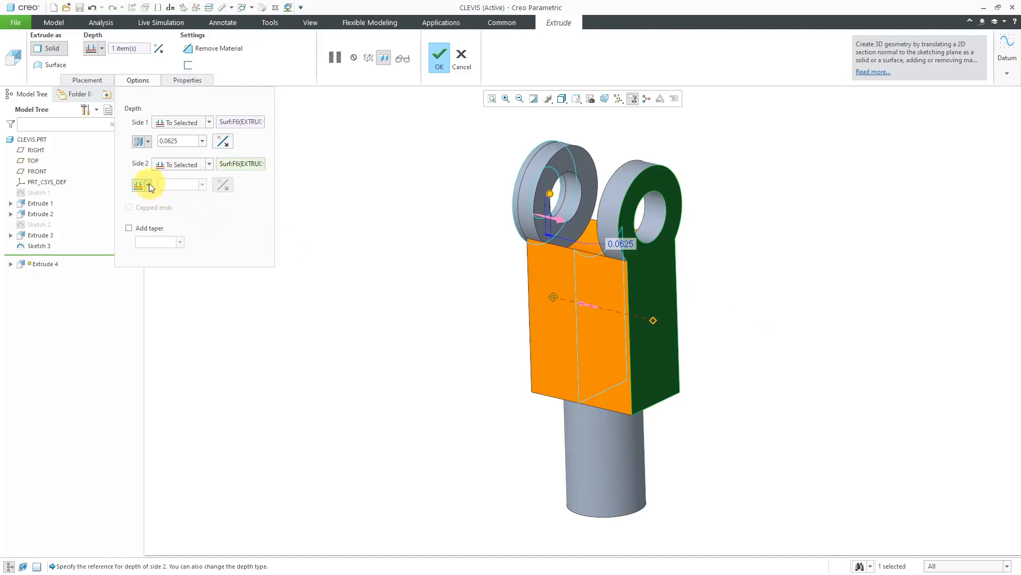
pyautogui.click(138, 184)
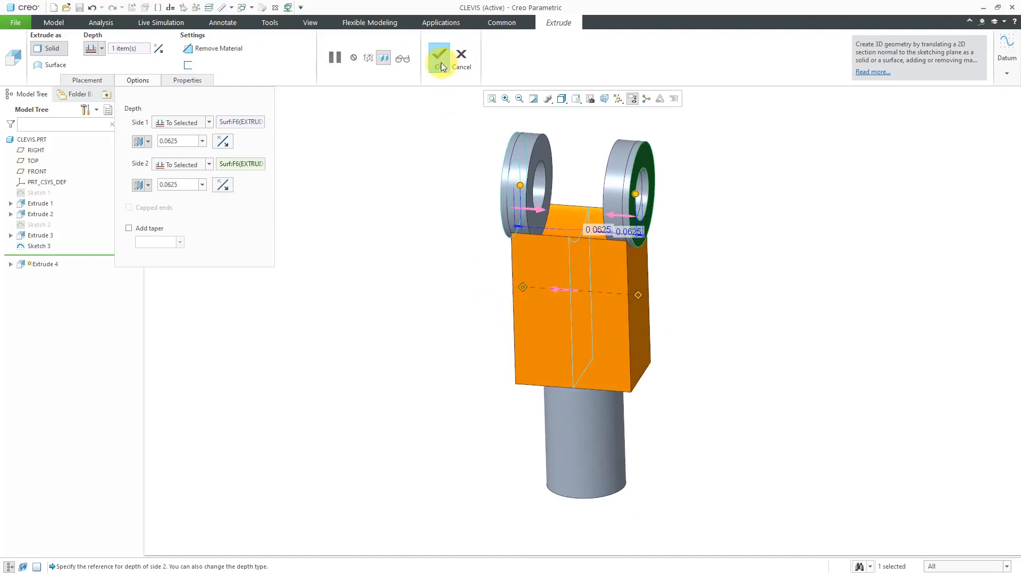
pyautogui.click(440, 57)
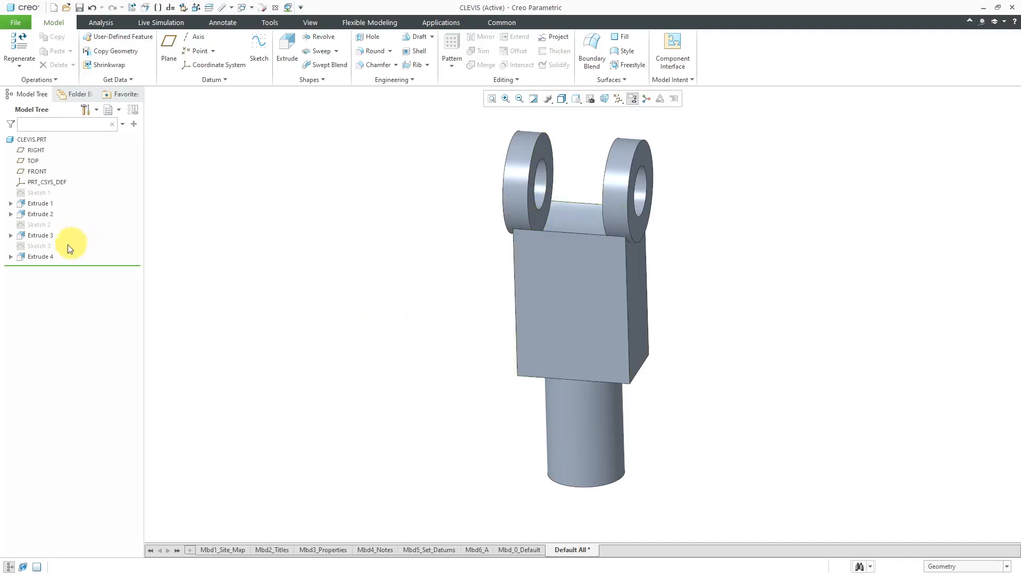
# Step: Start cut Extrude 5 from Sketch 3 with Side 1 To Selected on the left jaw face, offset 0.0625
pyautogui.click(39, 246)
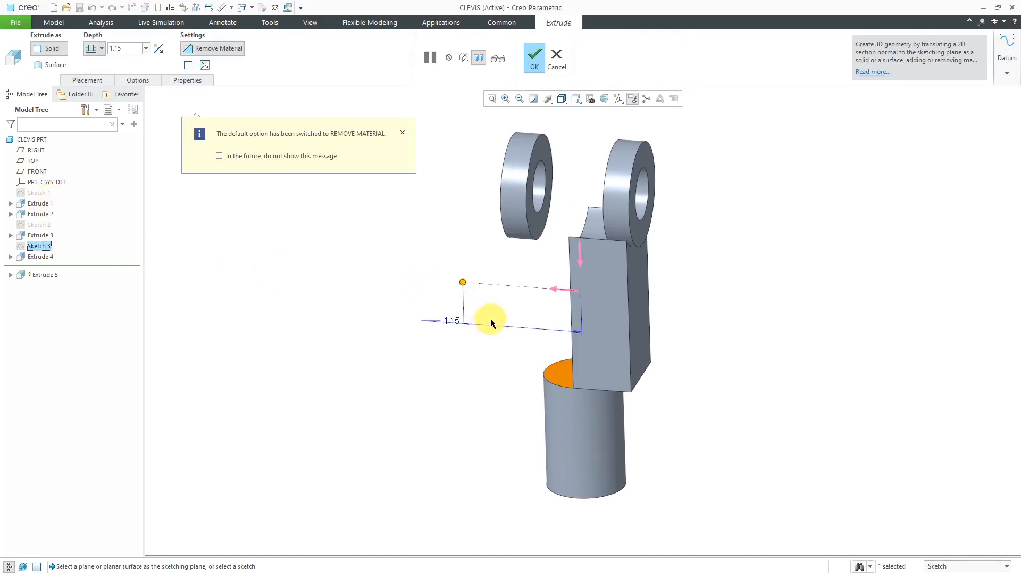
pyautogui.click(402, 133)
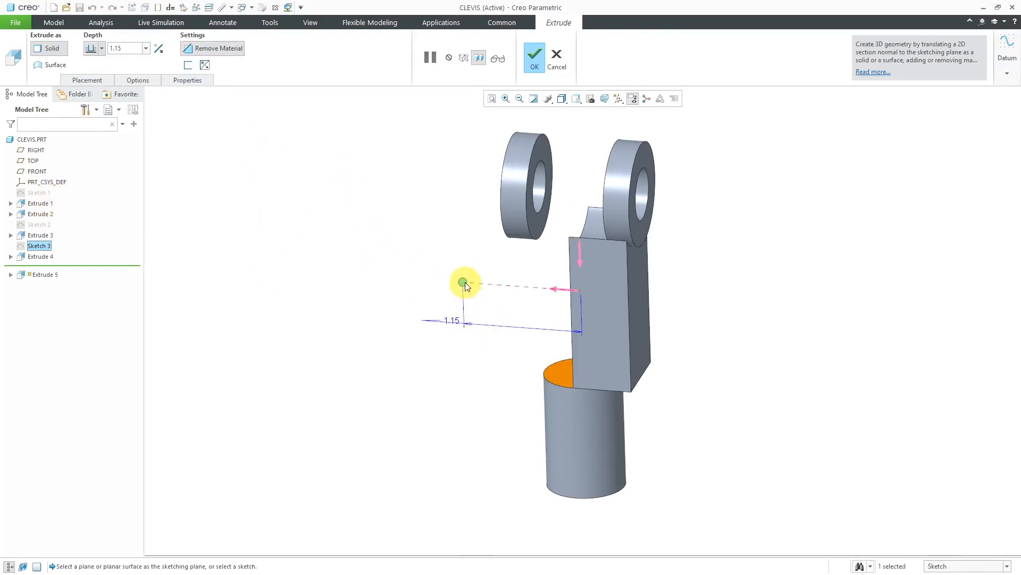
pyautogui.rightClick(463, 282)
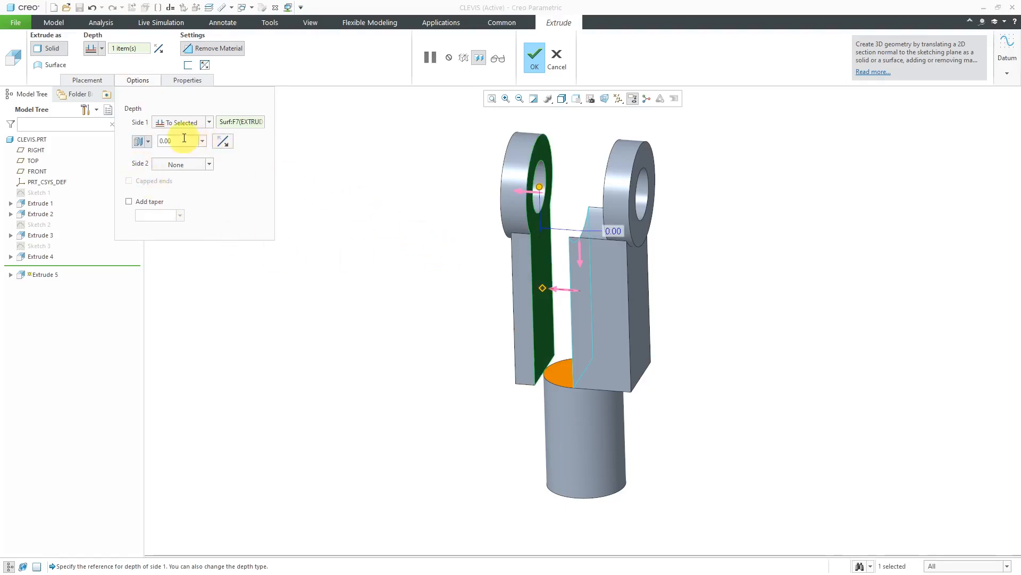
pyautogui.write('.06')
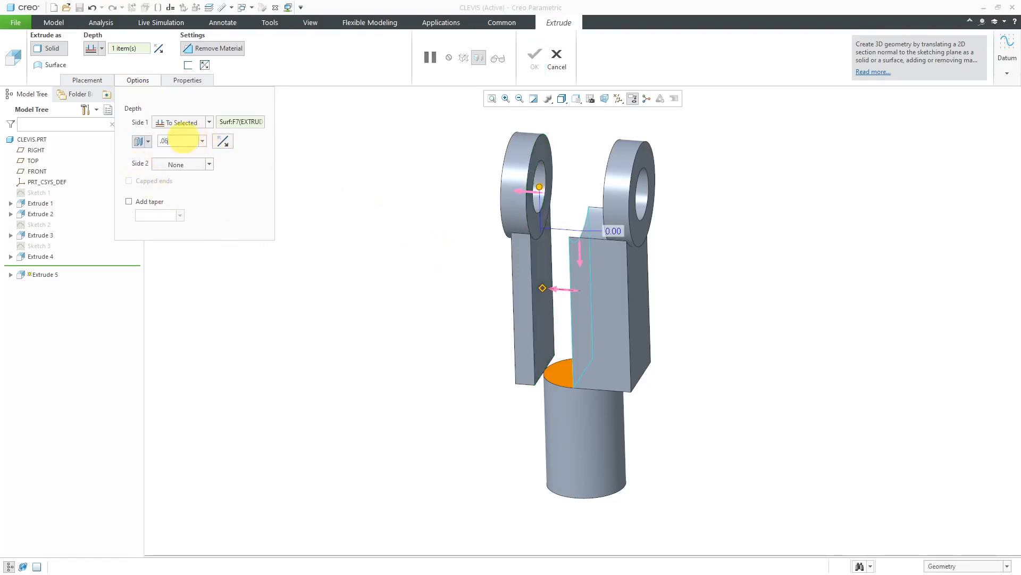
pyautogui.write('0.0625')
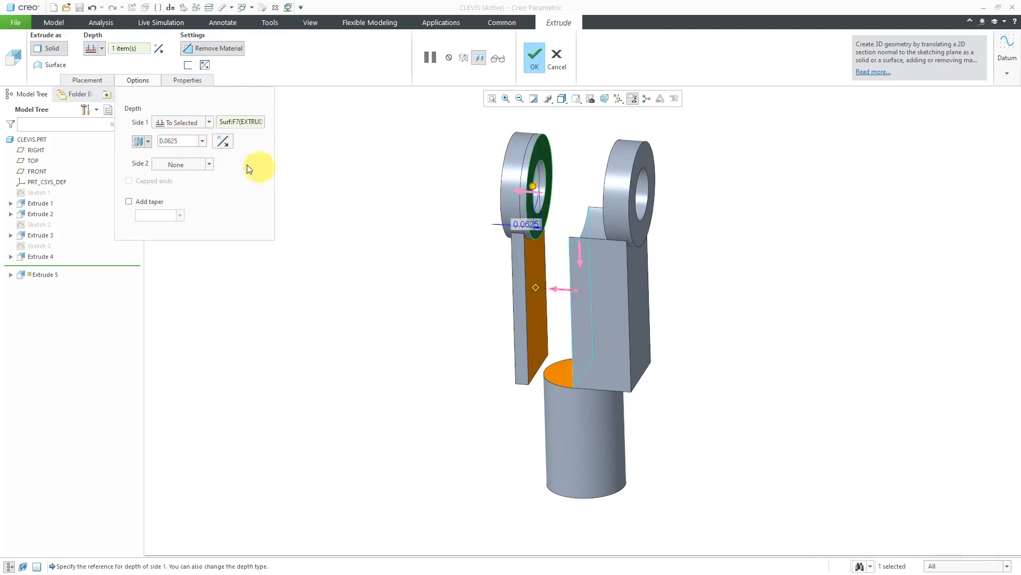
# Step: Set Side 2 To Selected on the right jaw's outer face with 0.0625 offset and complete Extrude 5
pyautogui.click(209, 164)
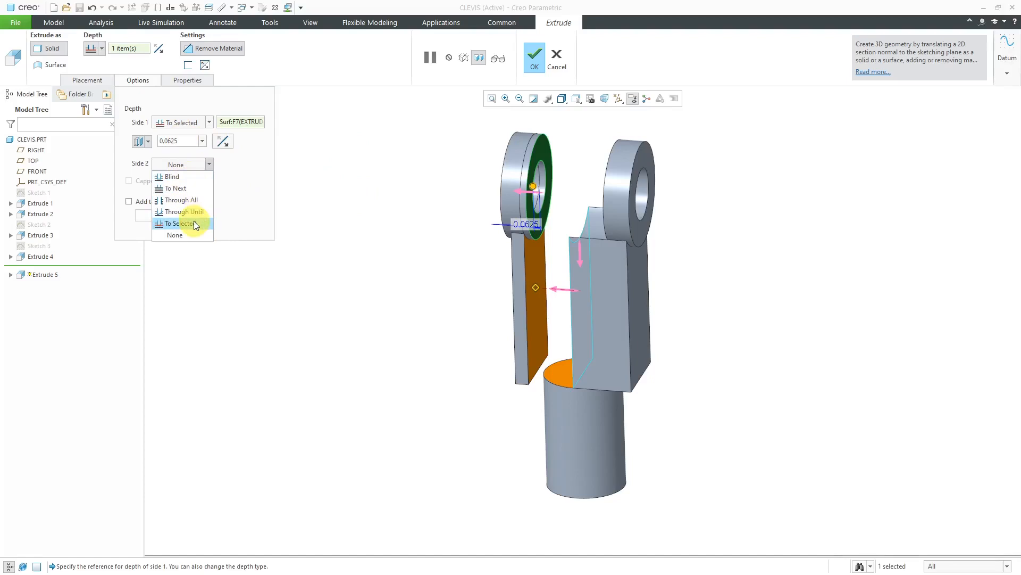
pyautogui.click(182, 223)
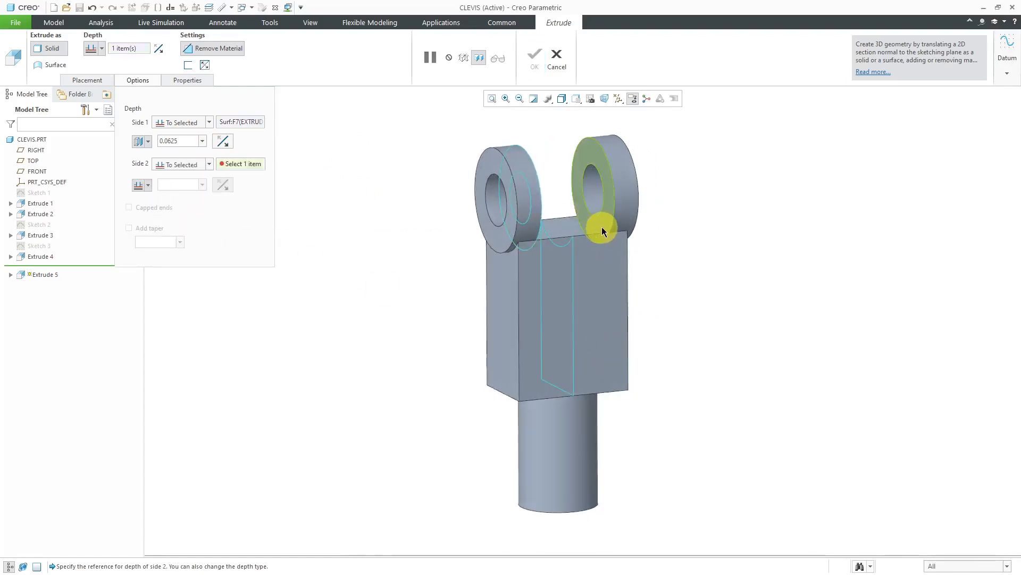
pyautogui.click(599, 225)
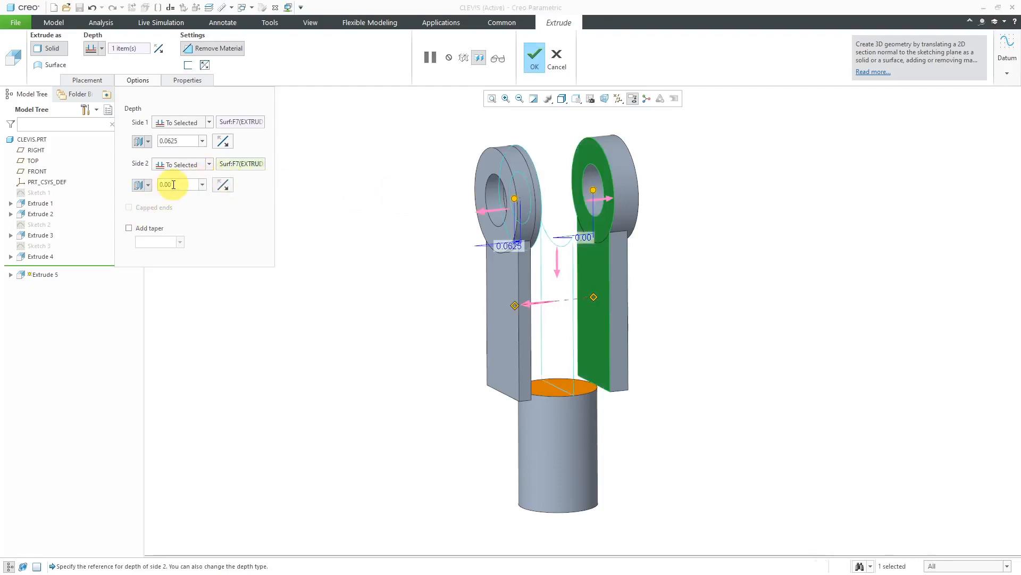
pyautogui.write('.0625')
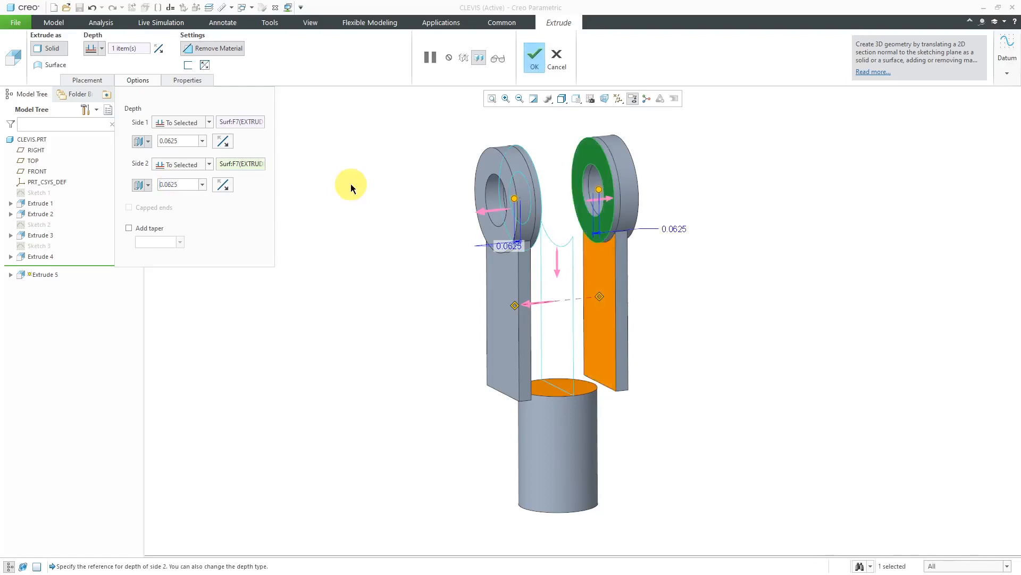
pyautogui.moveTo(360, 213)
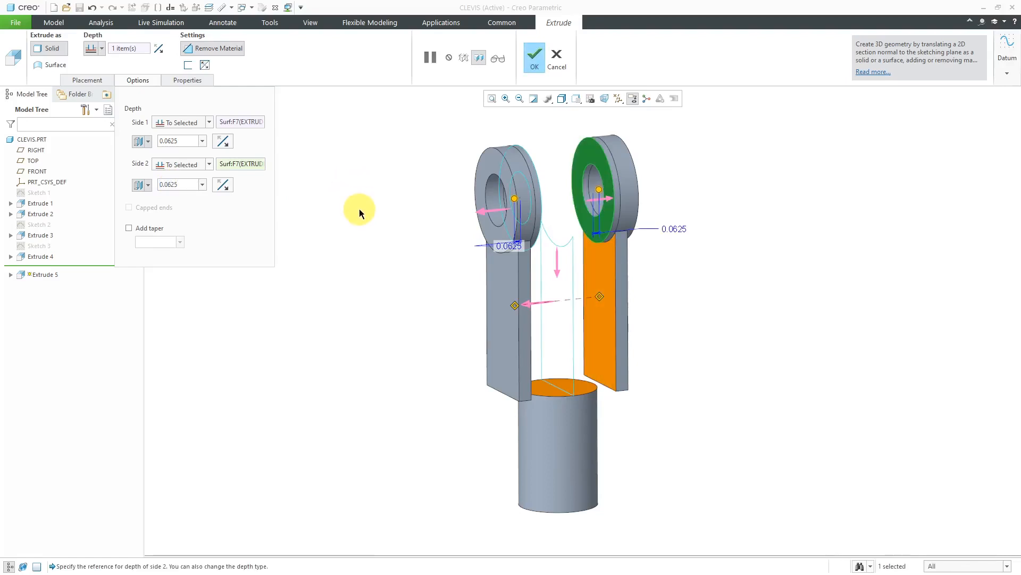
pyautogui.click(533, 53)
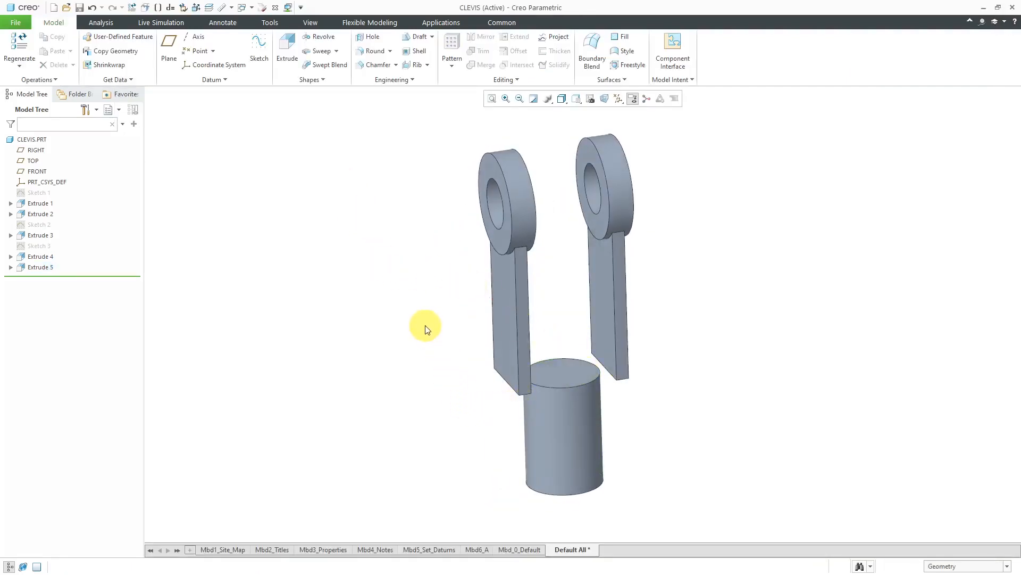
pyautogui.moveTo(386, 207)
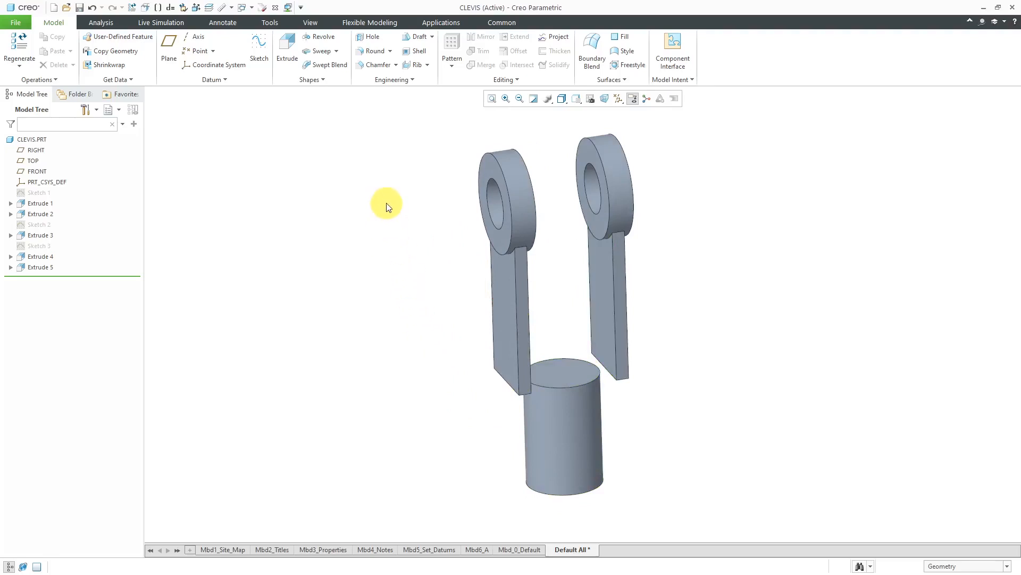
# Step: Start Sketch 4 on the previous plane and reference the shaft's silhouette edges
pyautogui.click(259, 49)
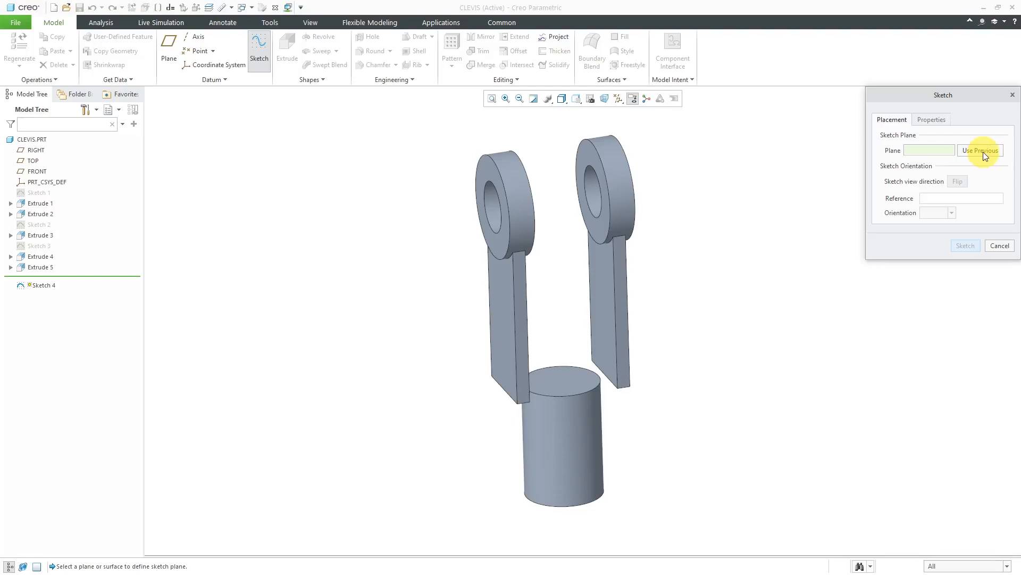
pyautogui.moveTo(981, 150)
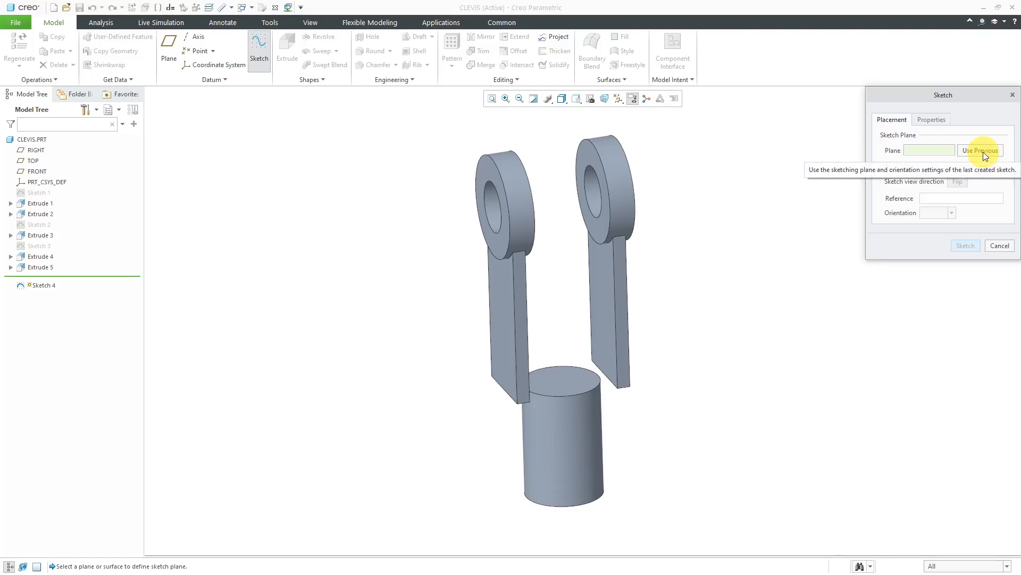
pyautogui.click(980, 150)
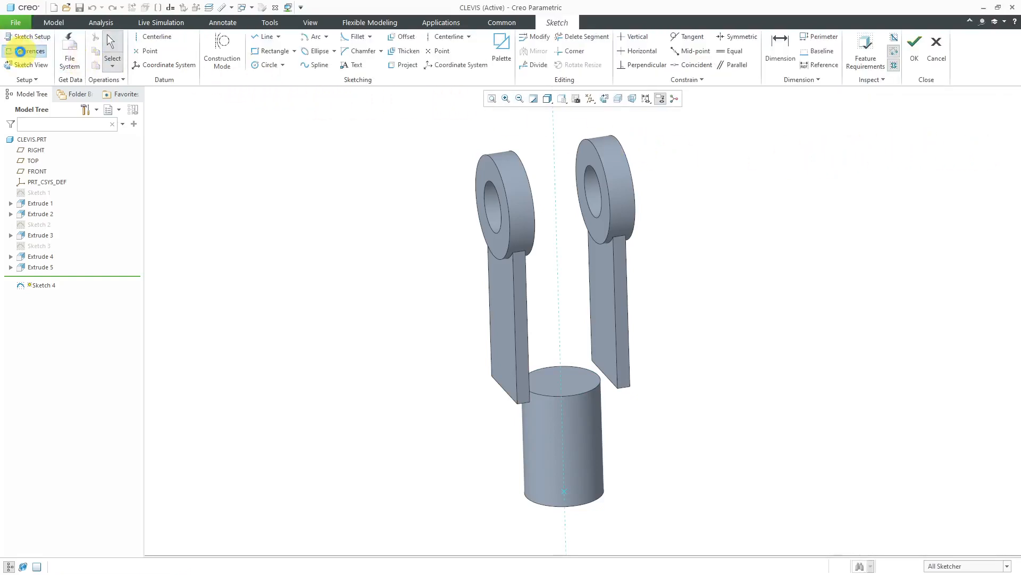
pyautogui.click(29, 51)
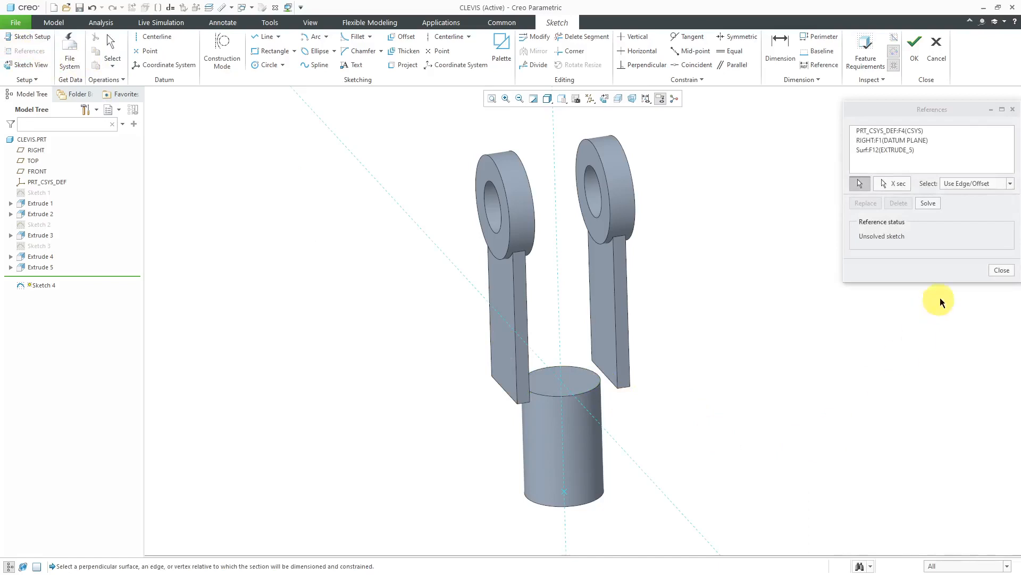
pyautogui.click(927, 202)
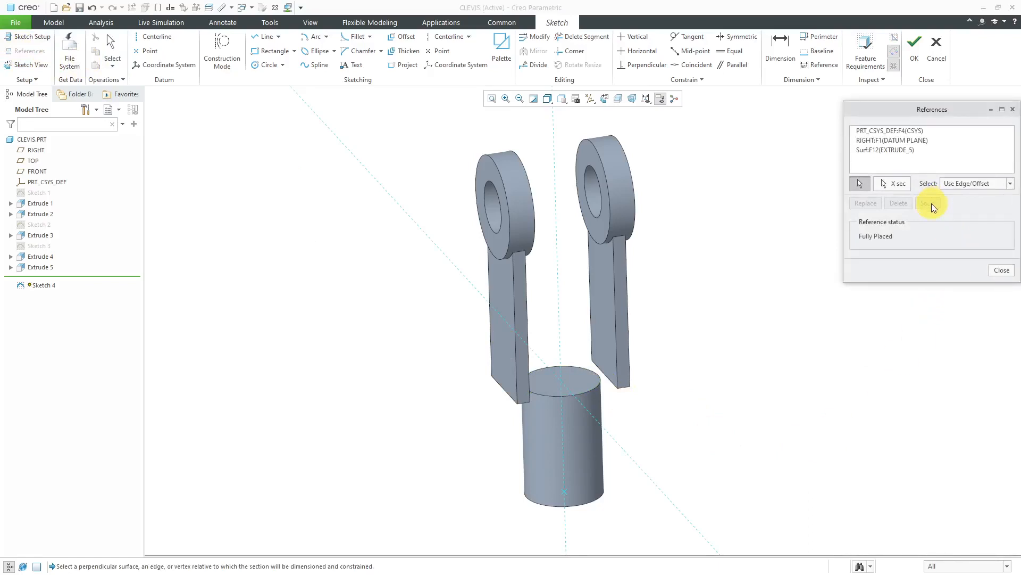
pyautogui.click(591, 98)
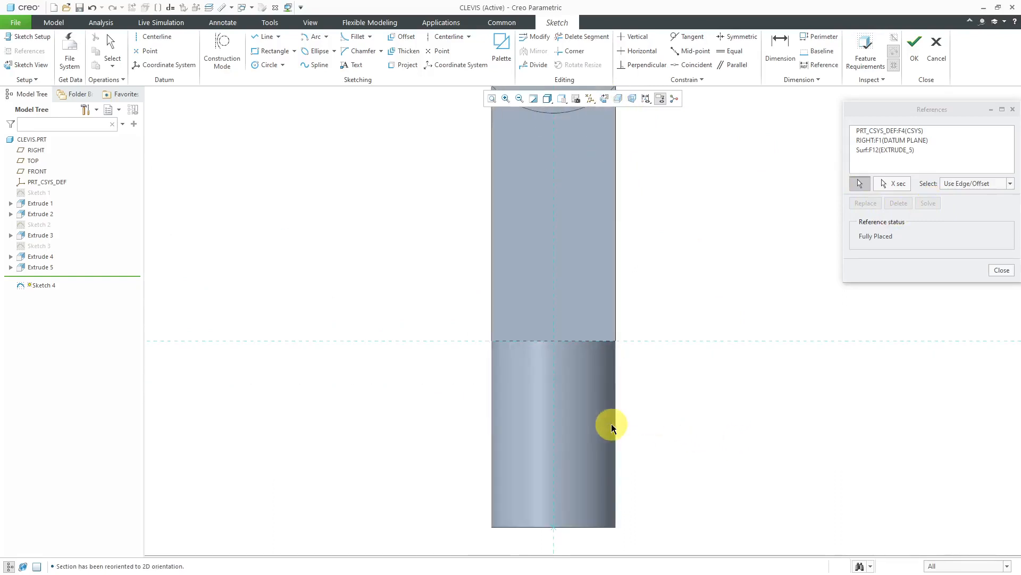
pyautogui.click(614, 409)
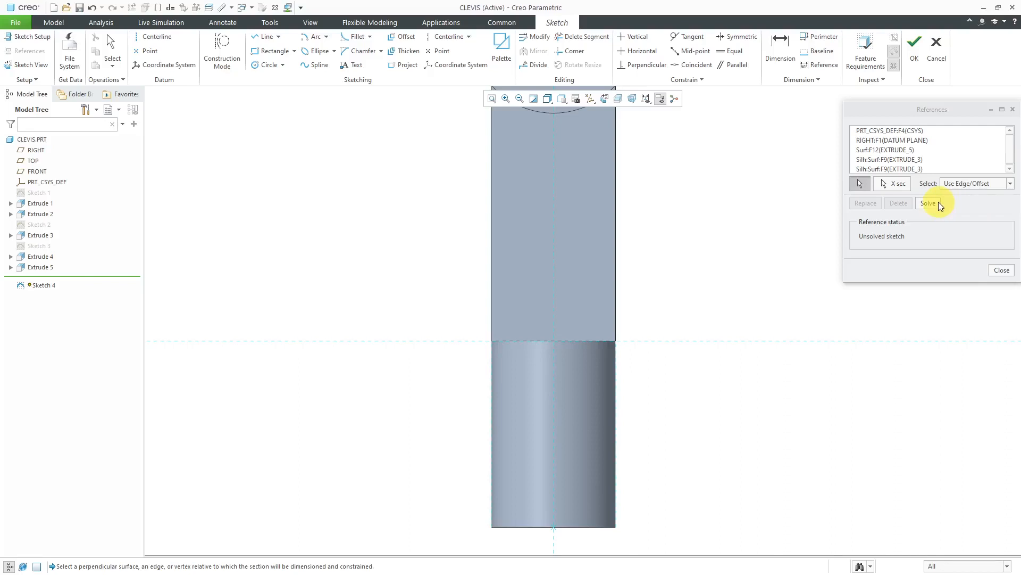
pyautogui.click(928, 202)
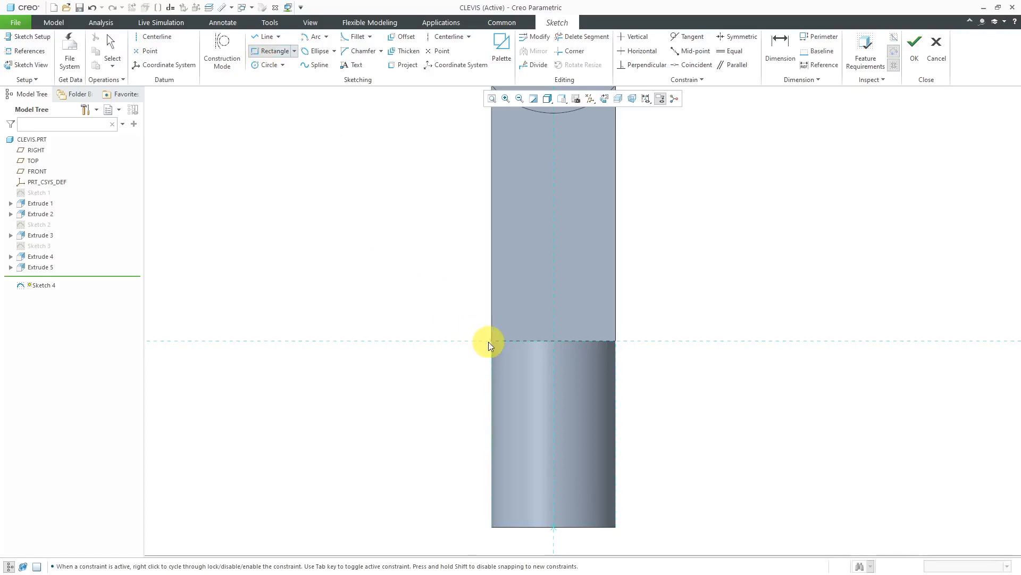
# Step: Draw a thin rectangle across the shaft's top edge and finish the sketch
pyautogui.moveTo(490, 344); pyautogui.dragTo(613, 365)
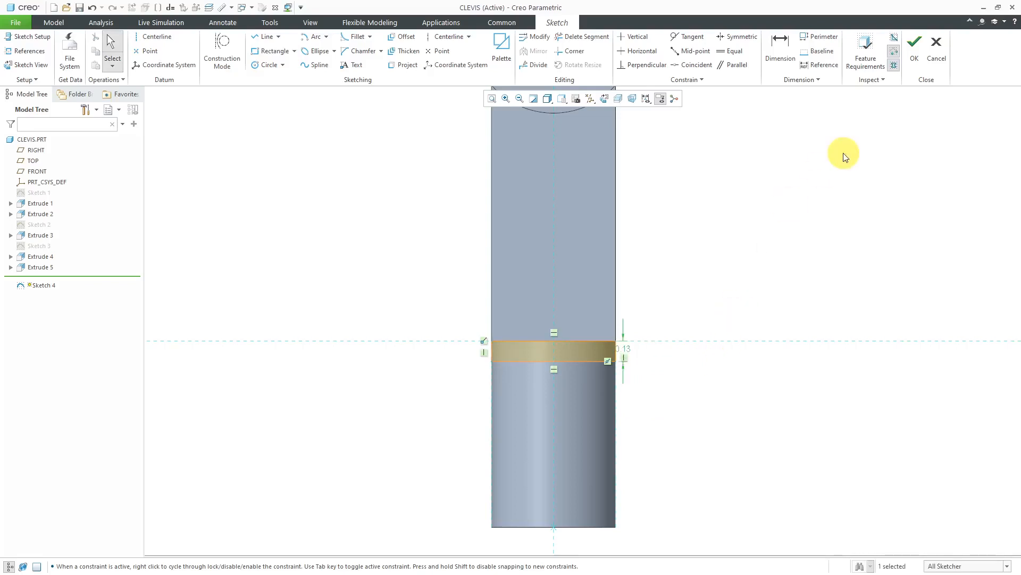
pyautogui.click(914, 41)
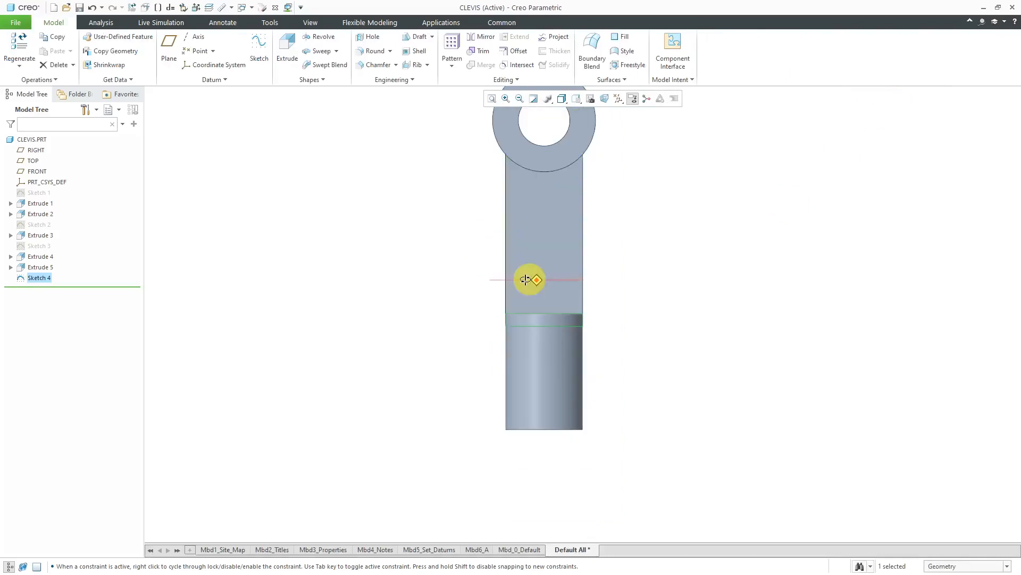
# Step: Extrude Sketch 4 on both sides To Selected jaw faces, forming Extrude 6 bridge
pyautogui.moveTo(528, 280); pyautogui.dragTo(445, 267)
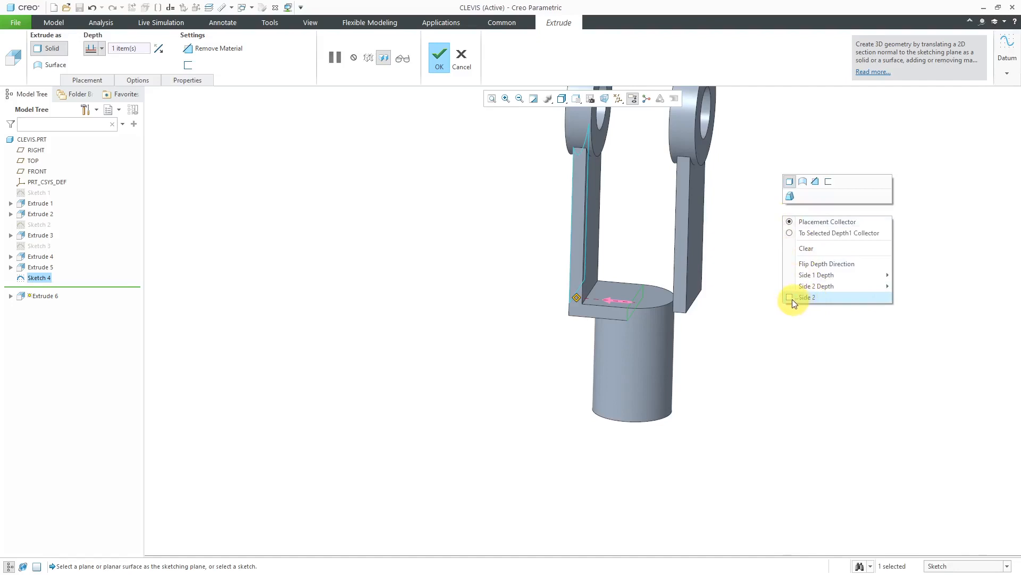
pyautogui.click(805, 297)
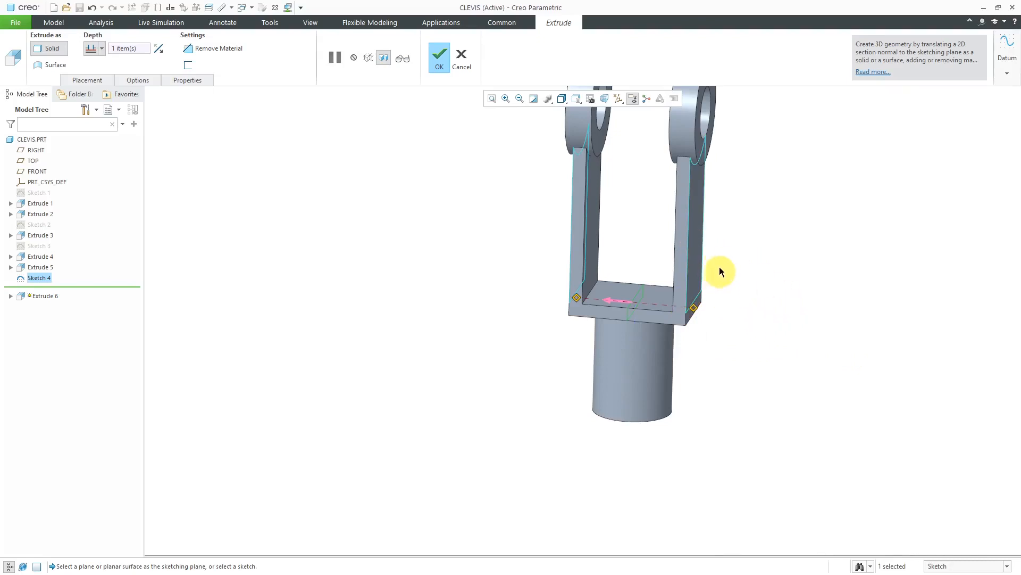
pyautogui.click(137, 80)
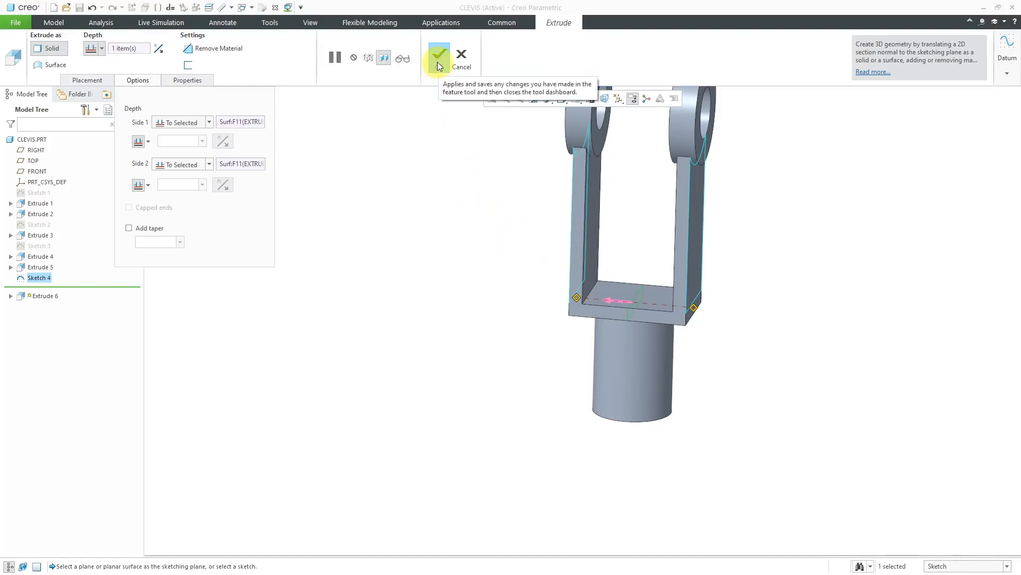
pyautogui.click(437, 58)
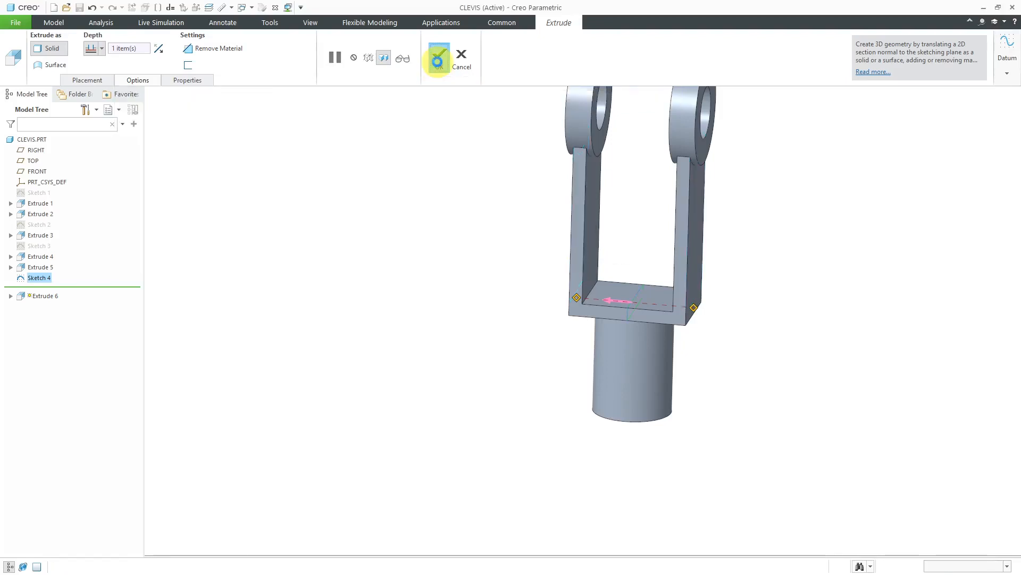
pyautogui.click(436, 58)
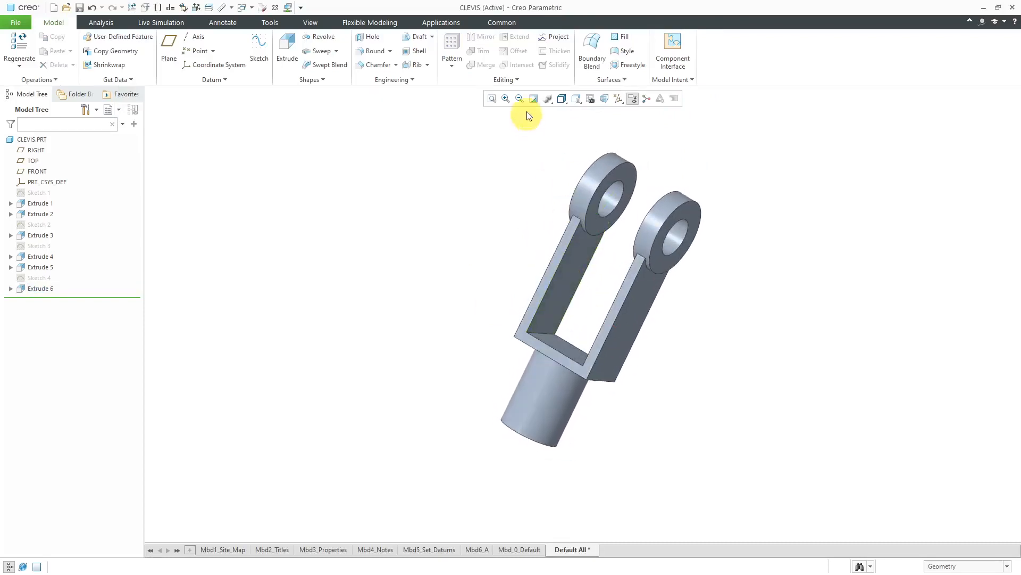
# Step: Toggle datum plane display from the Datum Display Filters before starting the hole
pyautogui.click(618, 98)
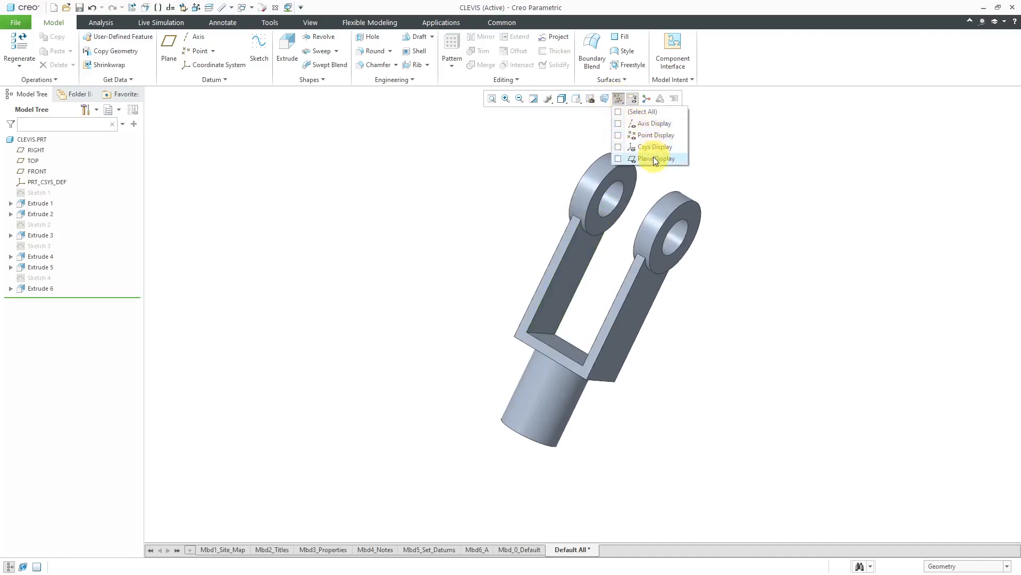
pyautogui.click(654, 123)
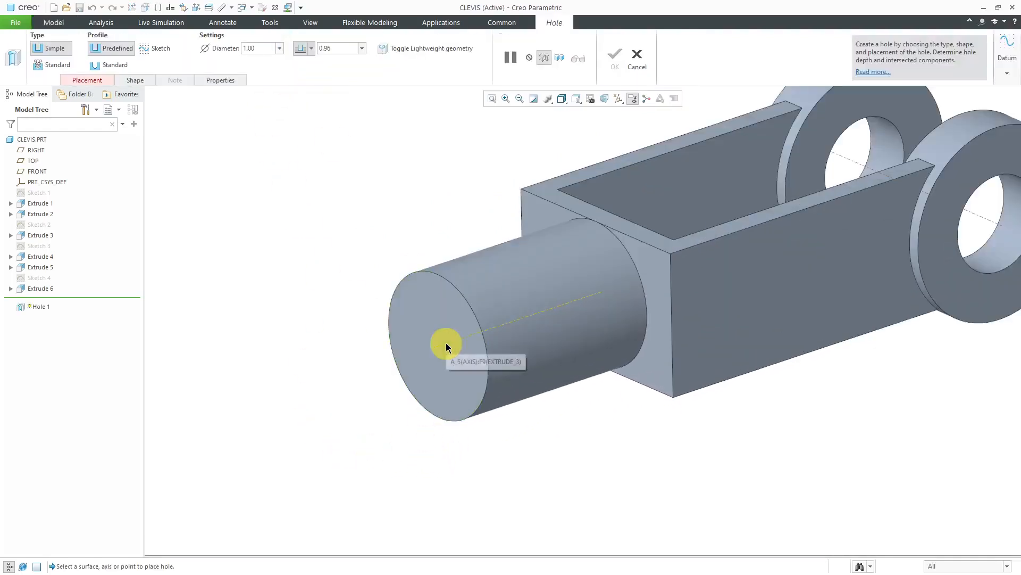
# Step: Place the hole on the shaft's end face and choose the 1/2-13 UNC screw size
pyautogui.click(447, 344)
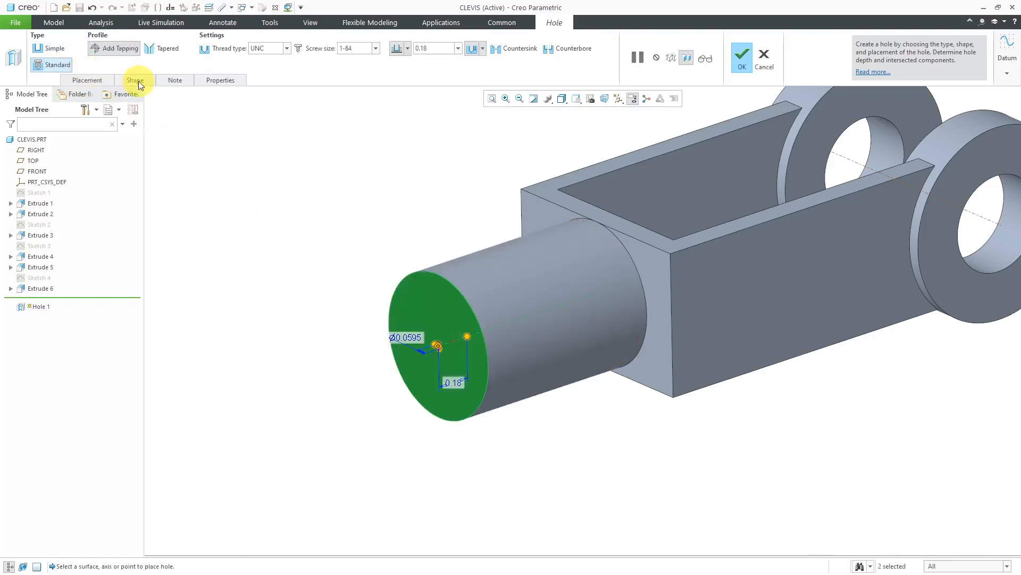
pyautogui.click(135, 80)
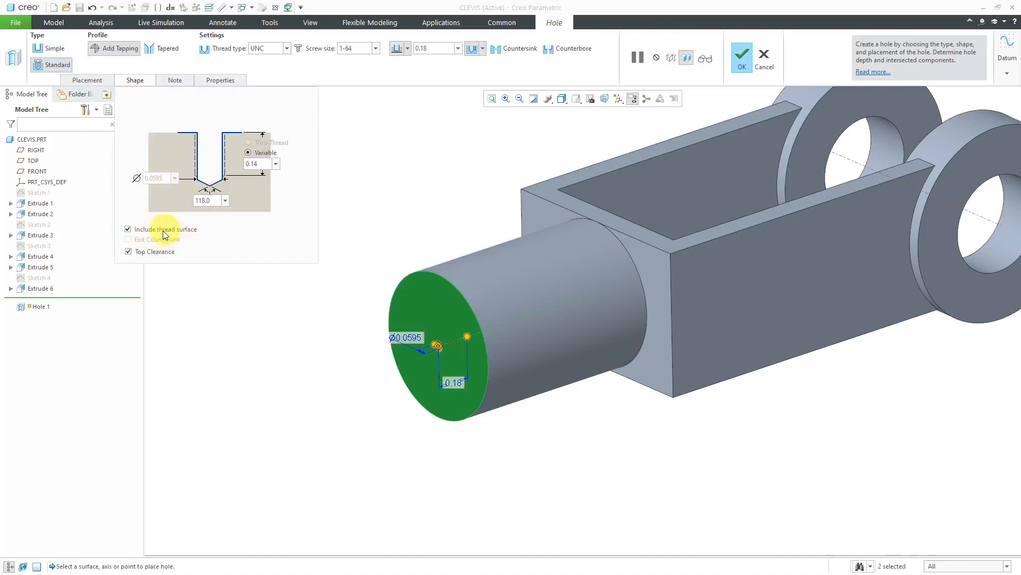
pyautogui.moveTo(189, 239)
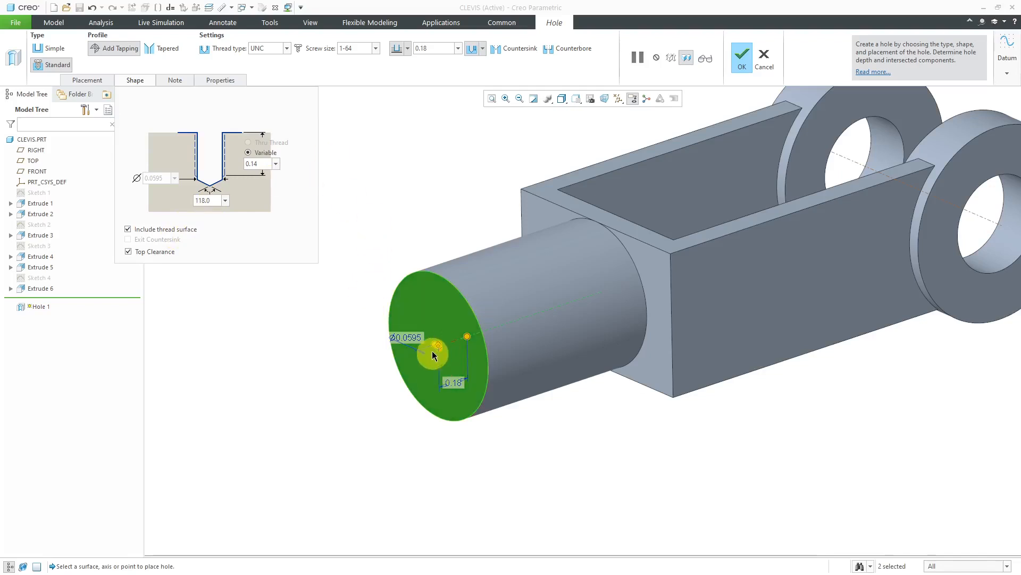
pyautogui.click(376, 48)
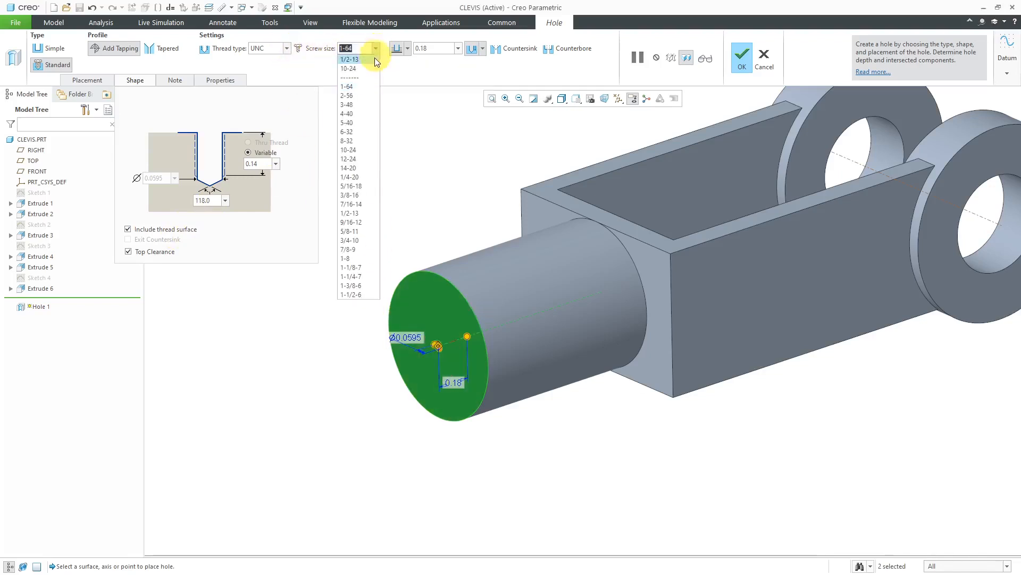
pyautogui.moveTo(347, 106)
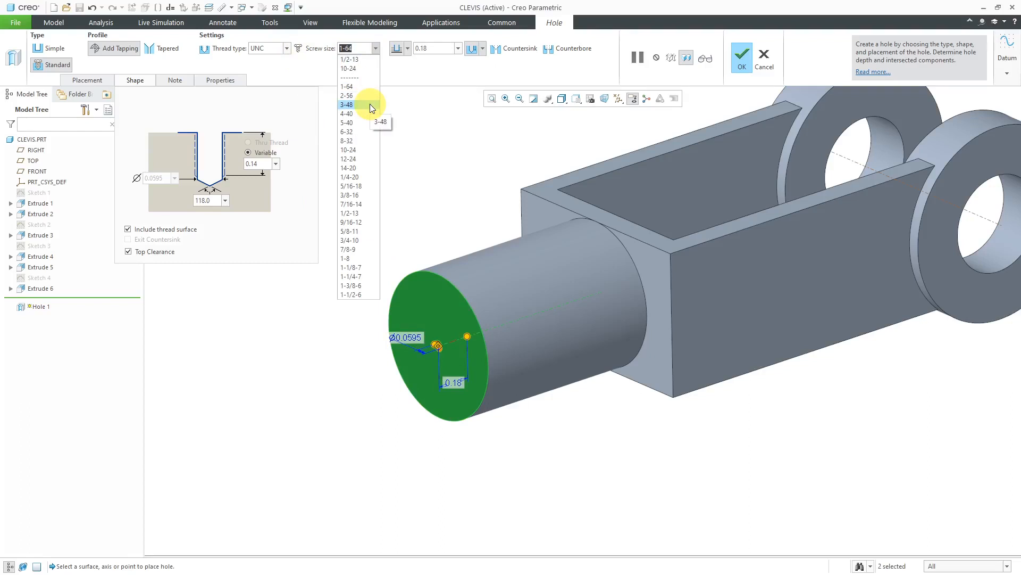
pyautogui.moveTo(361, 134)
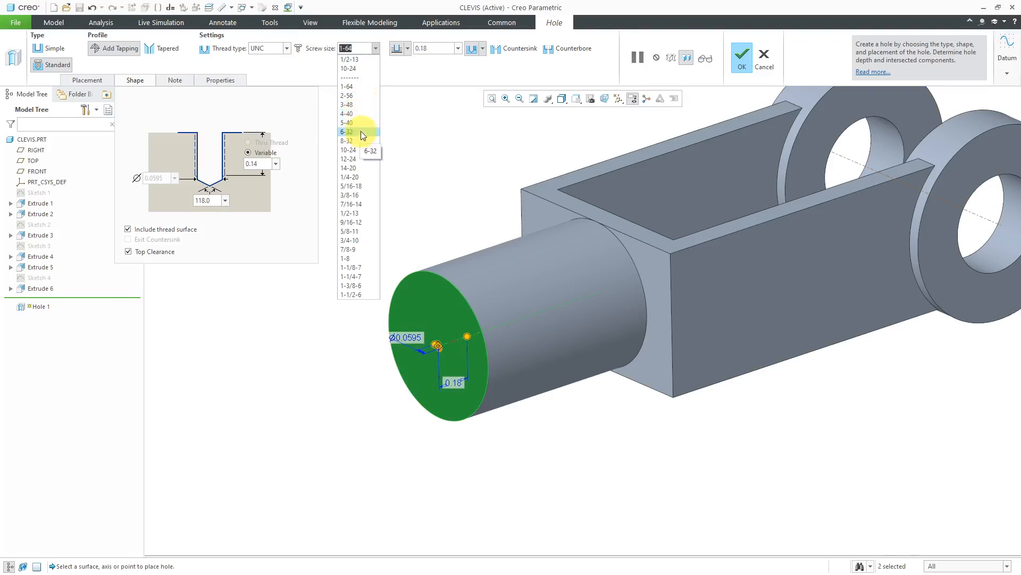
pyautogui.moveTo(355, 214)
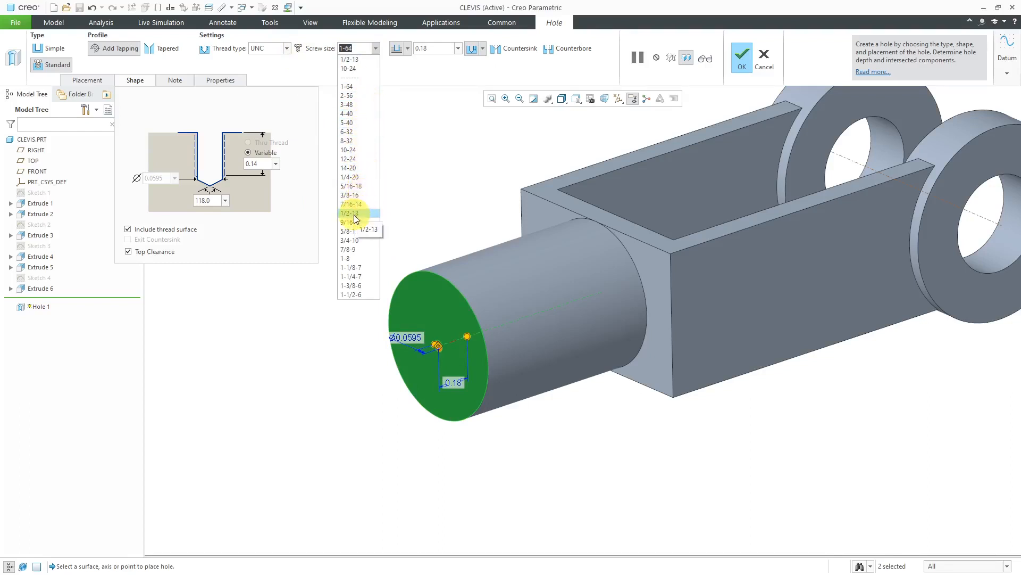
pyautogui.click(350, 213)
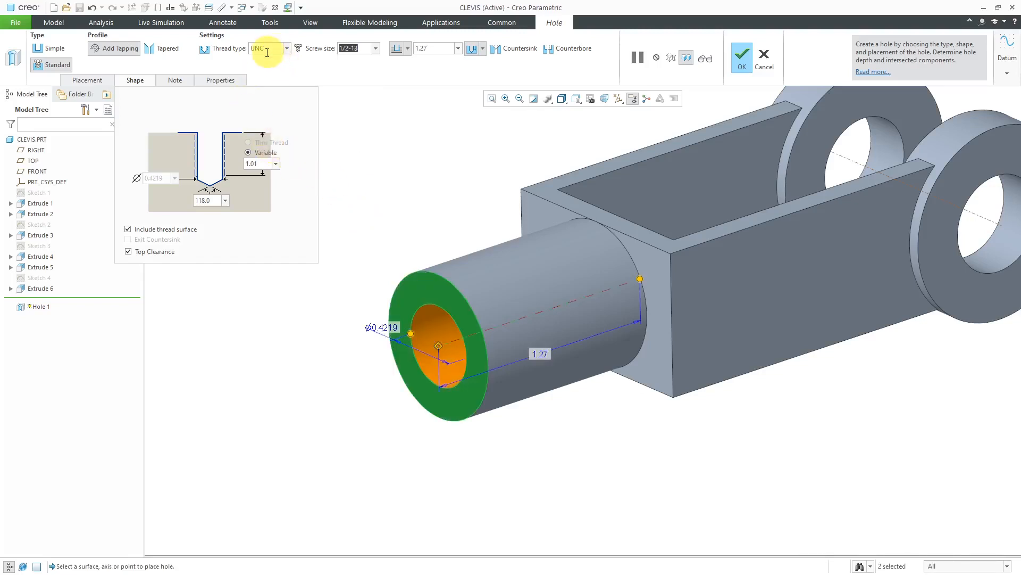
pyautogui.moveTo(383, 76)
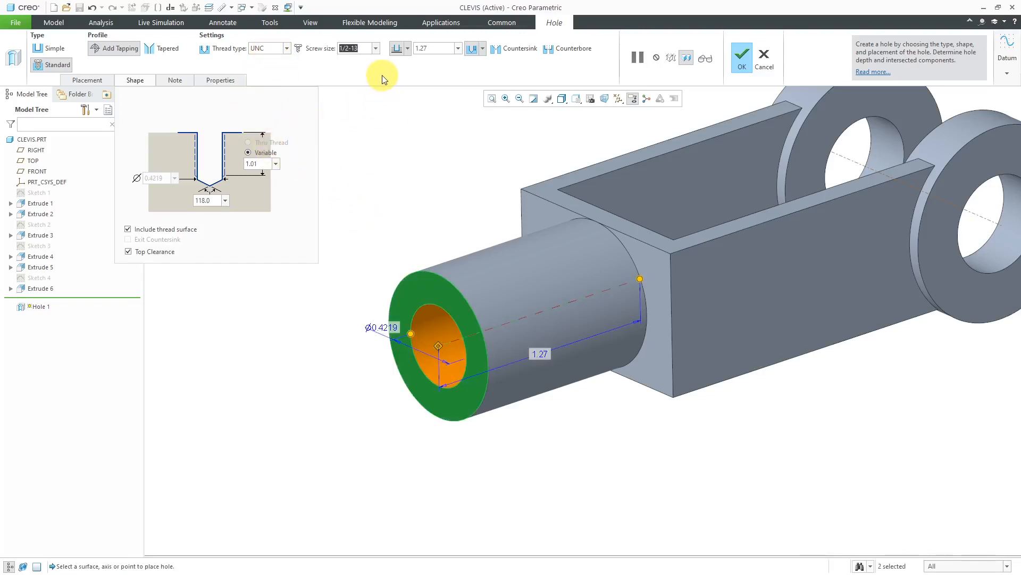
pyautogui.moveTo(674, 280)
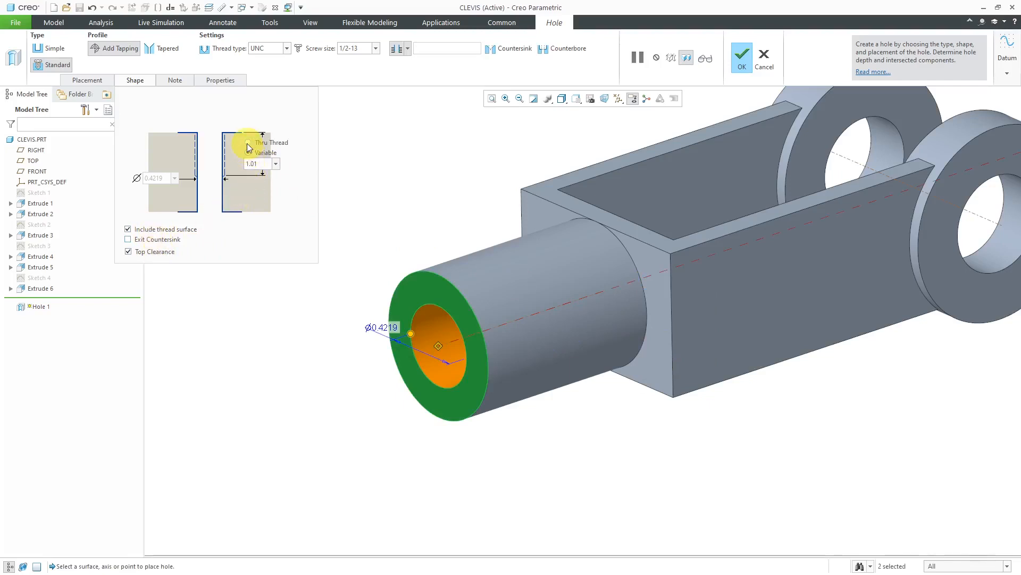
# Step: Set Thru Thread, turn off Top Clearance and finish Hole 1
pyautogui.click(248, 142)
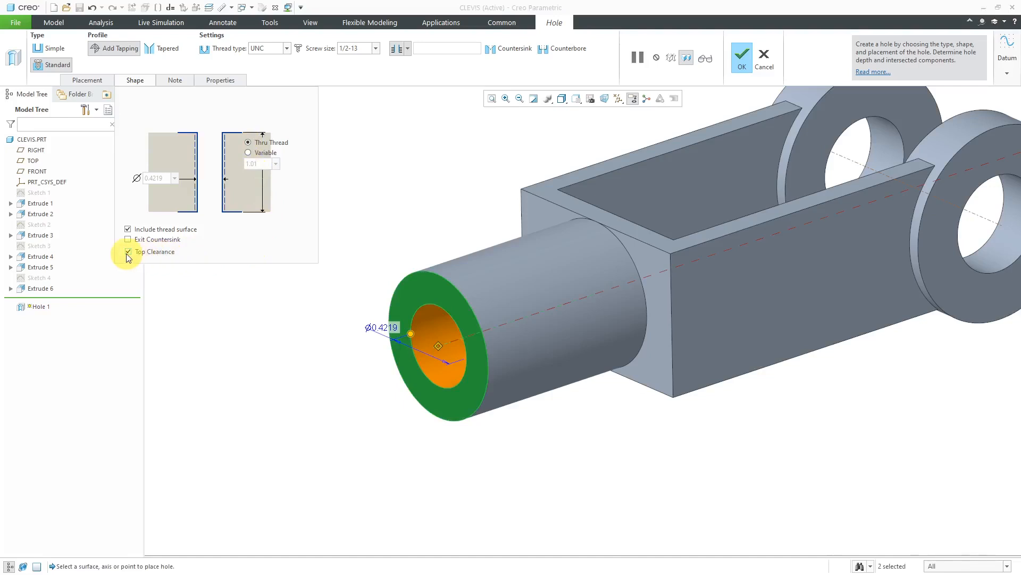
pyautogui.click(128, 251)
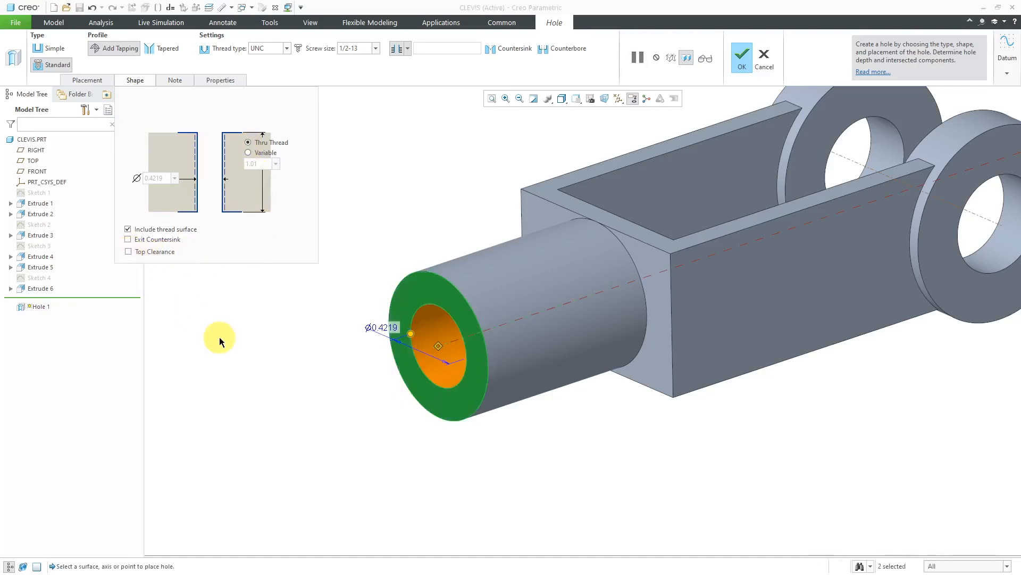
pyautogui.moveTo(320, 324)
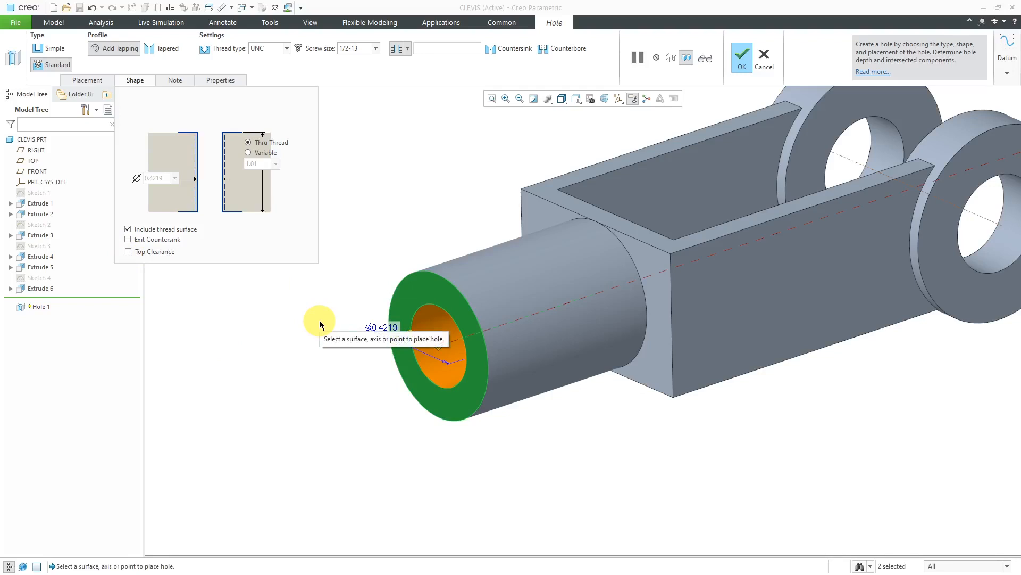
pyautogui.click(740, 57)
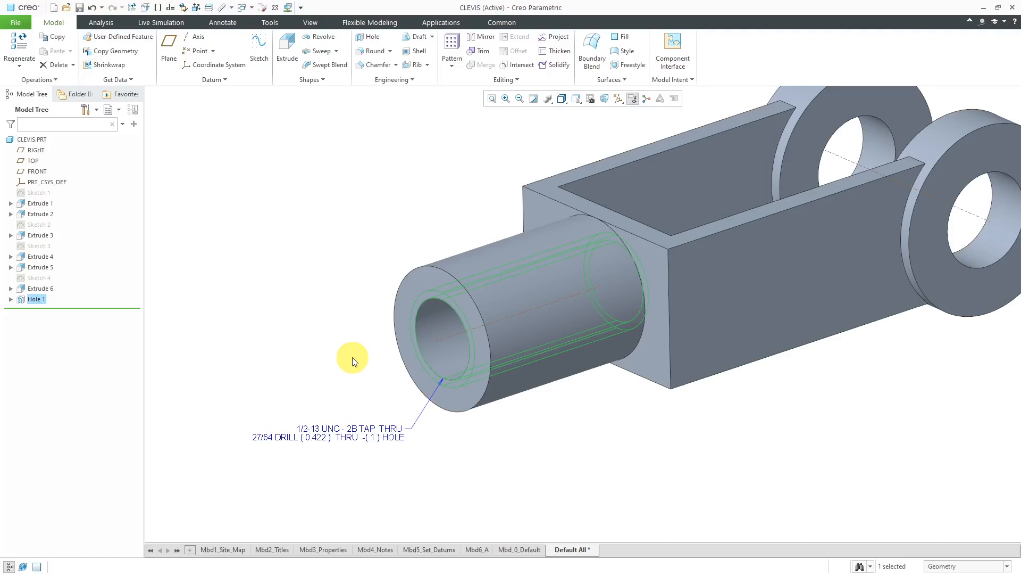
pyautogui.moveTo(316, 249)
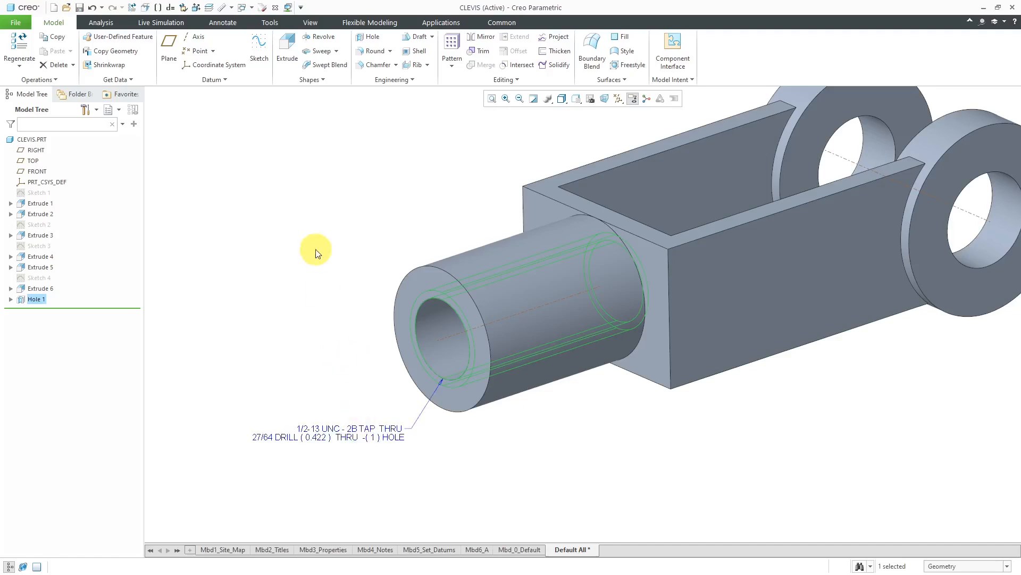
pyautogui.click(562, 98)
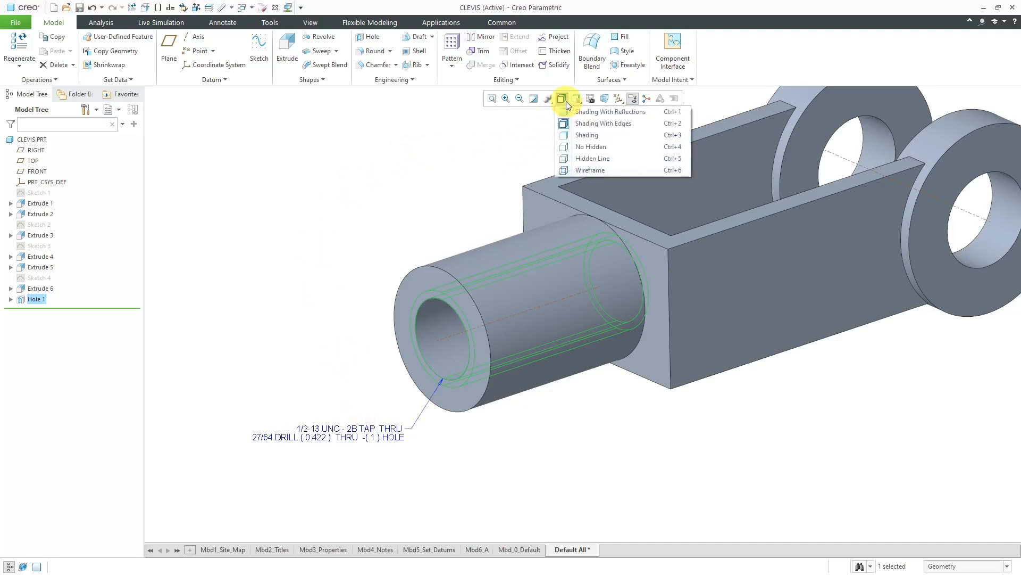
pyautogui.click(588, 171)
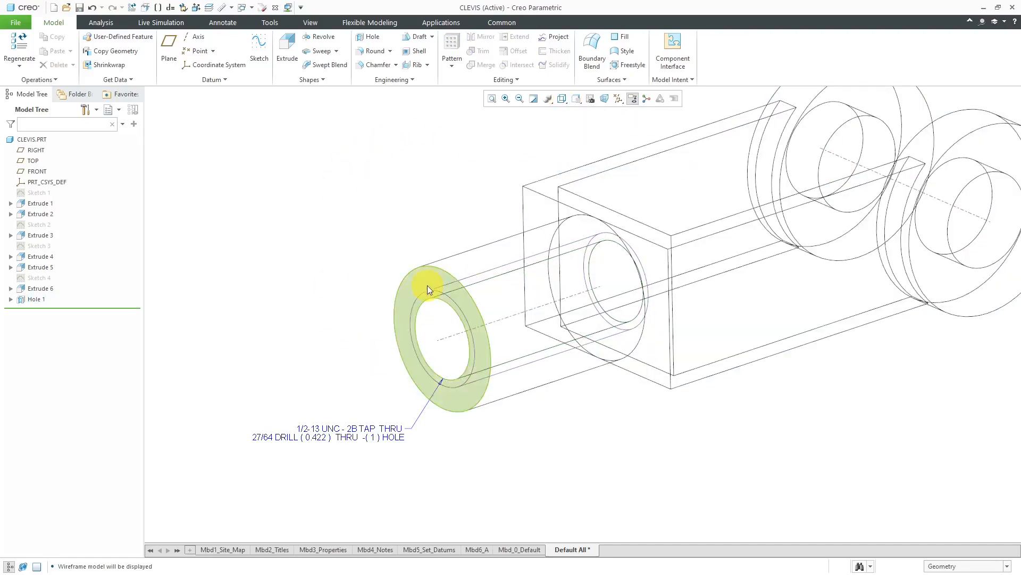
pyautogui.click(294, 267)
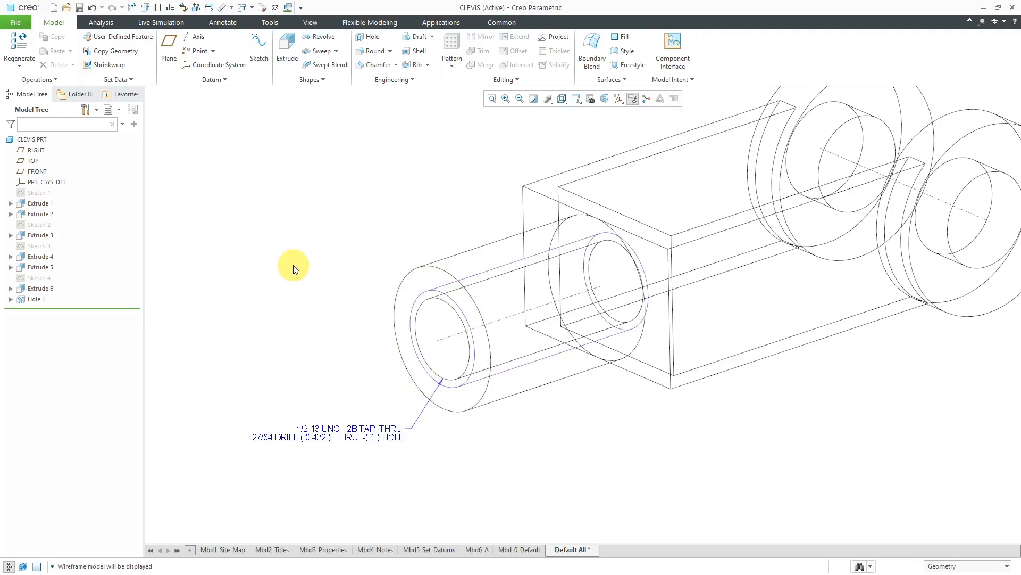
pyautogui.moveTo(280, 241)
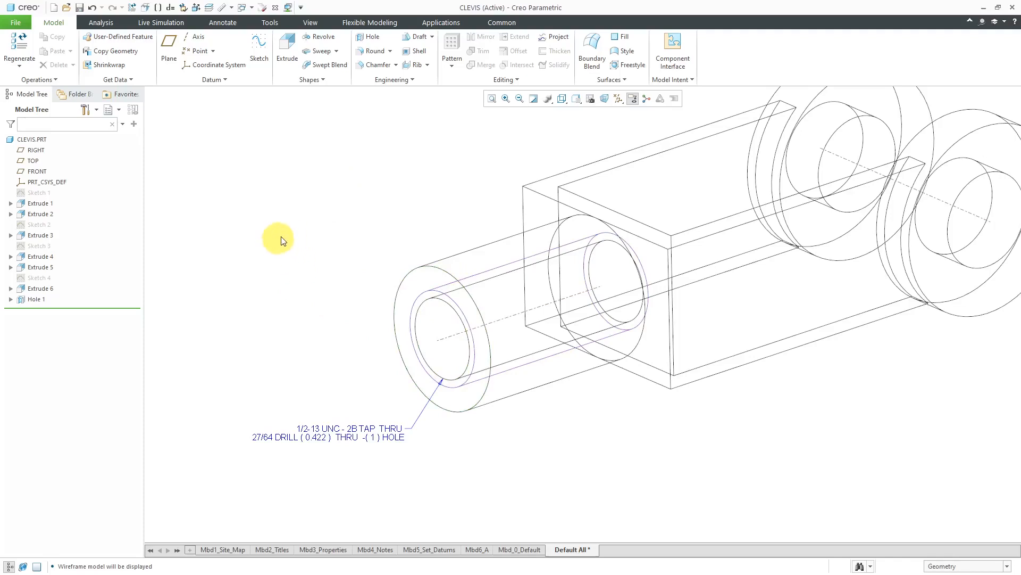
pyautogui.moveTo(287, 236)
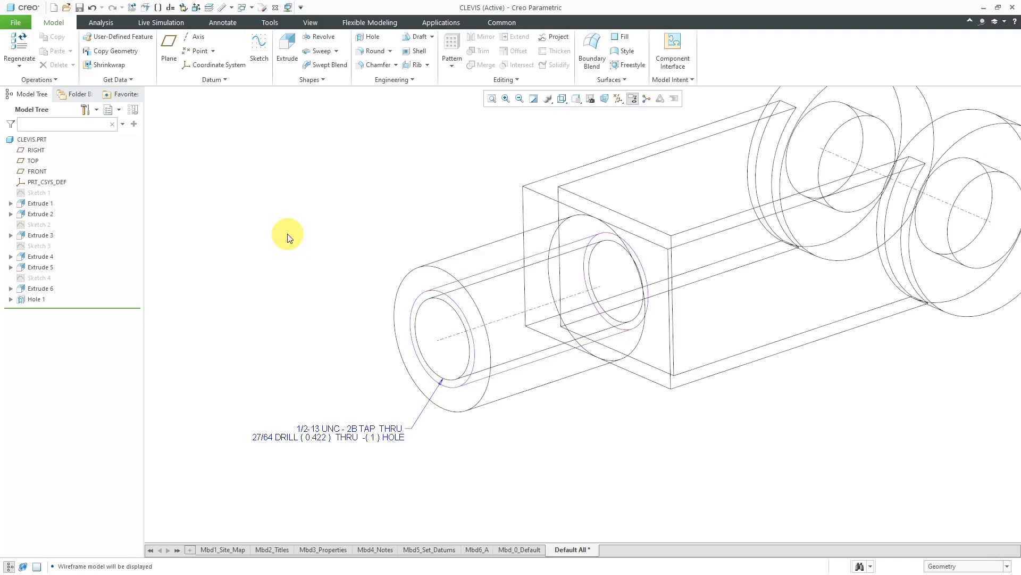
pyautogui.moveTo(470, 178)
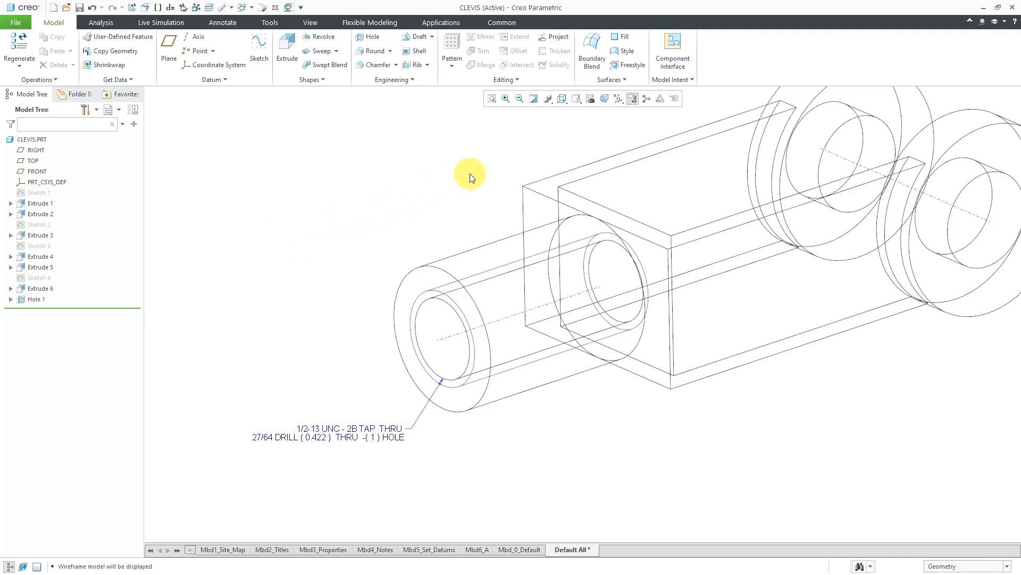
pyautogui.click(562, 98)
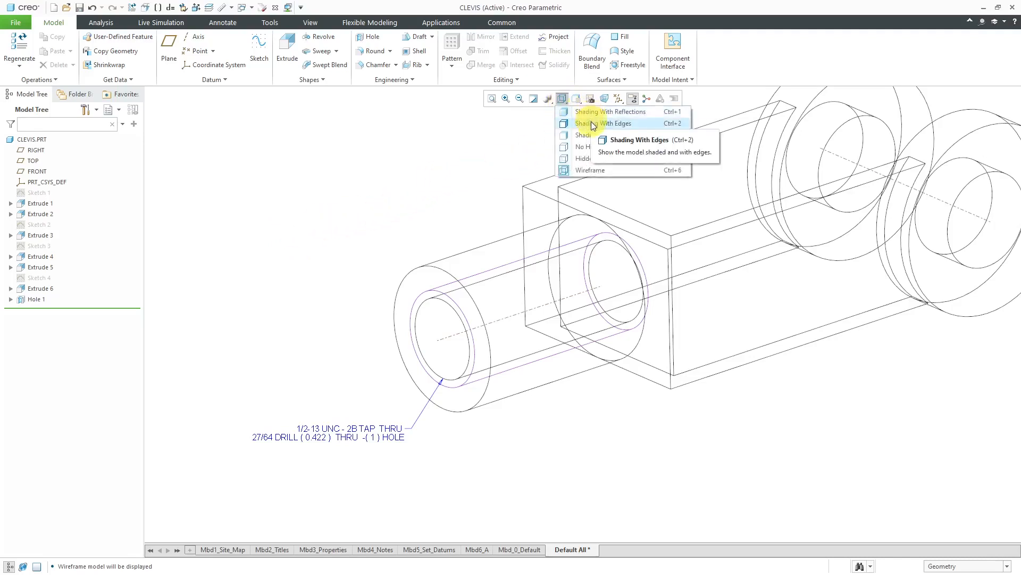
pyautogui.click(605, 124)
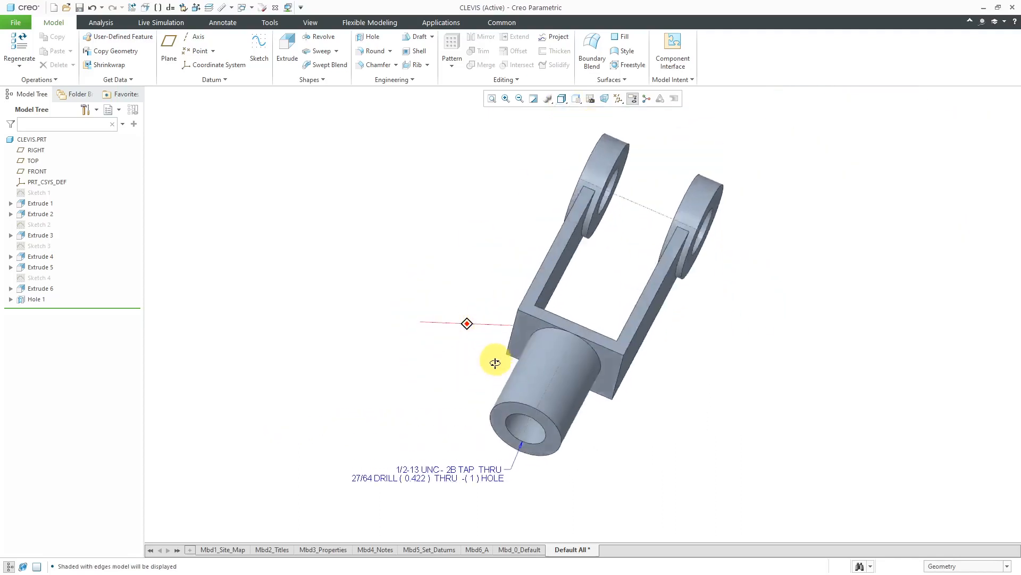
pyautogui.moveTo(495, 363); pyautogui.dragTo(453, 410)
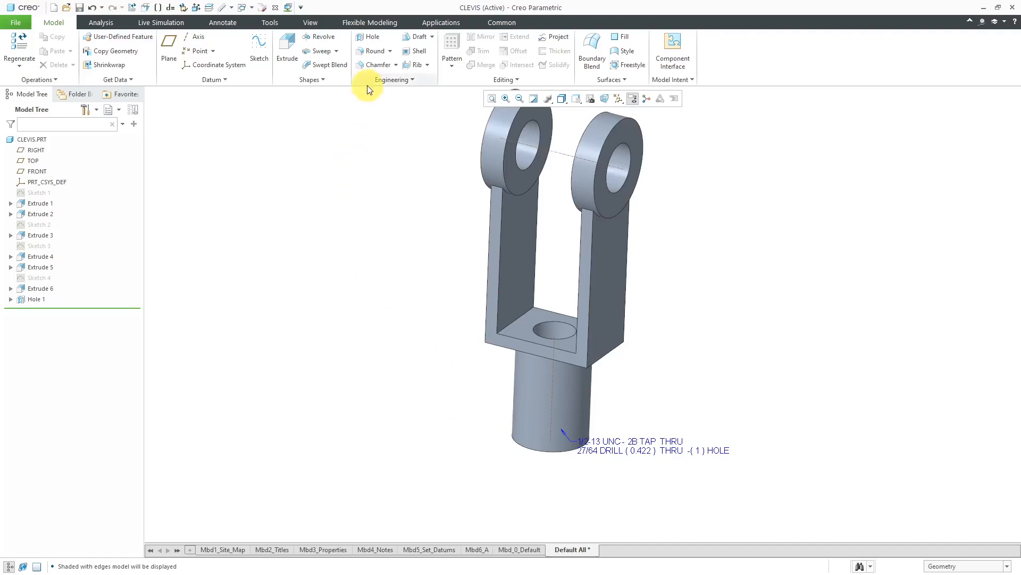
# Step: Round both inner jaw-to-bridge edges at radius 0.25 (corrected from 0.125) as Round 1
pyautogui.click(372, 51)
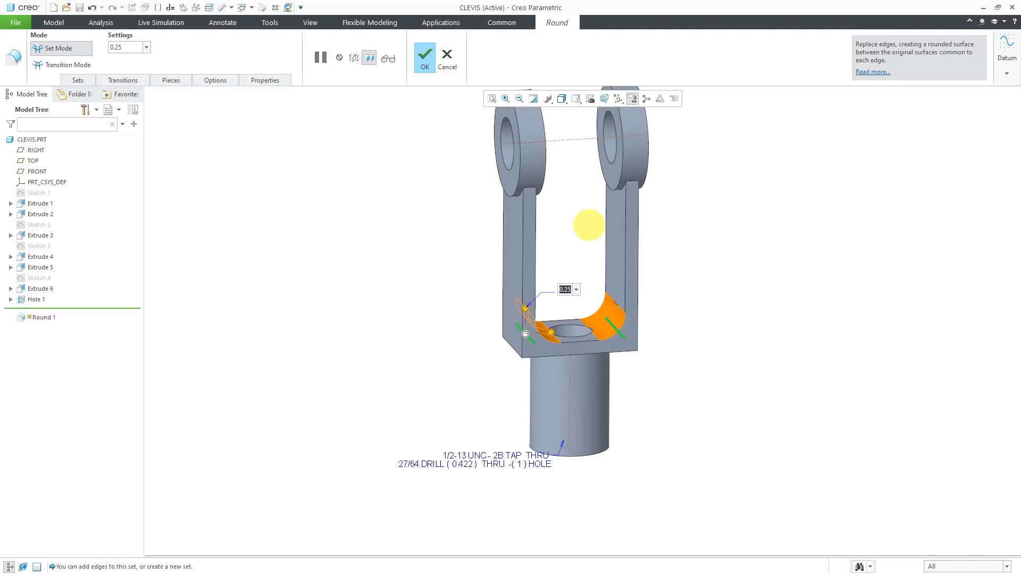
pyautogui.write('0.125')
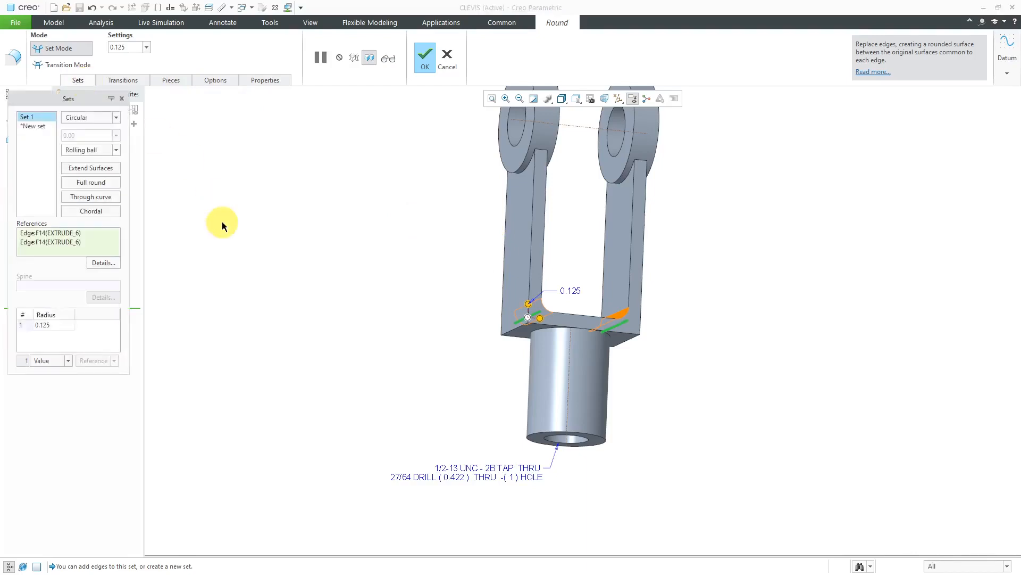
pyautogui.moveTo(456, 350)
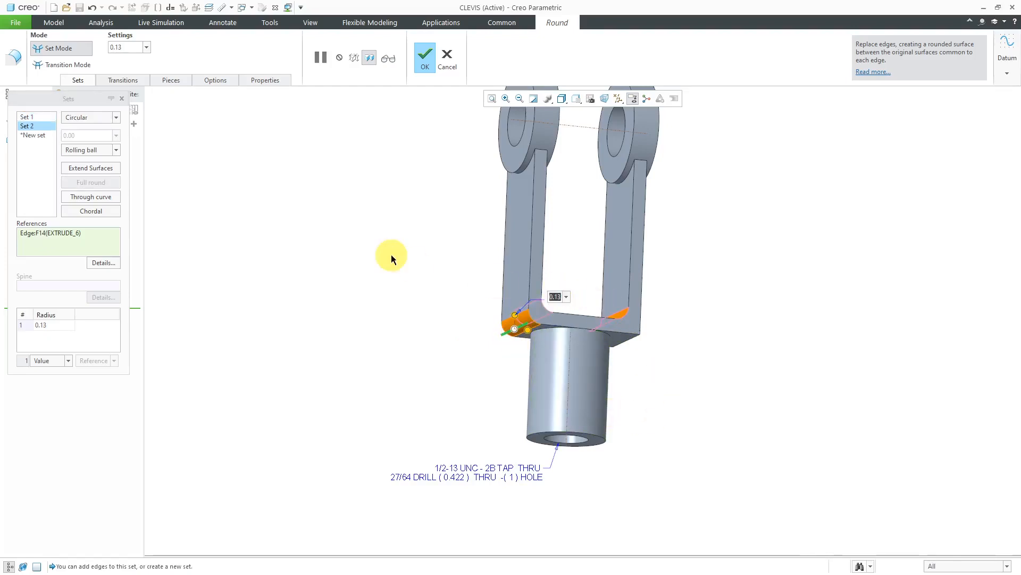
pyautogui.write('0.25')
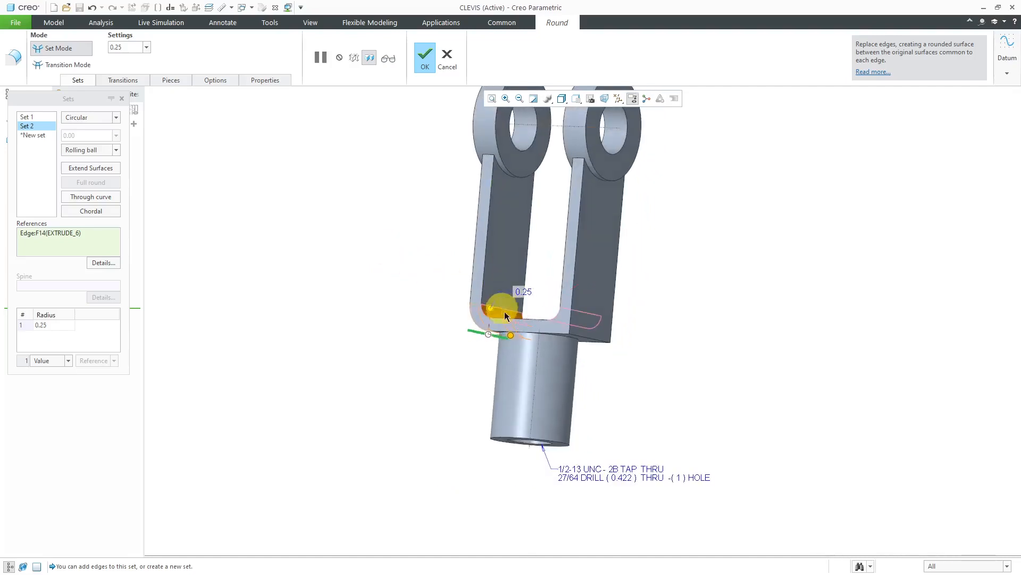
pyautogui.moveTo(500, 306); pyautogui.dragTo(593, 337)
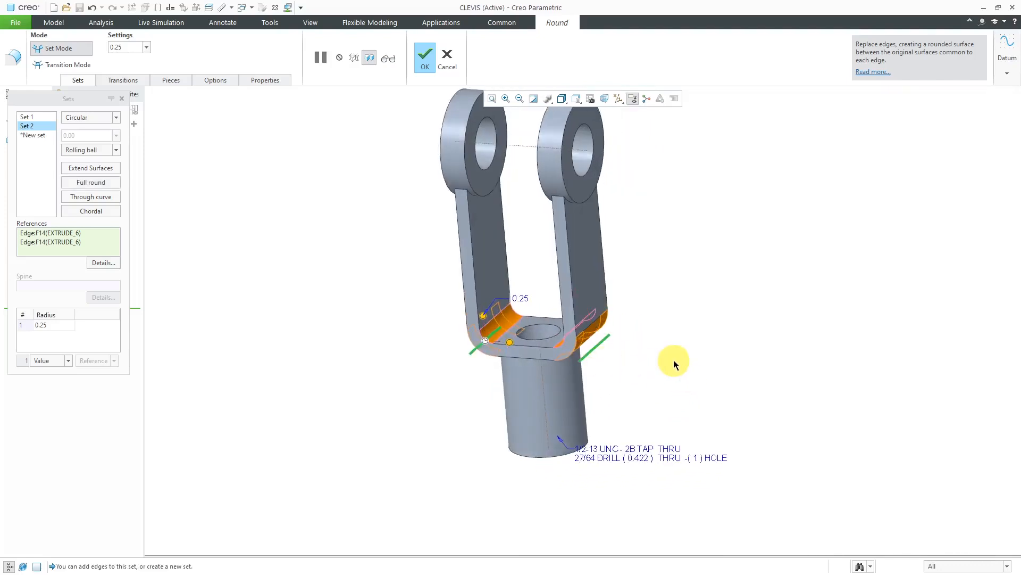
pyautogui.click(425, 57)
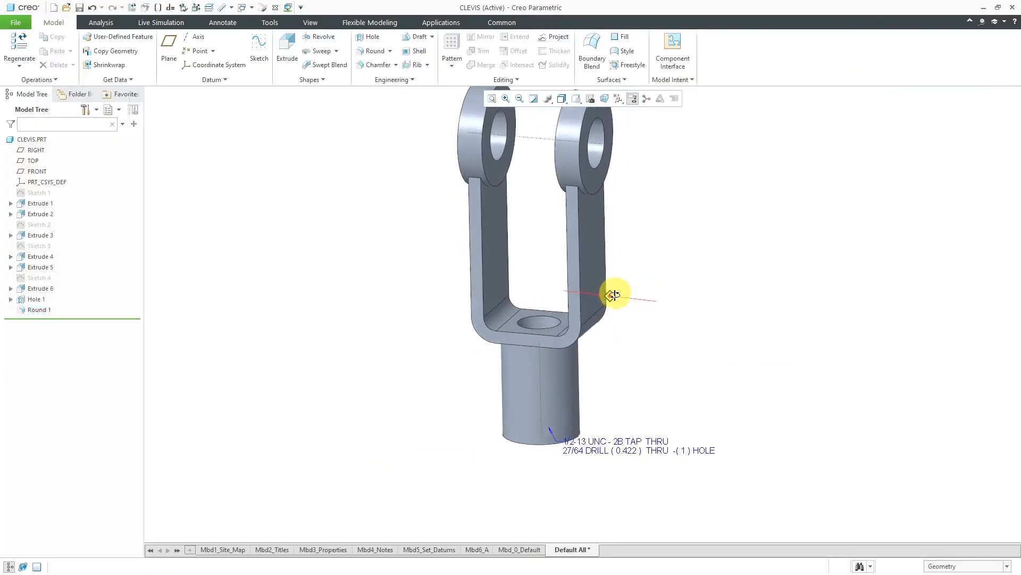
# Step: Turn off Axis Display so the clevis shows without datum axes
pyautogui.click(617, 98)
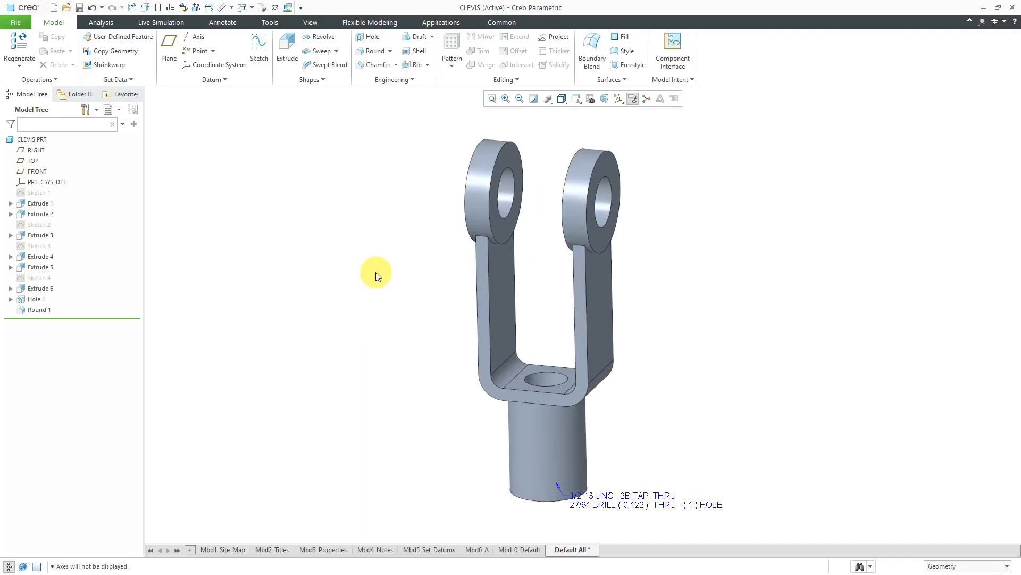
pyautogui.moveTo(238, 211)
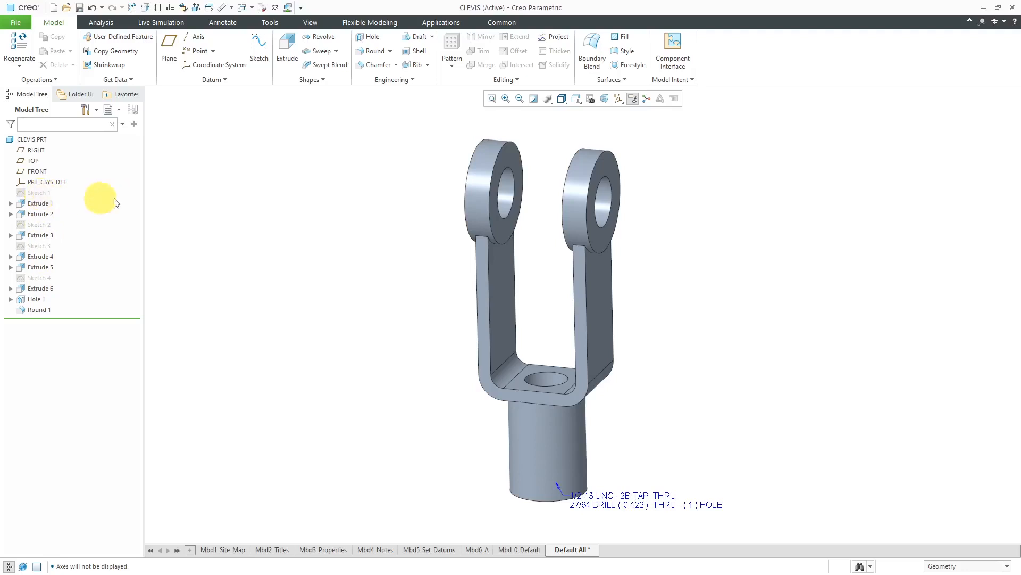
# Step: Rename the first sketch to PIN-SKETCH and begin renaming Extrude 1
pyautogui.click(37, 193)
pyautogui.write('P')
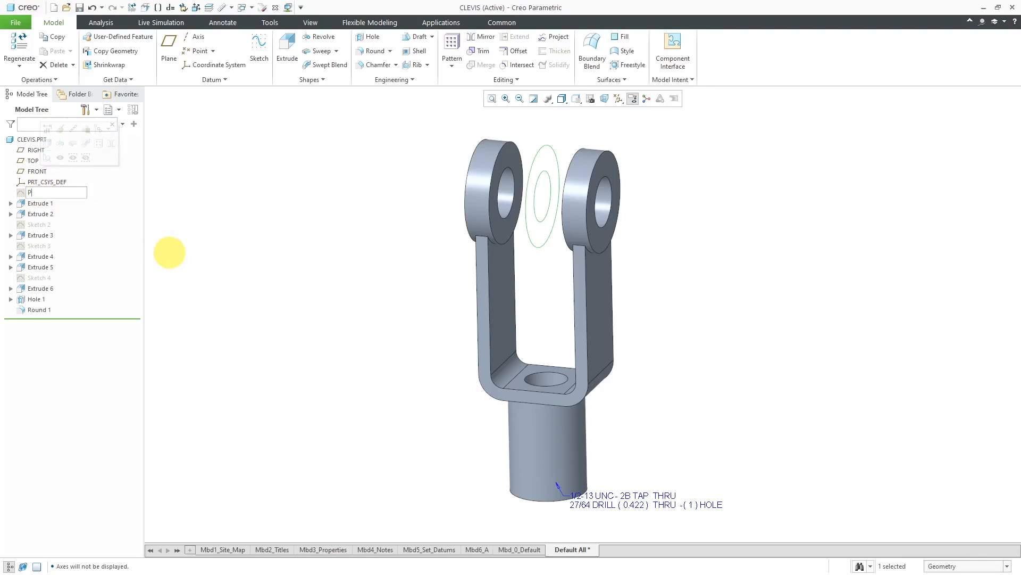
pyautogui.write('IN-SKETCH')
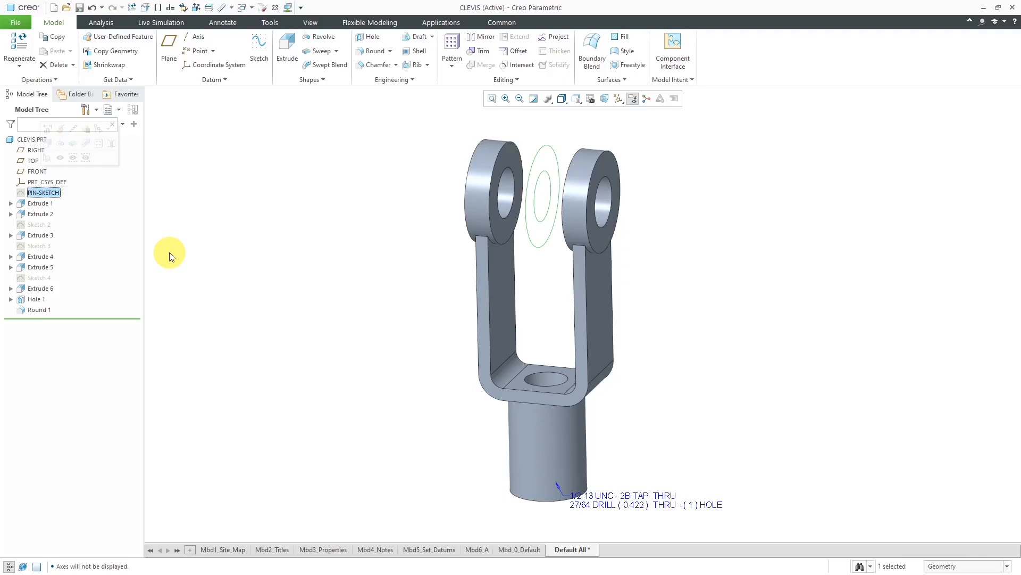
pyautogui.click(273, 212)
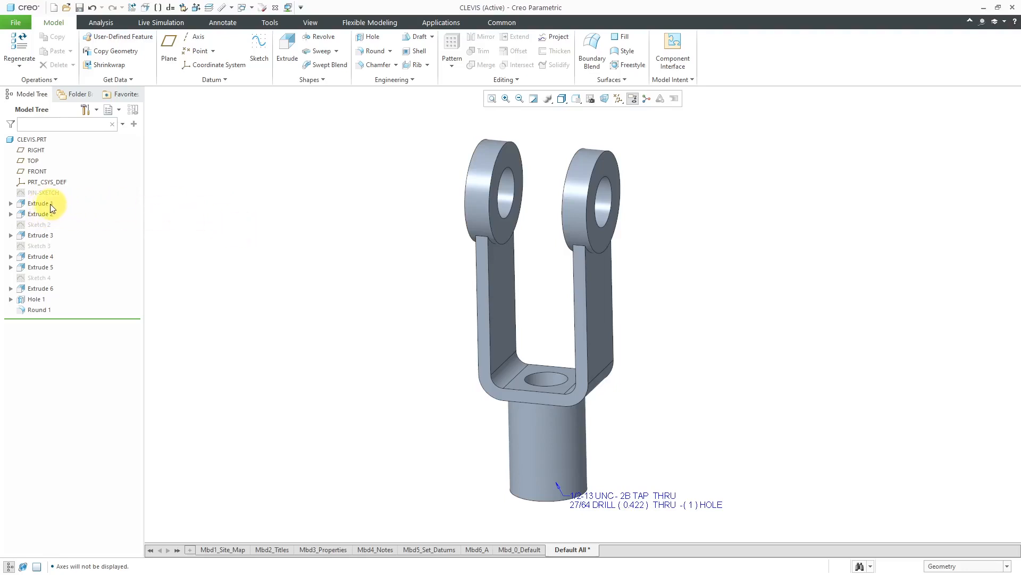
pyautogui.doubleClick(39, 202)
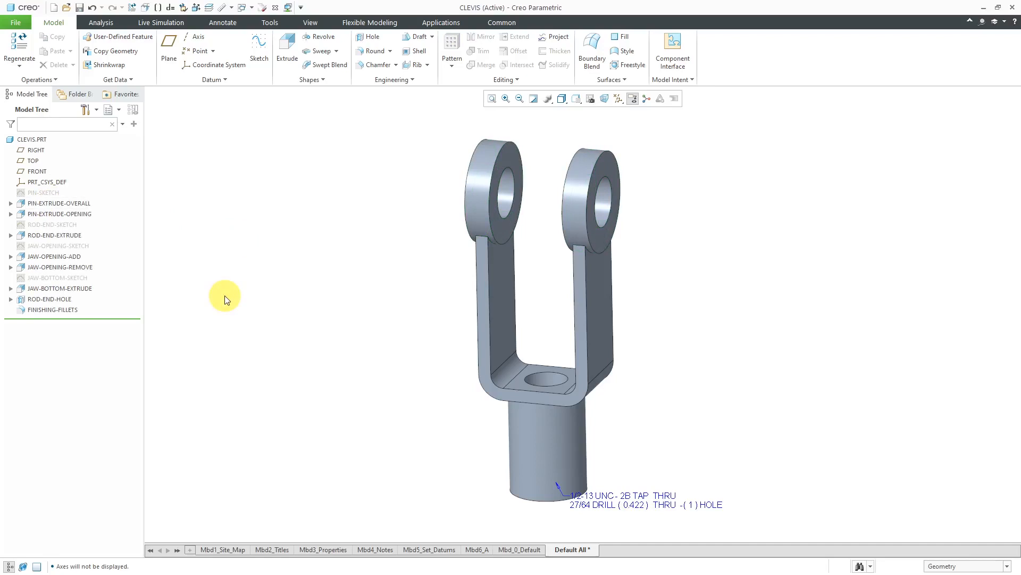
pyautogui.moveTo(226, 290)
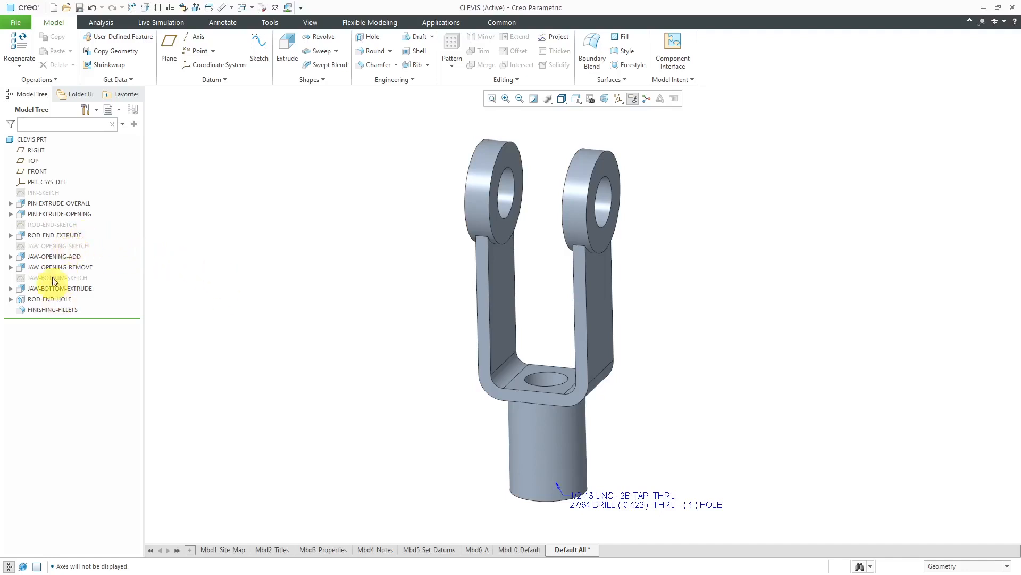
# Step: Group the JAW-OPENING and JAW-BOTTOM features as Group JAW and check its contents
pyautogui.click(58, 245)
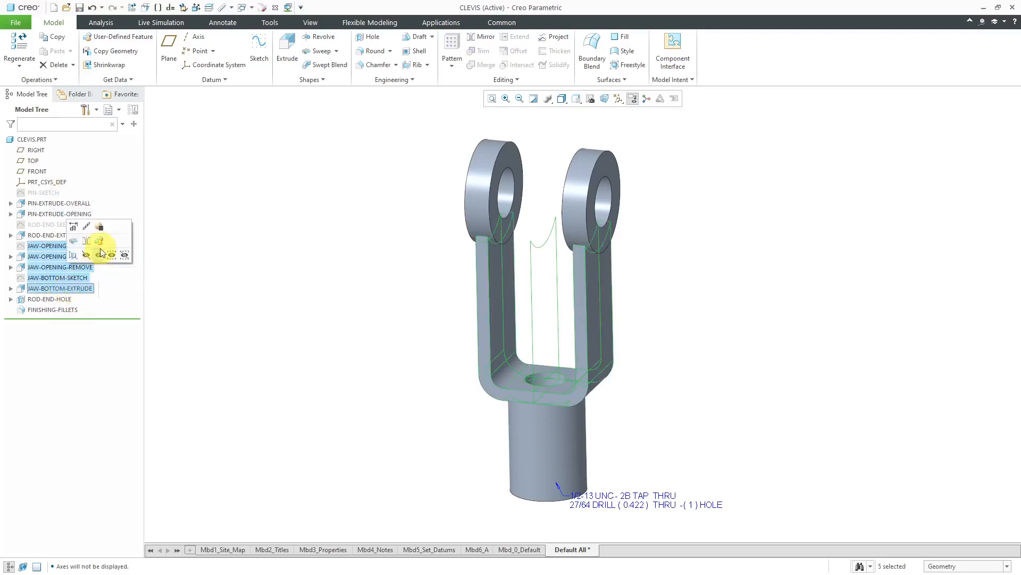
pyautogui.moveTo(98, 246)
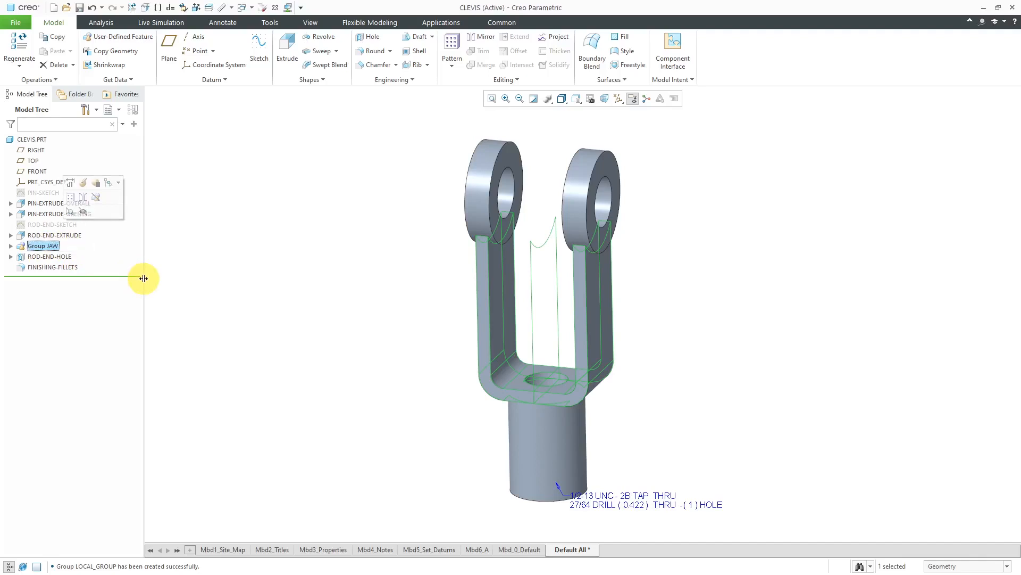
pyautogui.click(11, 246)
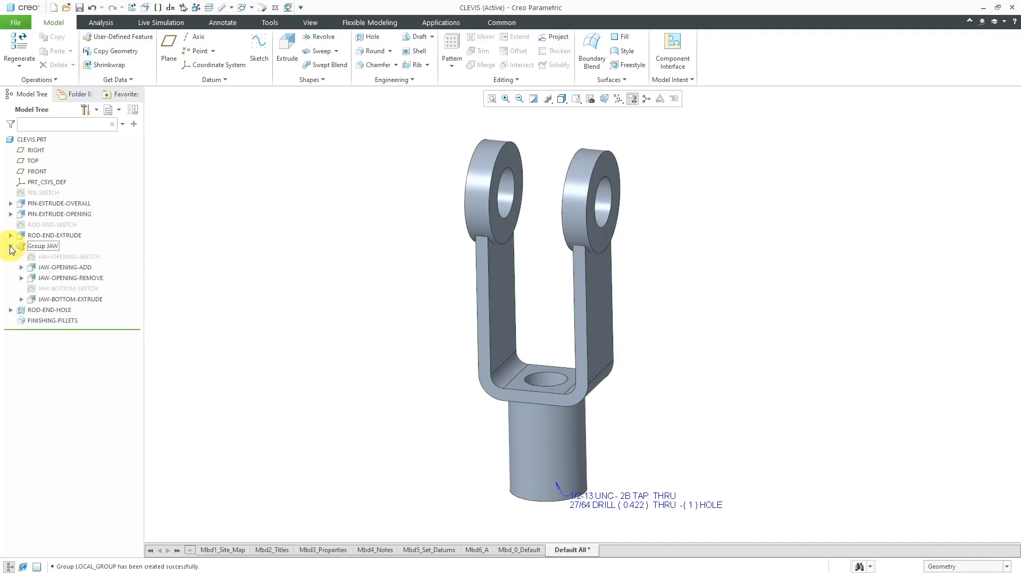
pyautogui.click(11, 246)
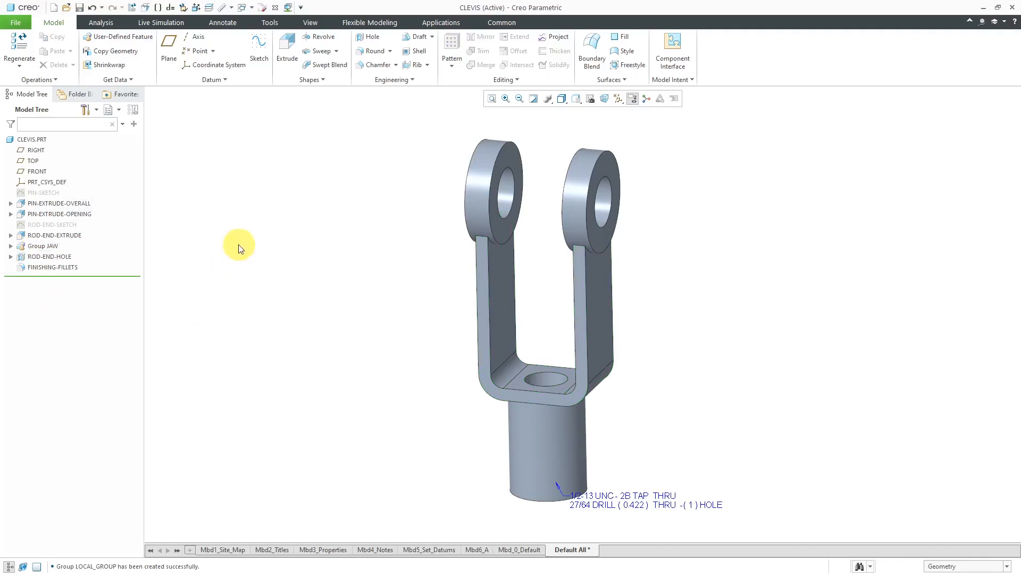
pyautogui.moveTo(347, 245)
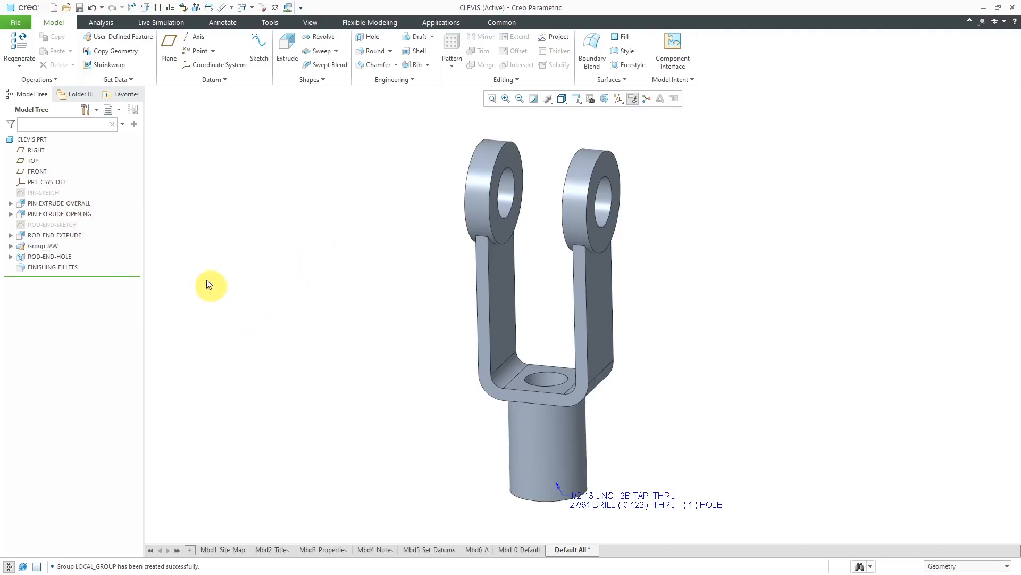
pyautogui.moveTo(236, 274)
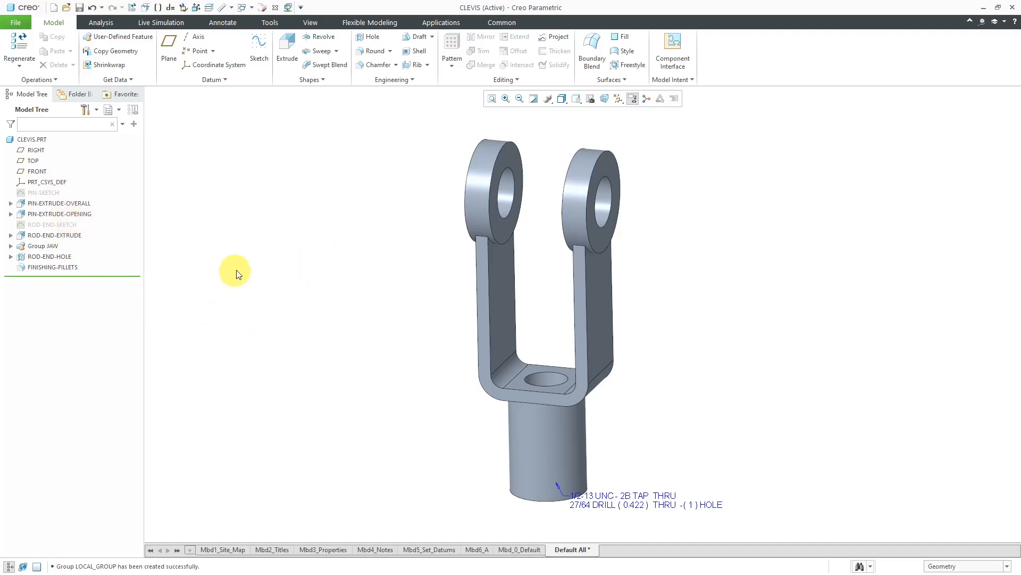
pyautogui.moveTo(246, 269)
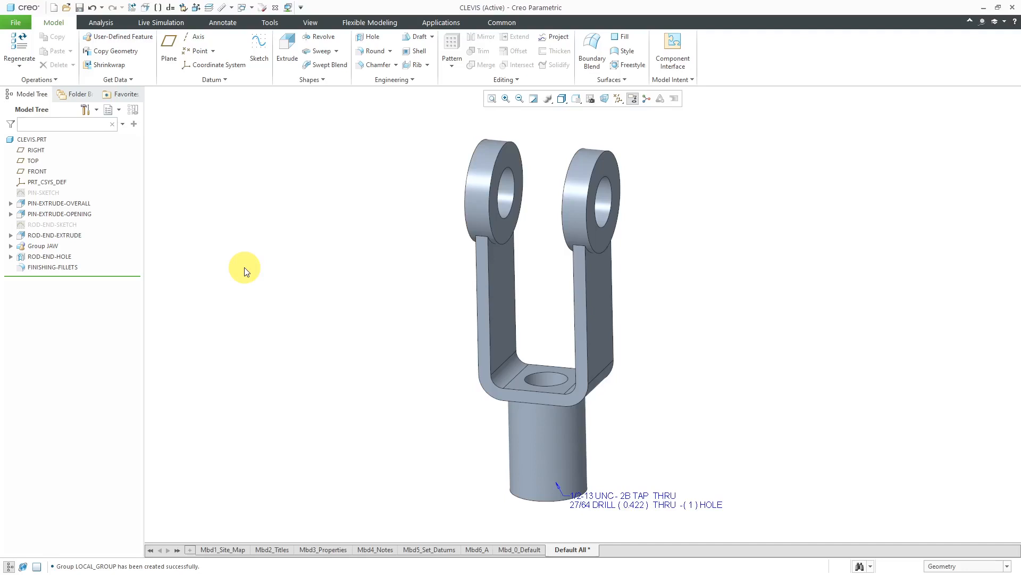
pyautogui.moveTo(52, 193)
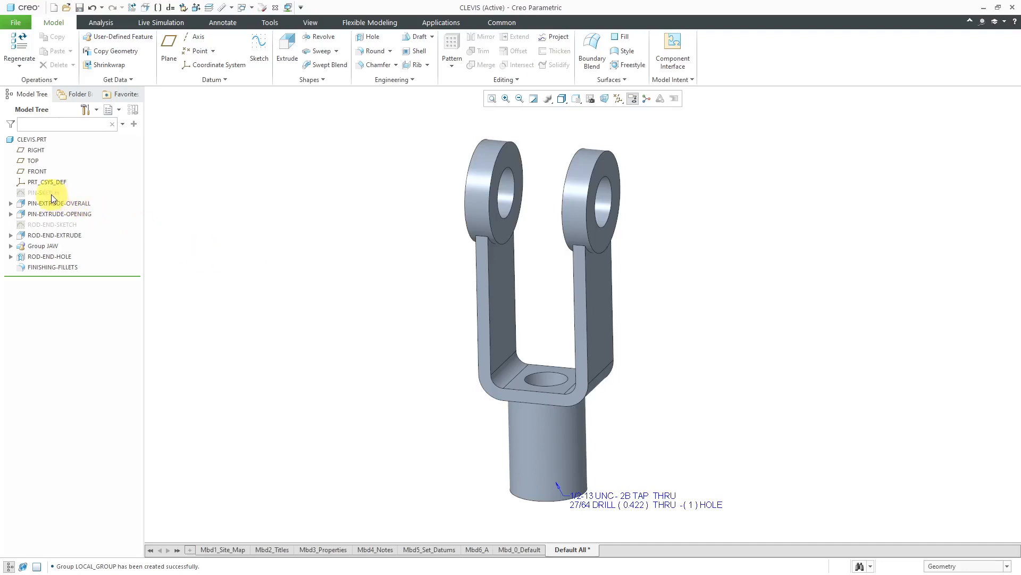
# Step: Edit the PIN-SKETCH dimensions and switch them to symbolic names via Tools
pyautogui.click(44, 193)
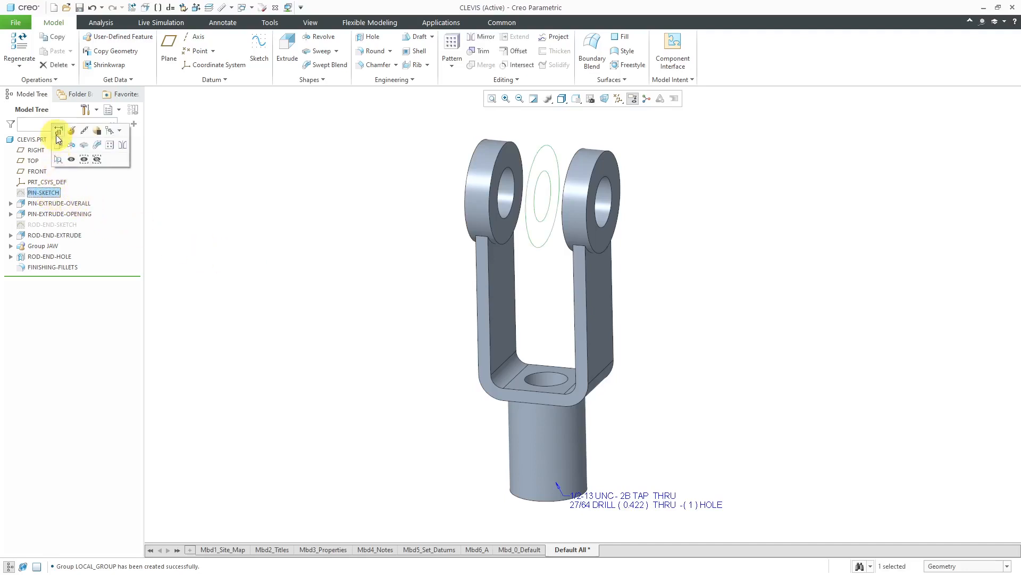
pyautogui.click(57, 131)
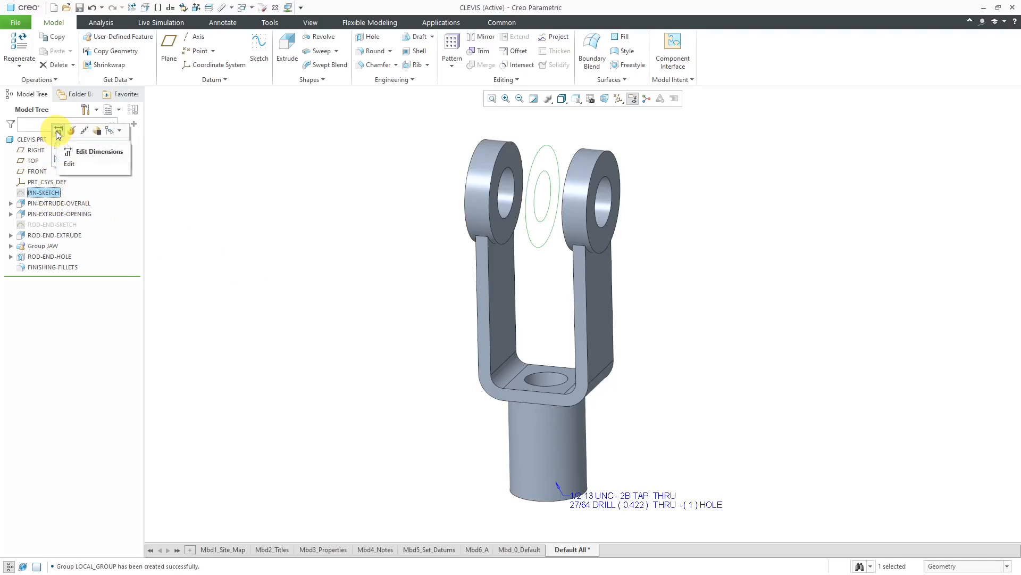
pyautogui.click(98, 151)
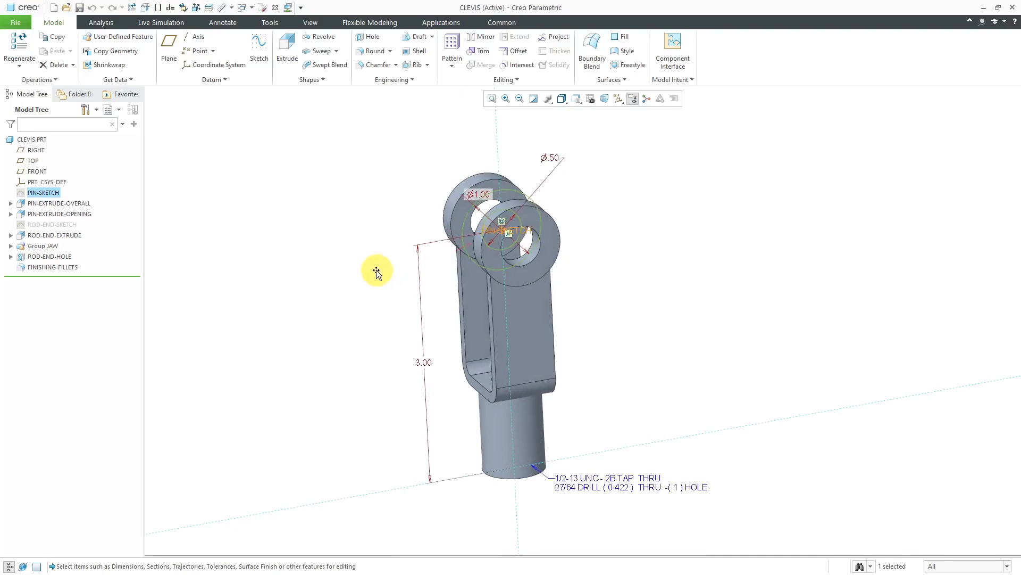
pyautogui.click(269, 22)
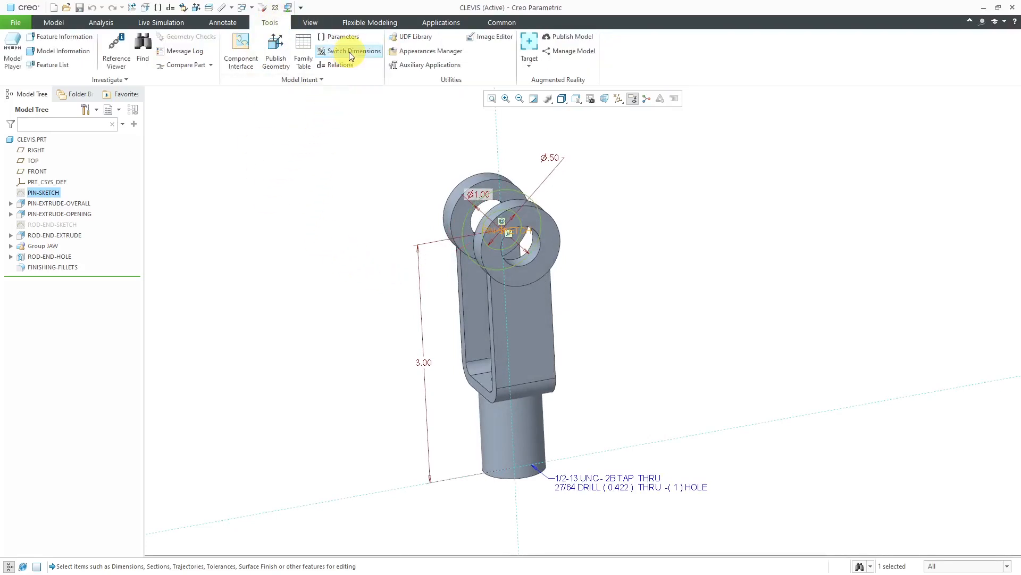
pyautogui.click(354, 51)
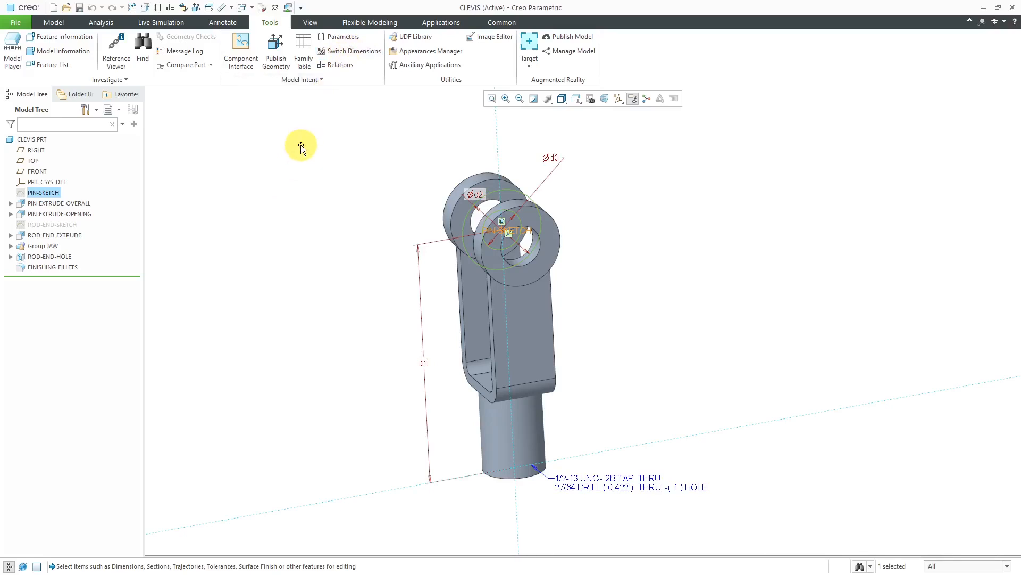
pyautogui.moveTo(302, 146)
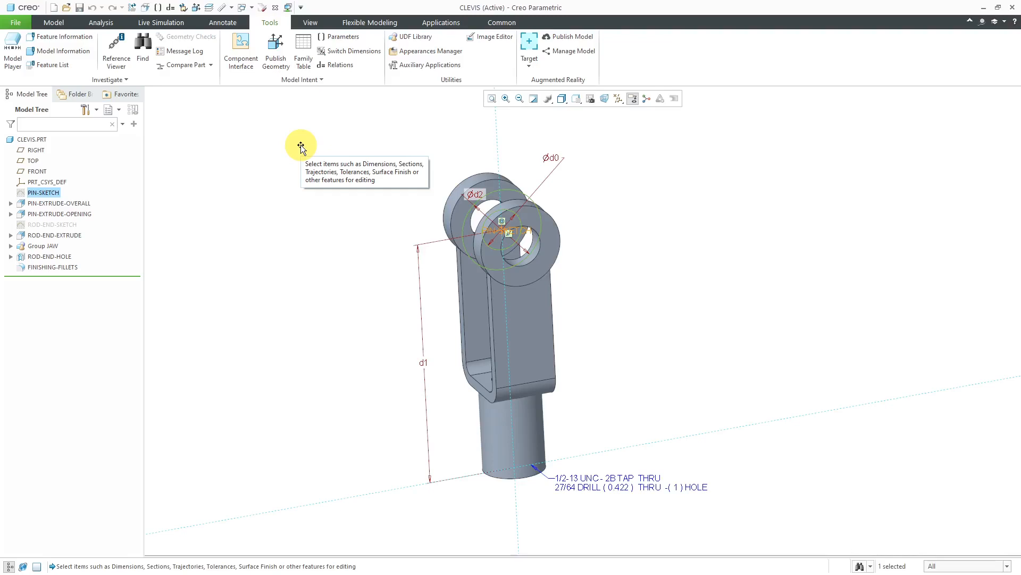
pyautogui.moveTo(357, 127)
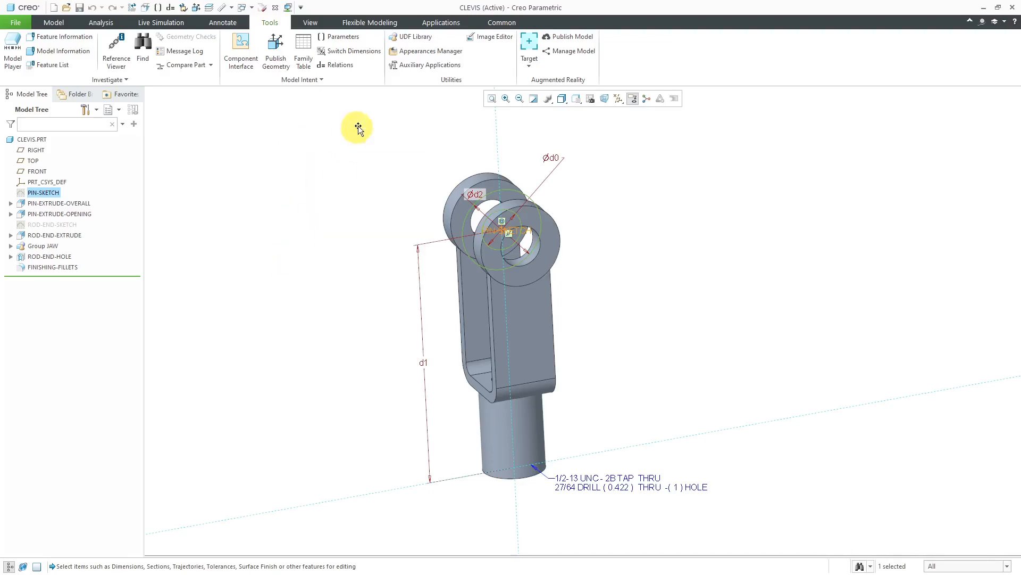
pyautogui.moveTo(419, 315)
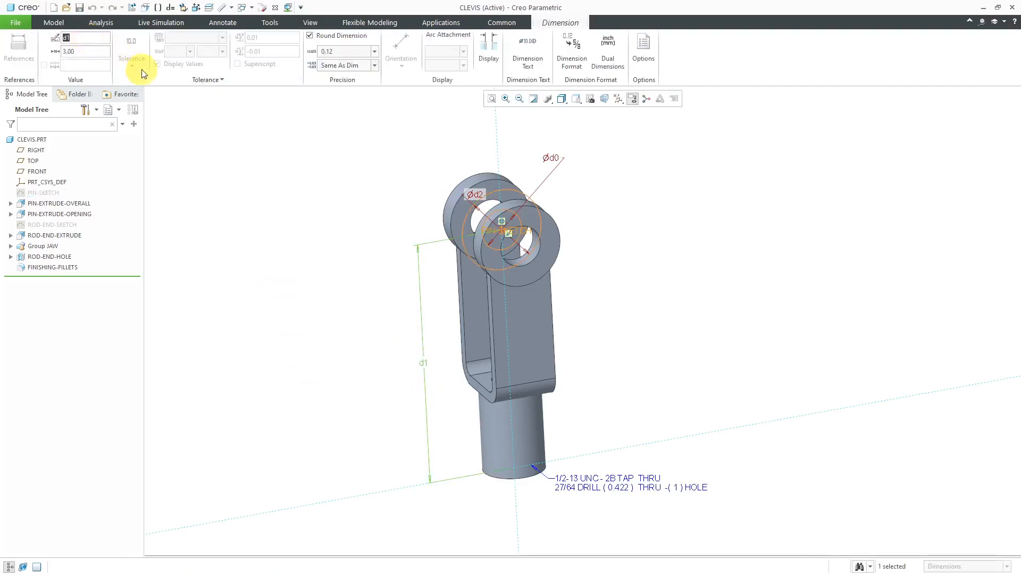
pyautogui.moveTo(142, 71)
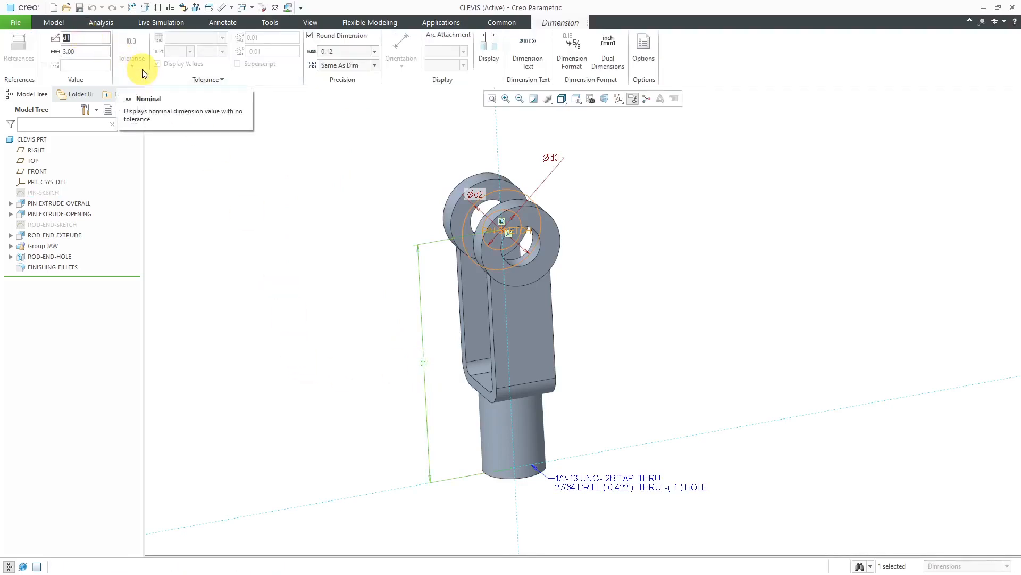
# Step: Name the pin sketch dimensions SHANK_CTR_LENGTH, ID and OD
pyautogui.write('SHANK')
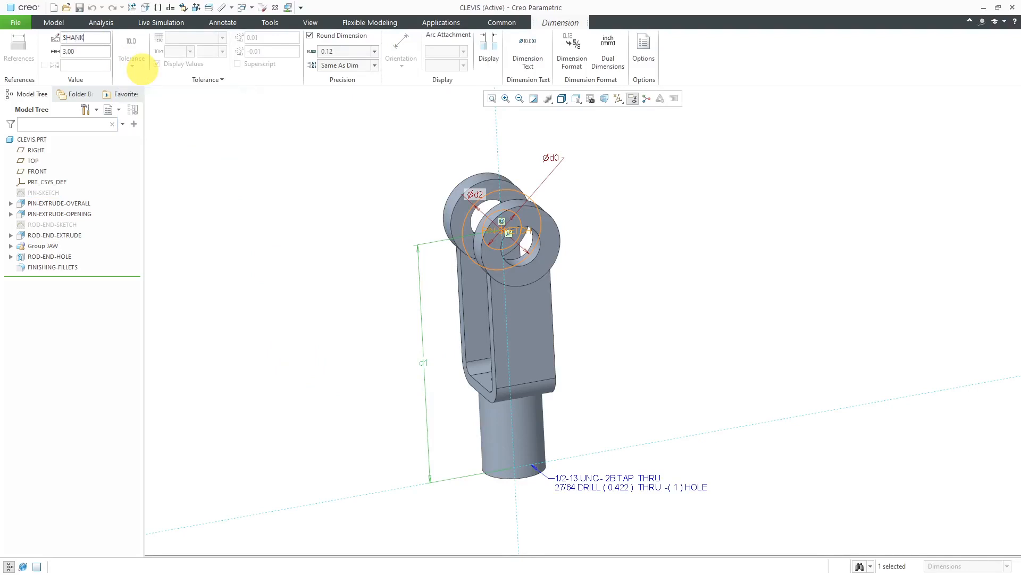
pyautogui.write('_CTR_LENGTH')
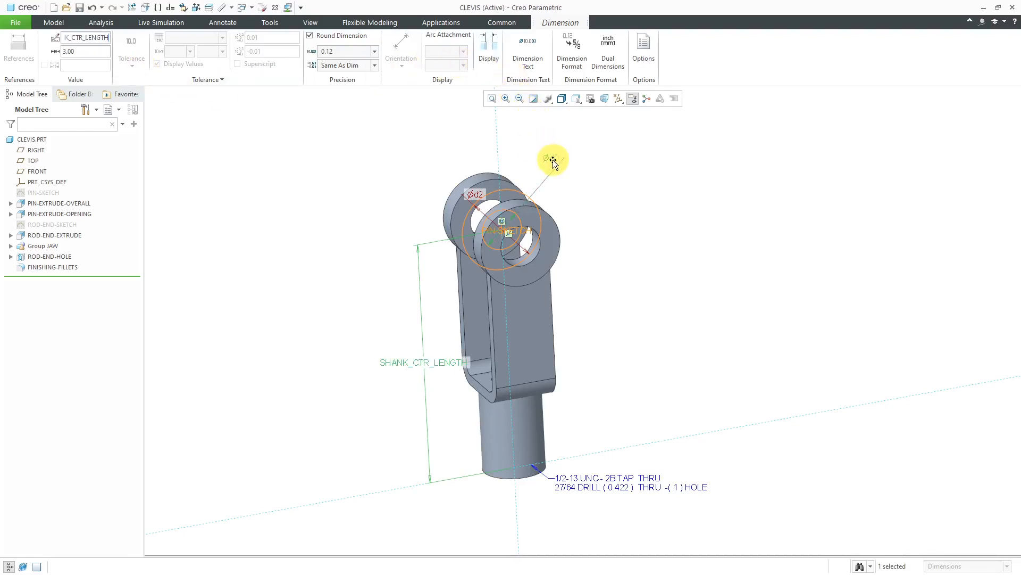
pyautogui.click(552, 161)
pyautogui.write('OD')
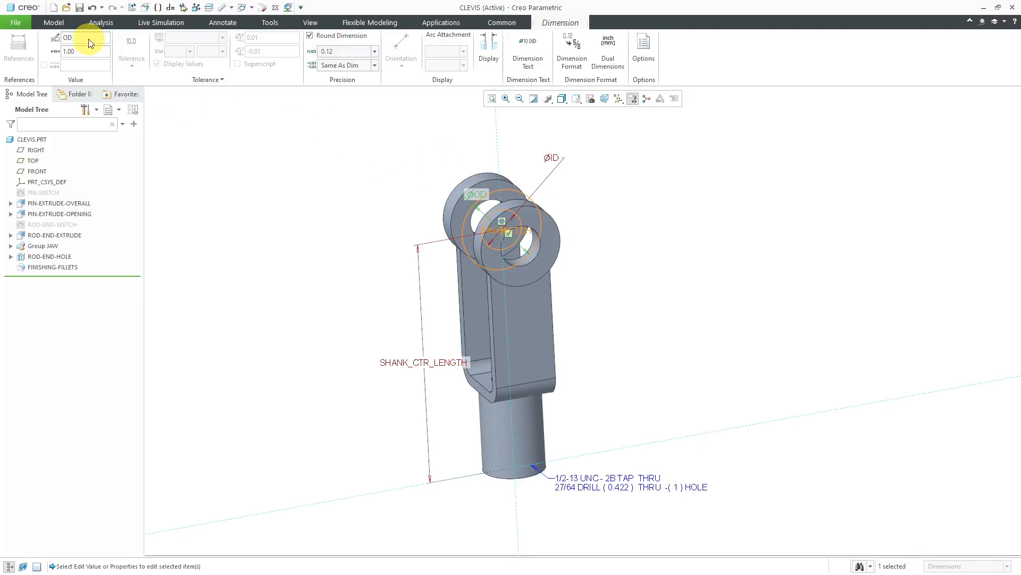
pyautogui.click(269, 23)
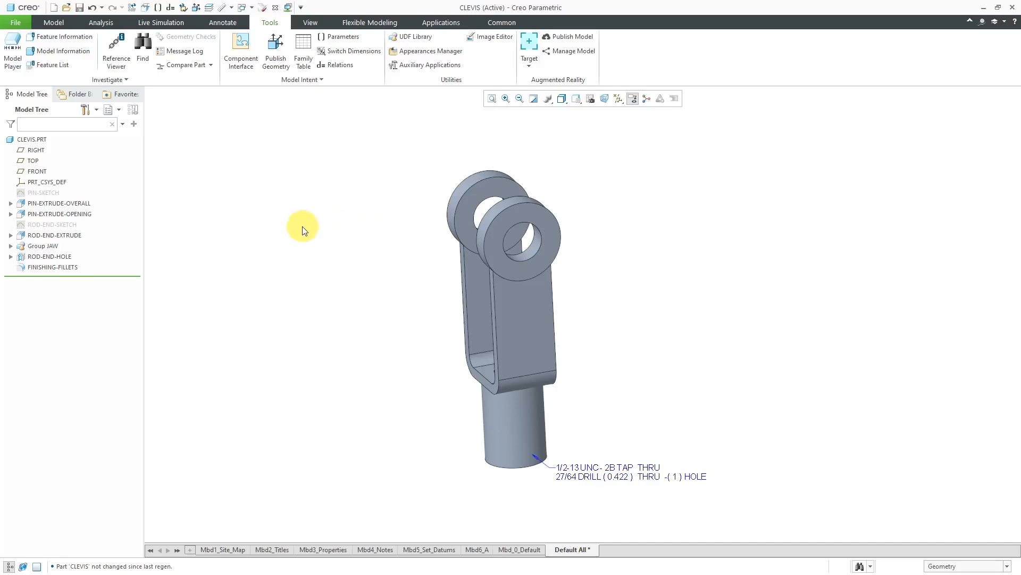
# Step: Rename the pin opening extrude's 0.75 jaw gap width dimension d8 to JAW_OPENING
pyautogui.click(58, 214)
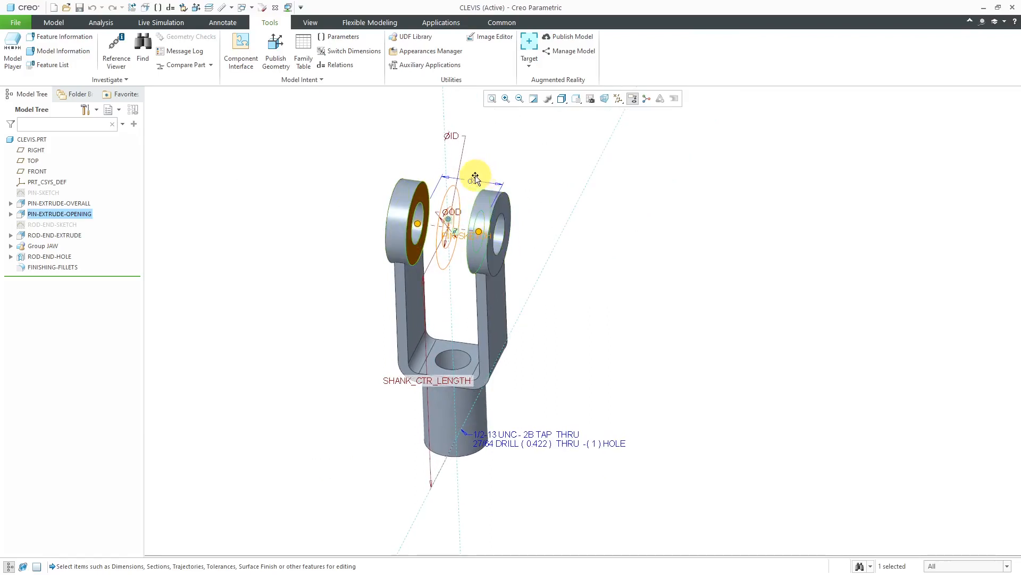
pyautogui.moveTo(472, 181)
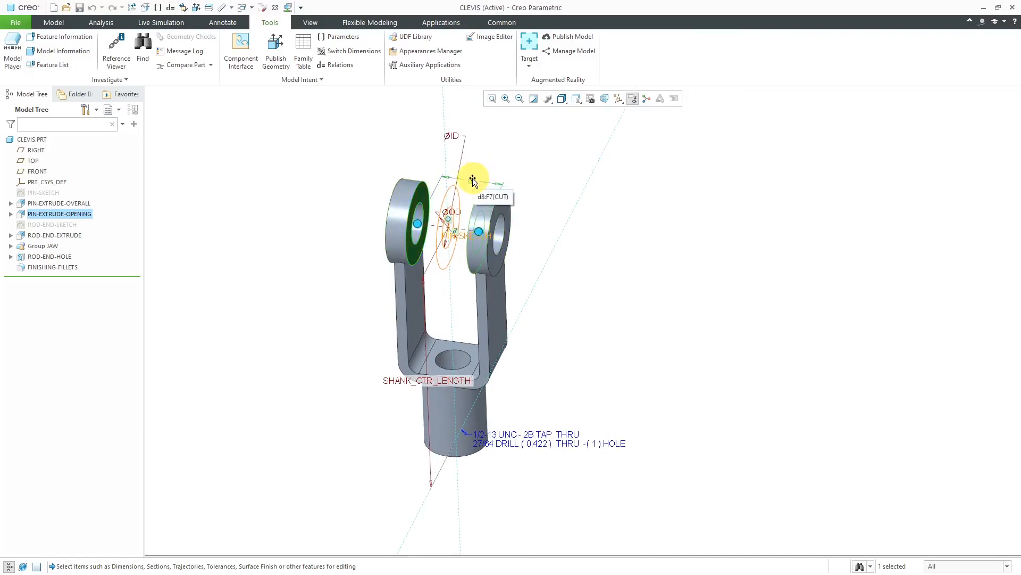
pyautogui.click(473, 180)
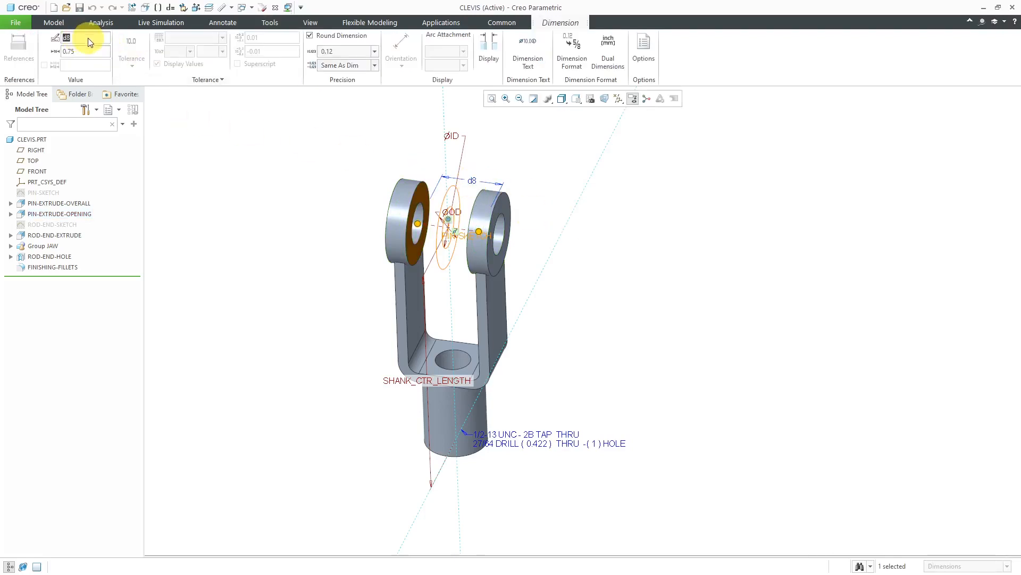
pyautogui.write('JAW_OPENING')
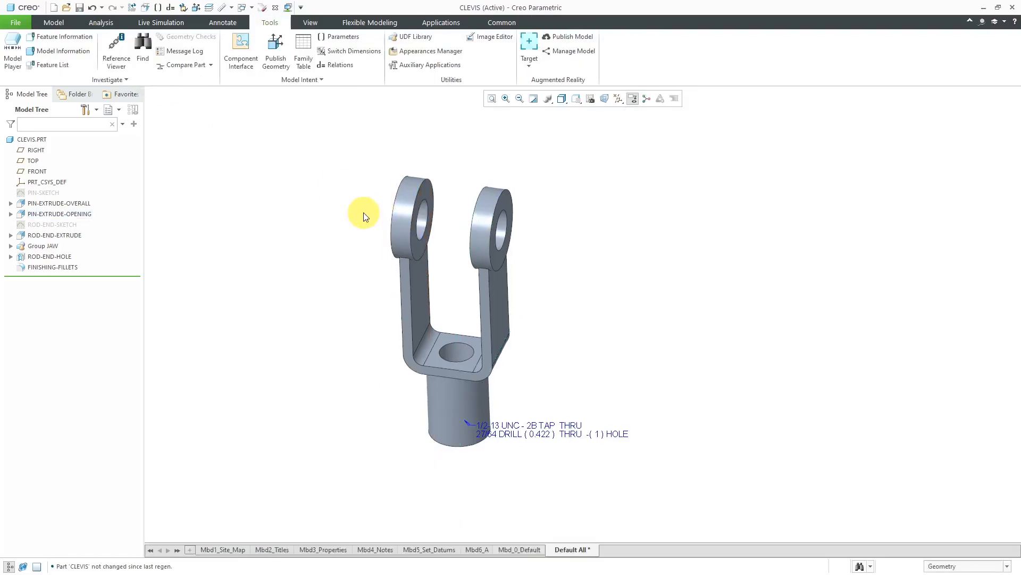
pyautogui.moveTo(544, 254)
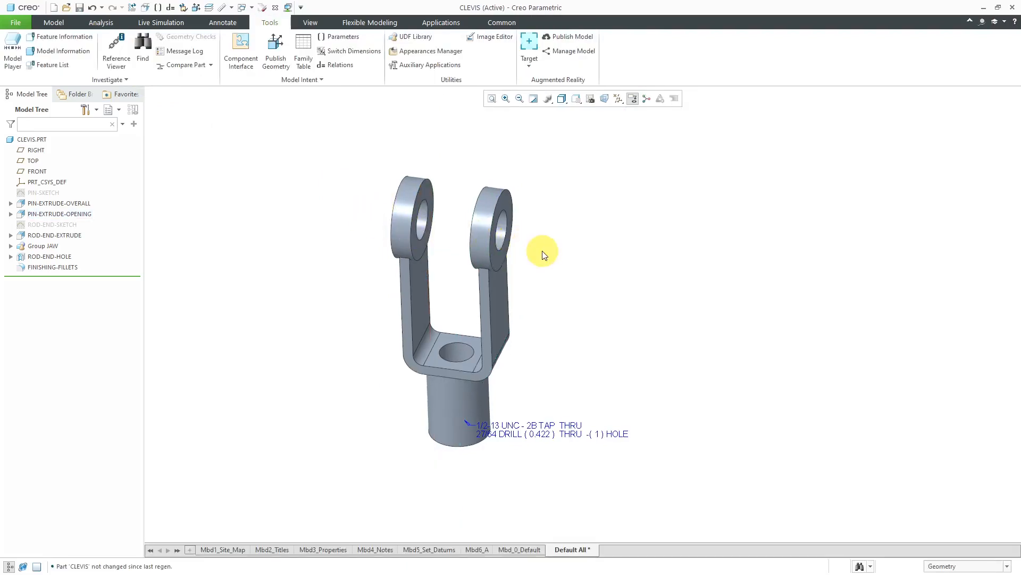
pyautogui.moveTo(539, 254)
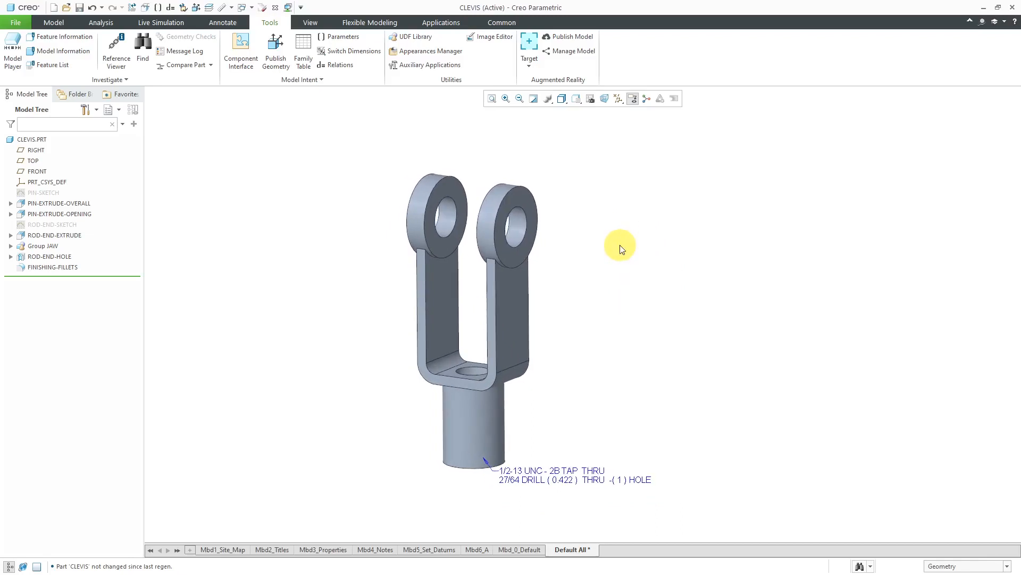
pyautogui.moveTo(621, 249); pyautogui.dragTo(409, 430)
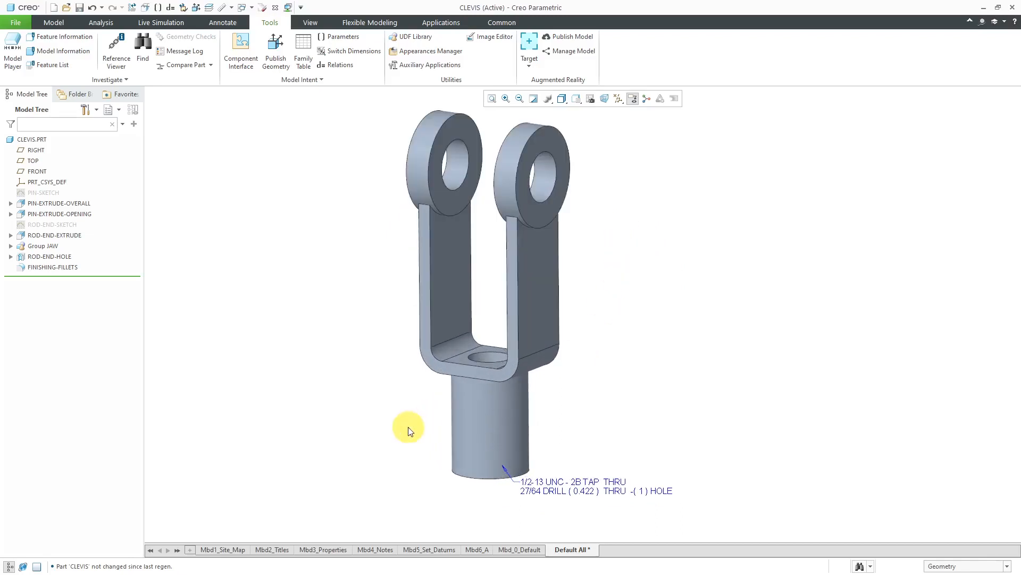